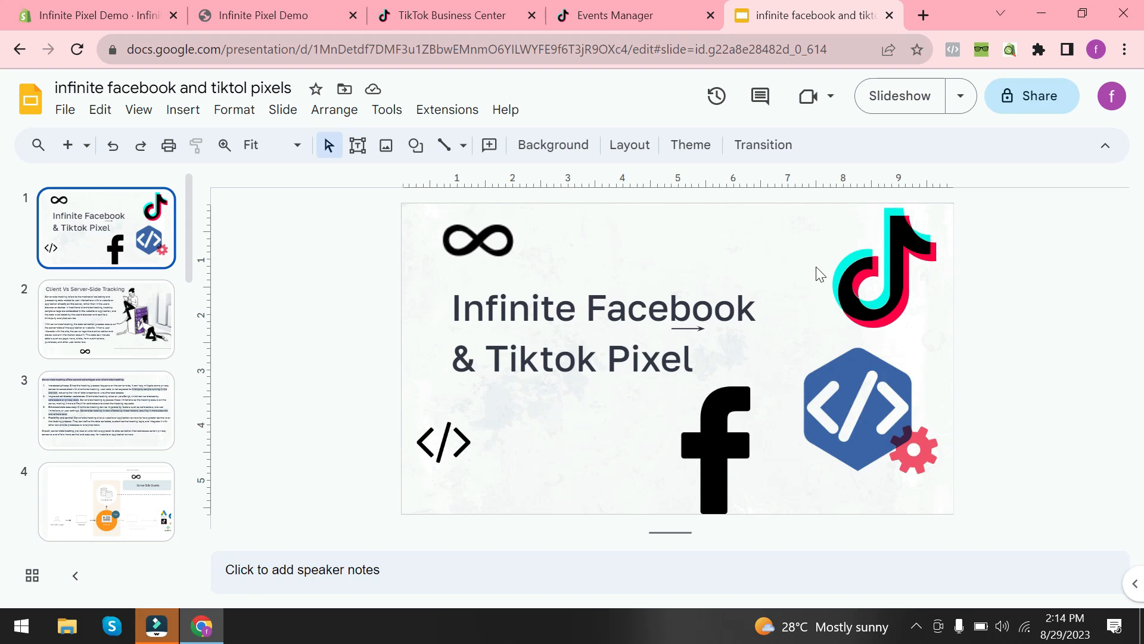
- Page through the Client vs Server-Side Tracking slide to the server-side advantages slide
click(106, 318)
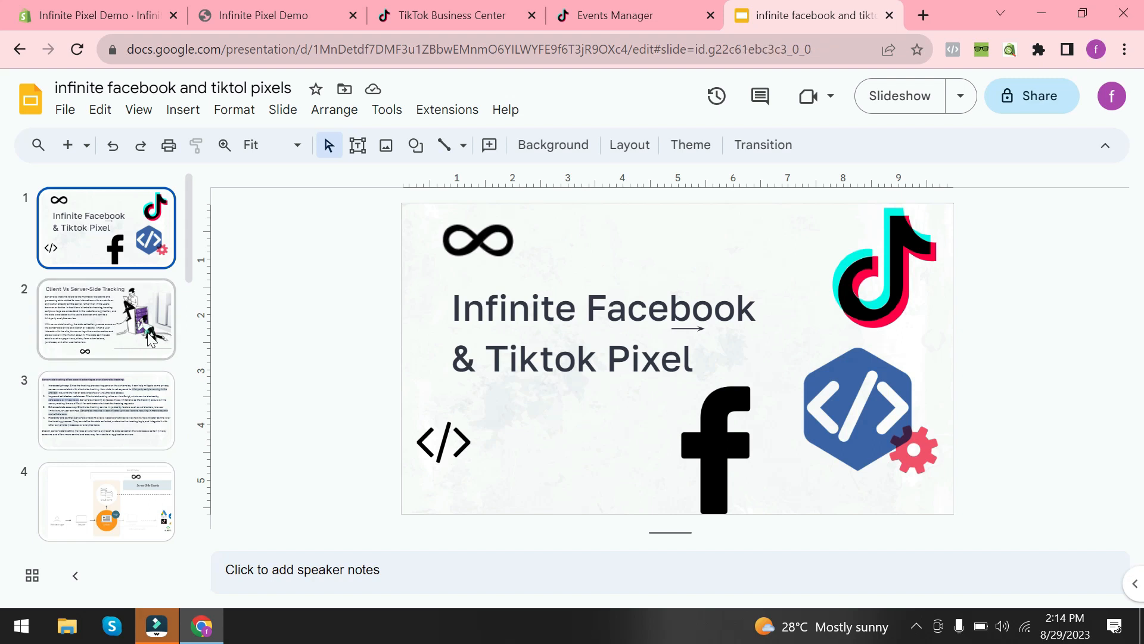
click(105, 319)
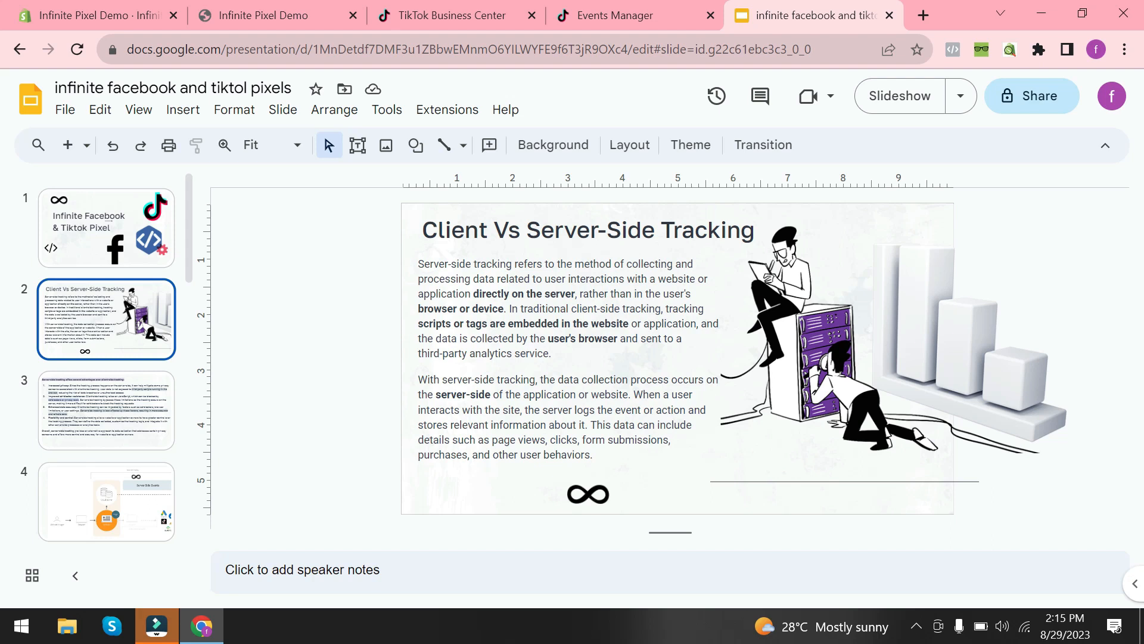
click(106, 409)
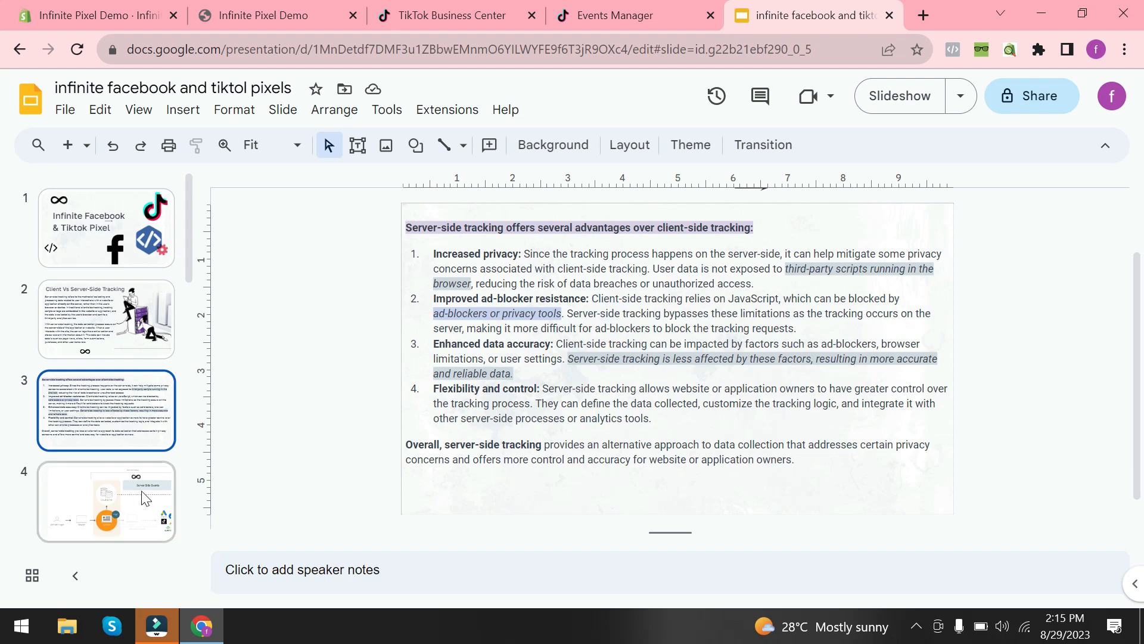
- Show slide 4, the browser-website-cloud server tracking diagram
click(104, 501)
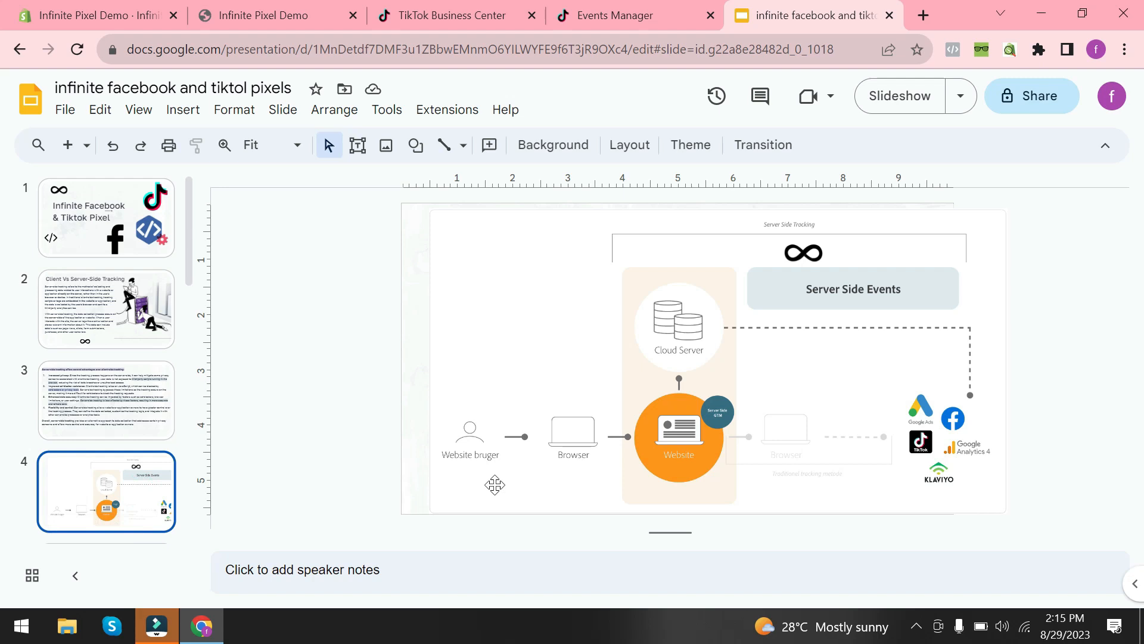
mouse_move(581, 487)
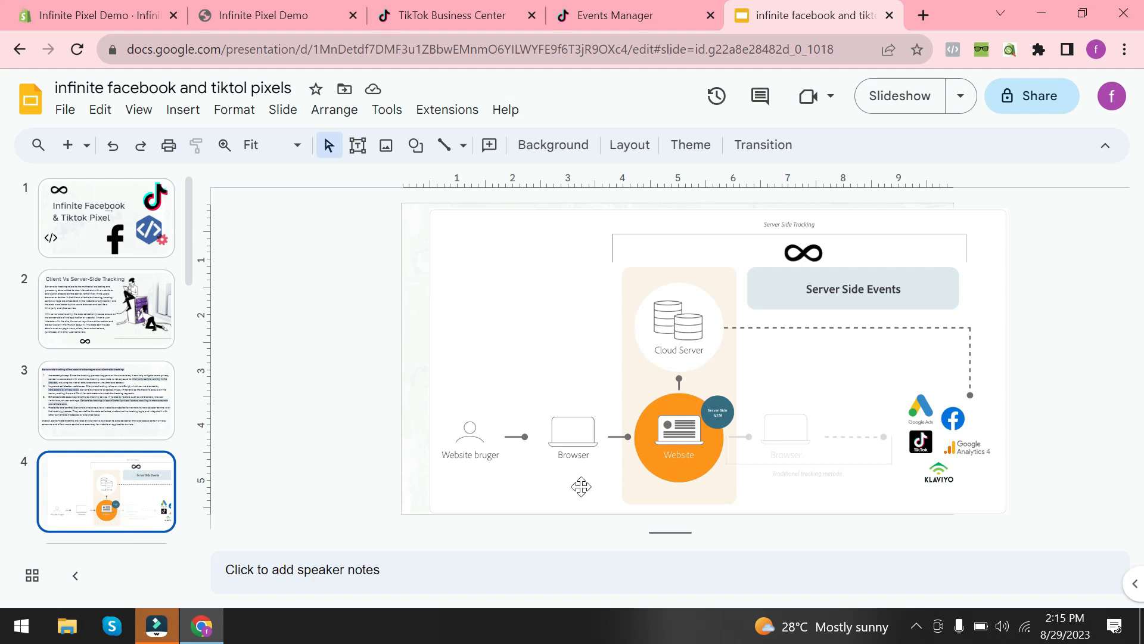
mouse_move(589, 482)
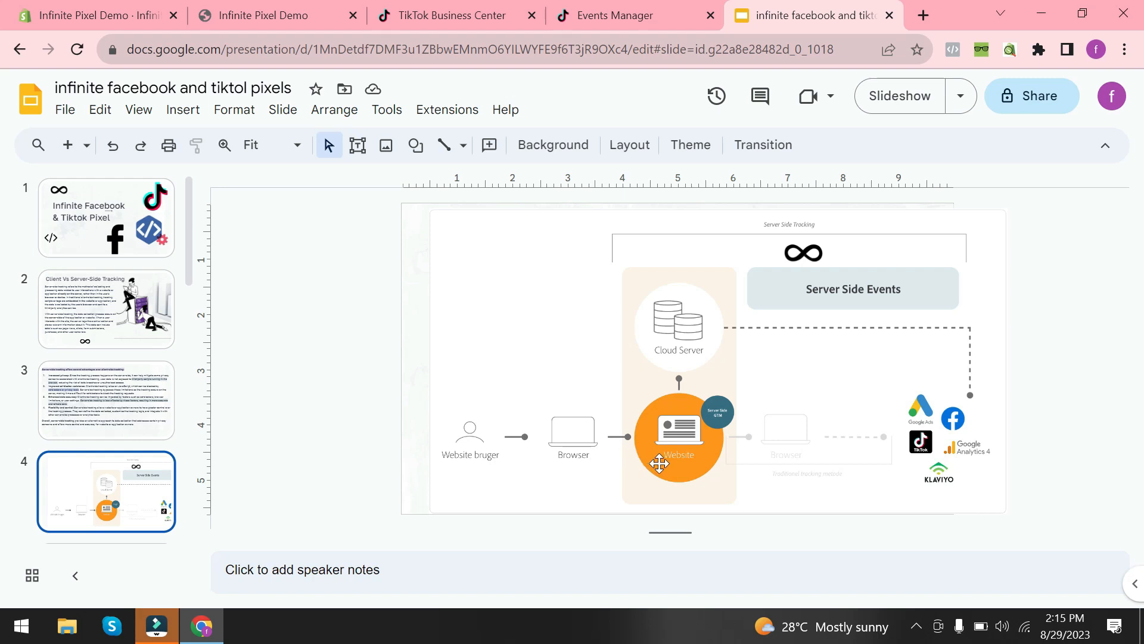
mouse_move(802, 475)
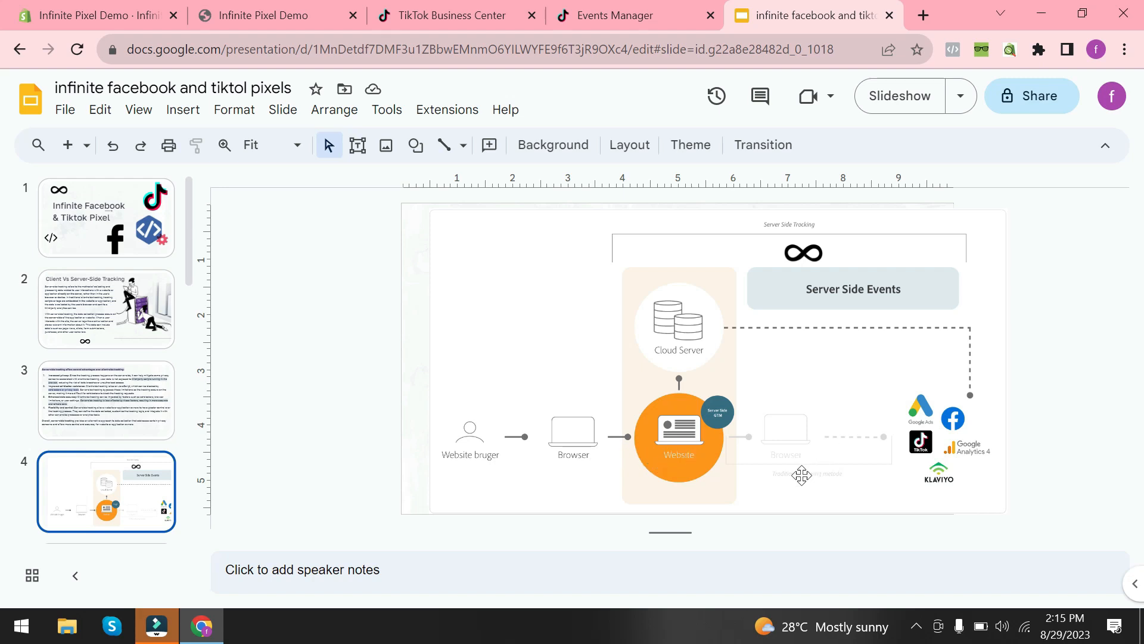
mouse_move(828, 488)
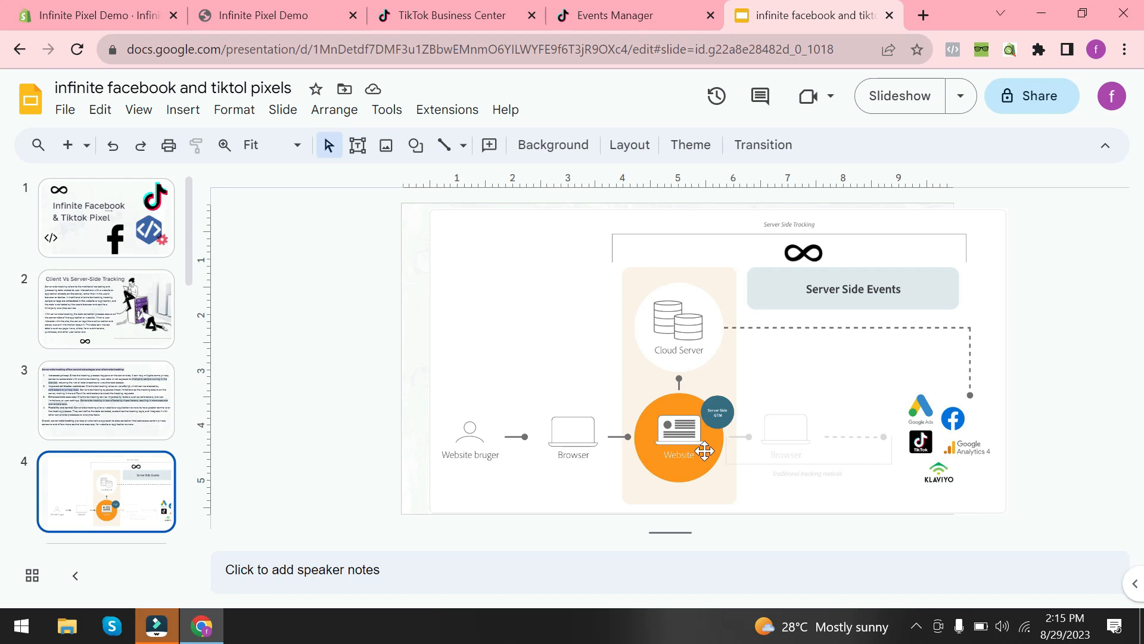
mouse_move(814, 494)
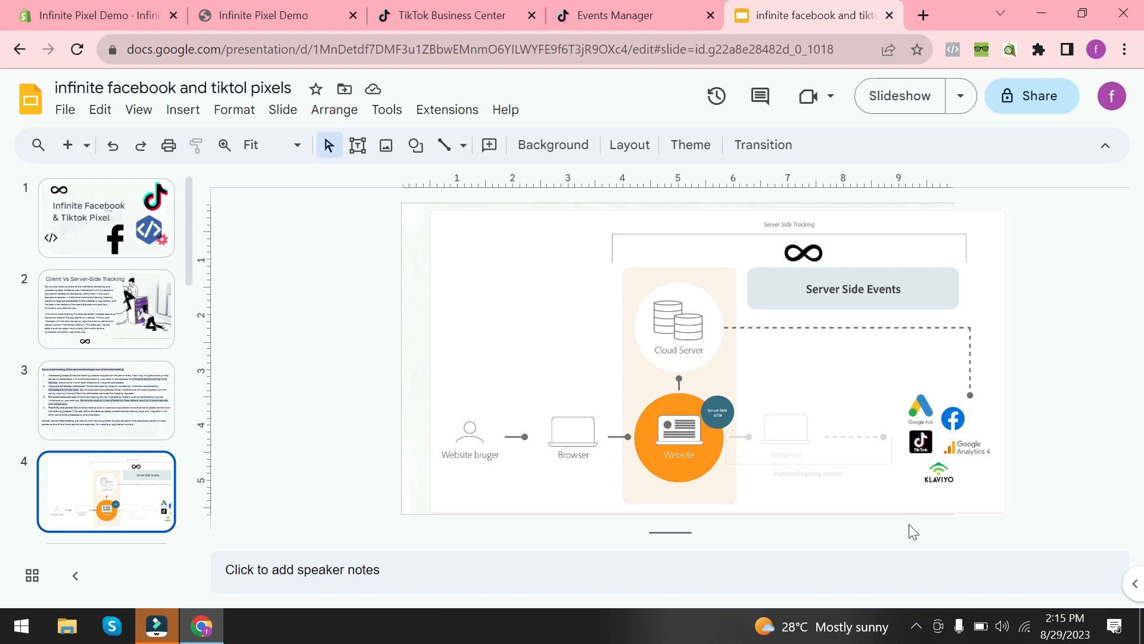
mouse_move(822, 530)
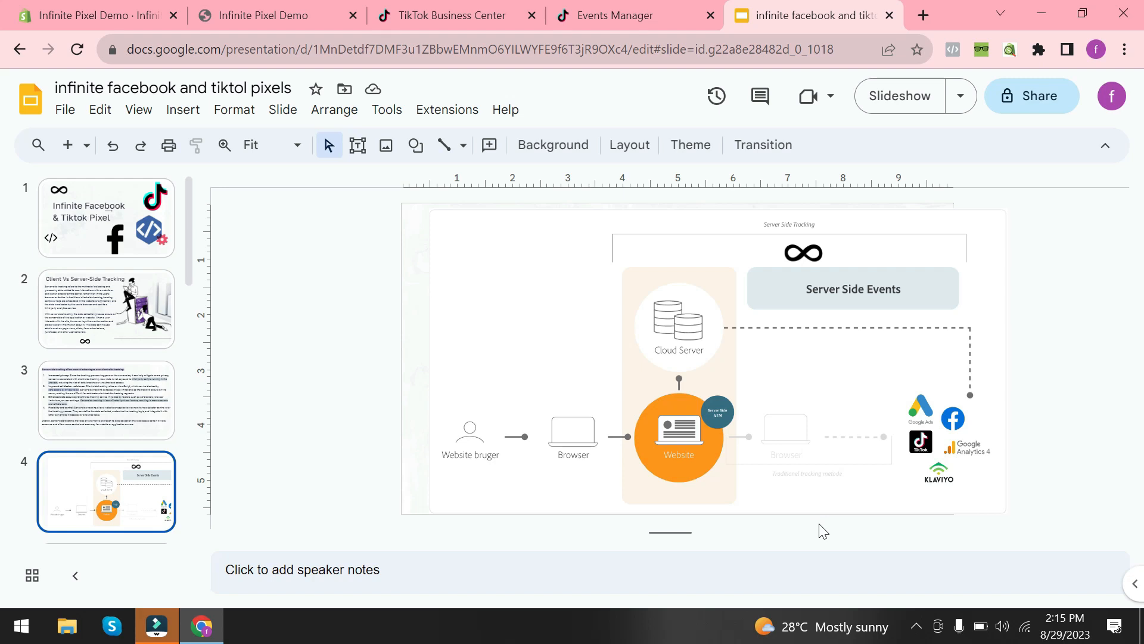
mouse_move(505, 488)
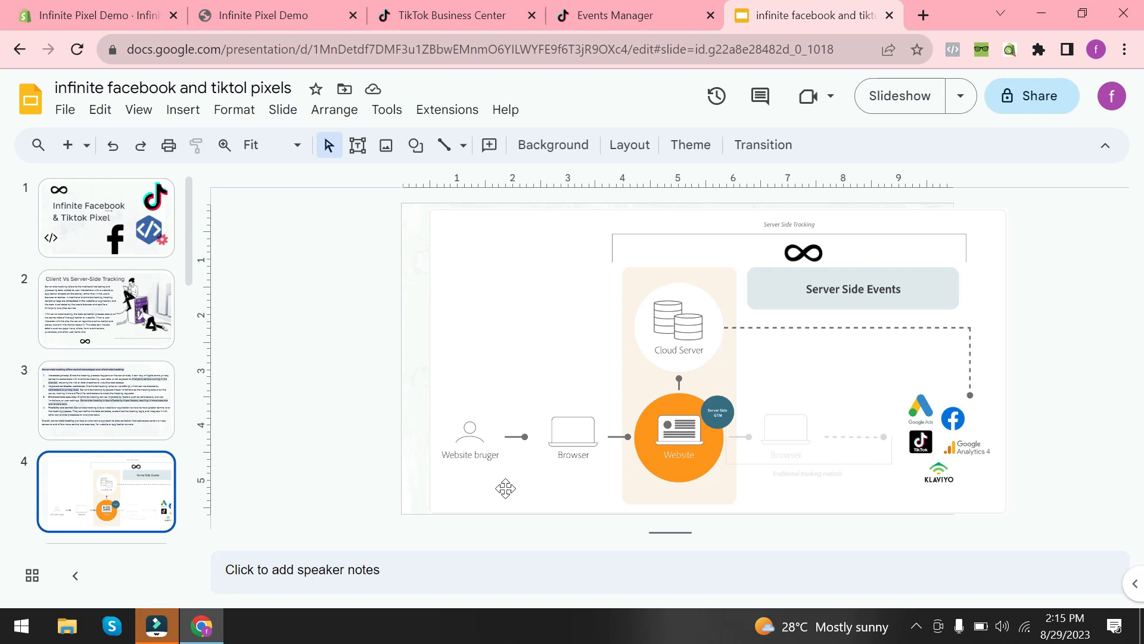
mouse_move(501, 507)
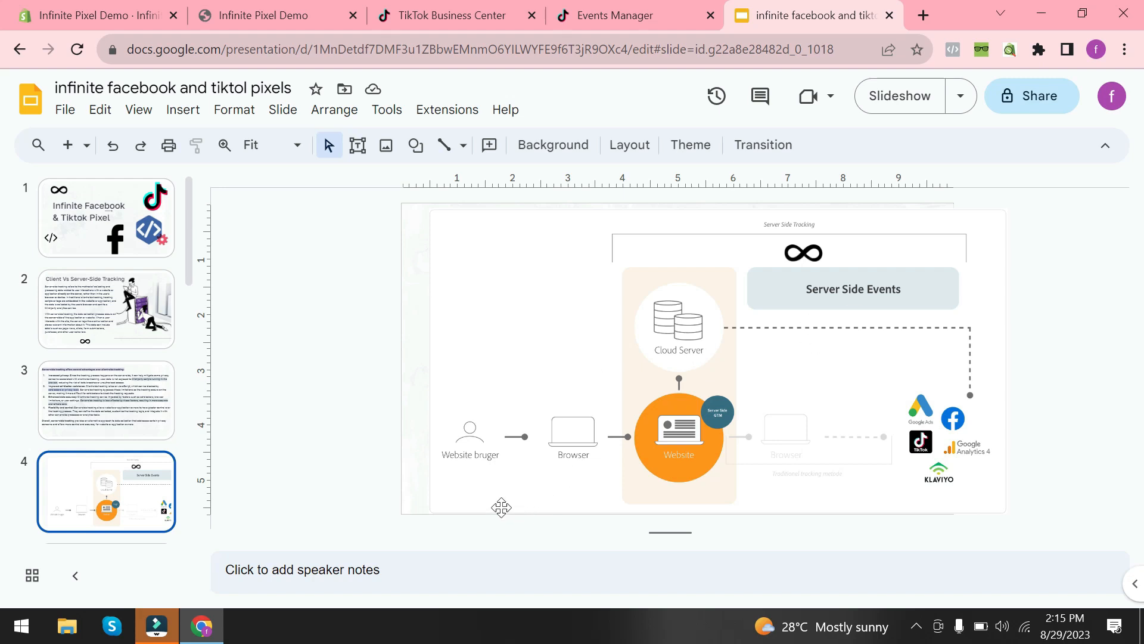
mouse_move(629, 476)
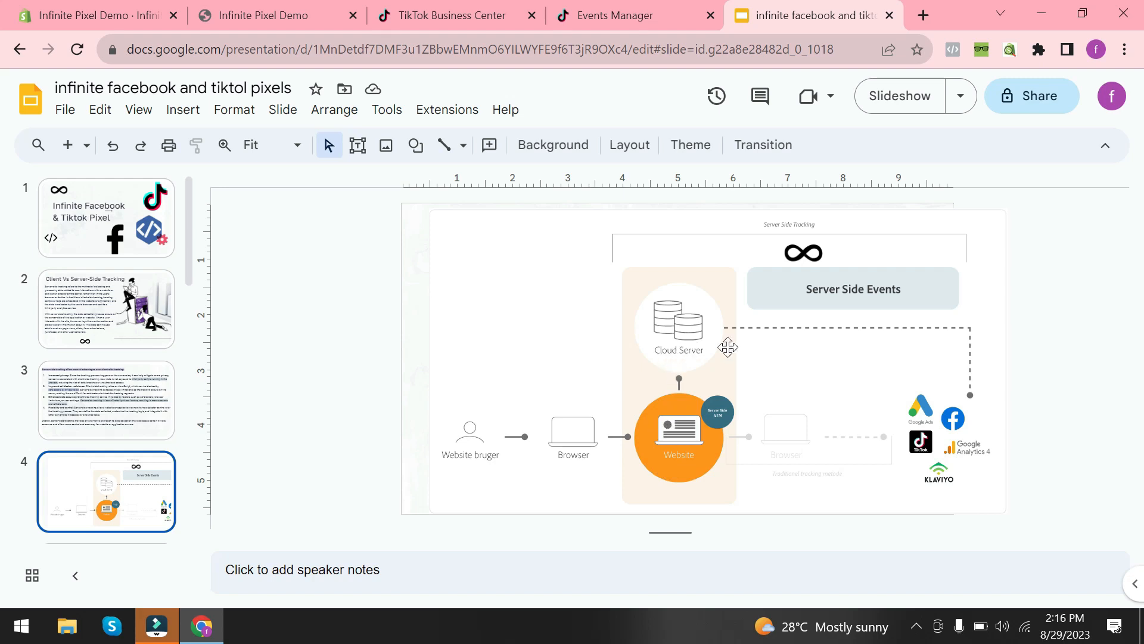
mouse_move(970, 425)
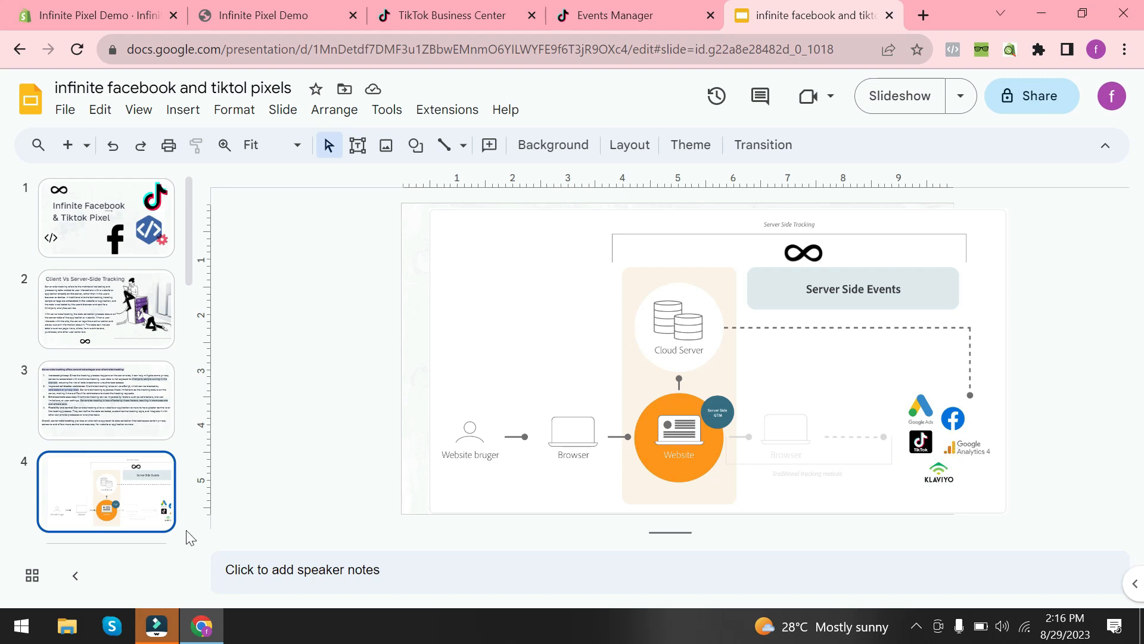
- Show slide 5 with the four TikTok pixel installation steps
click(106, 491)
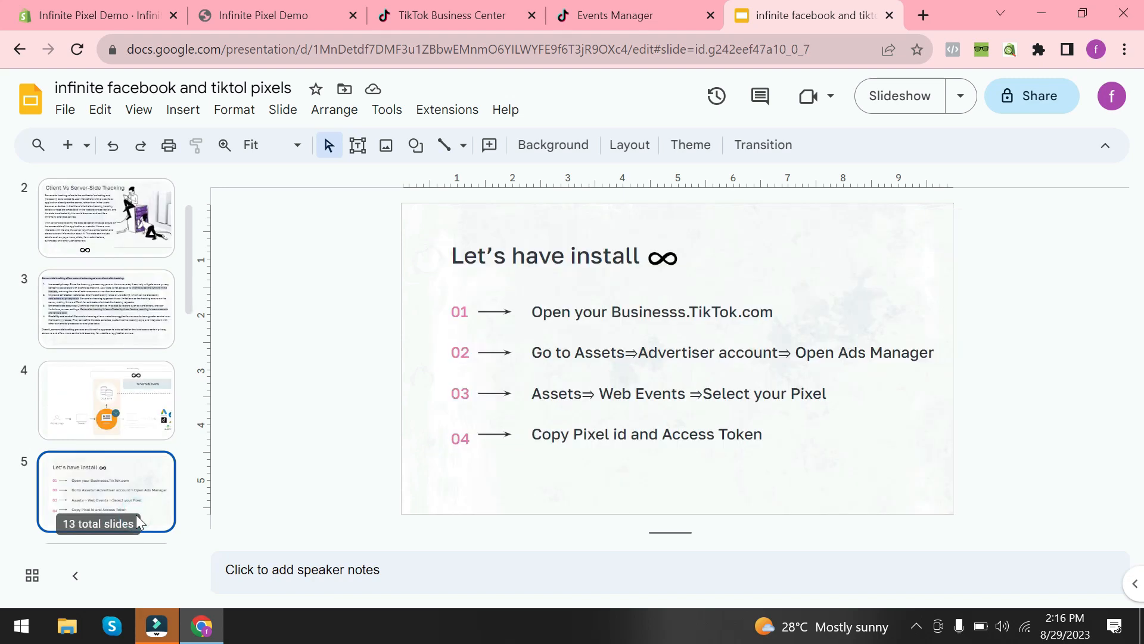
mouse_move(139, 522)
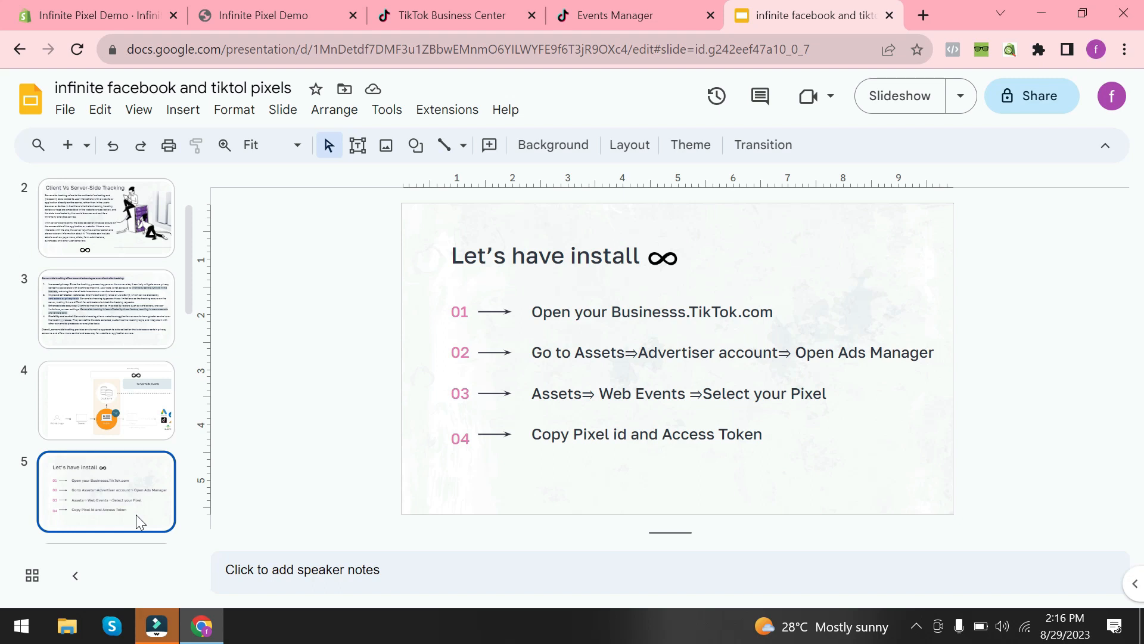
mouse_move(141, 522)
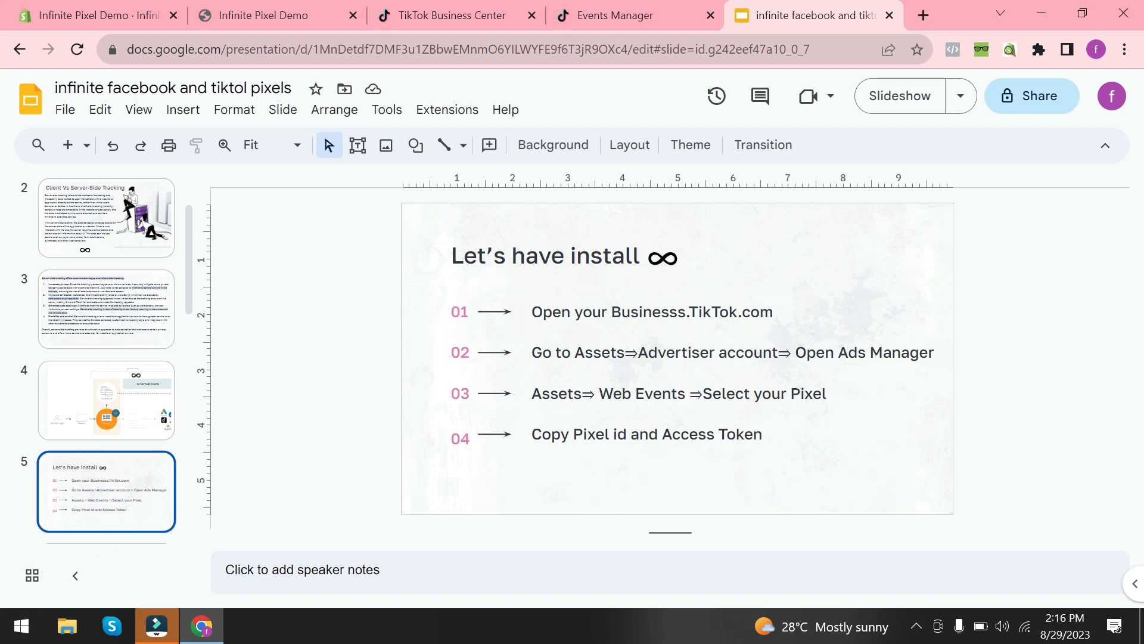
mouse_move(860, 370)
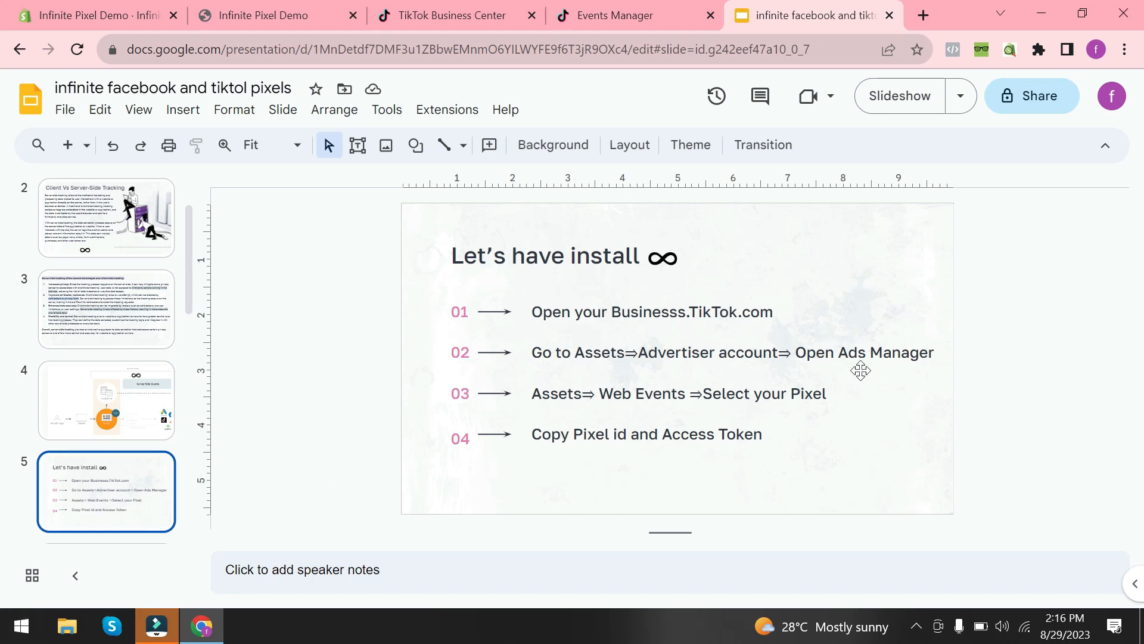
mouse_move(622, 410)
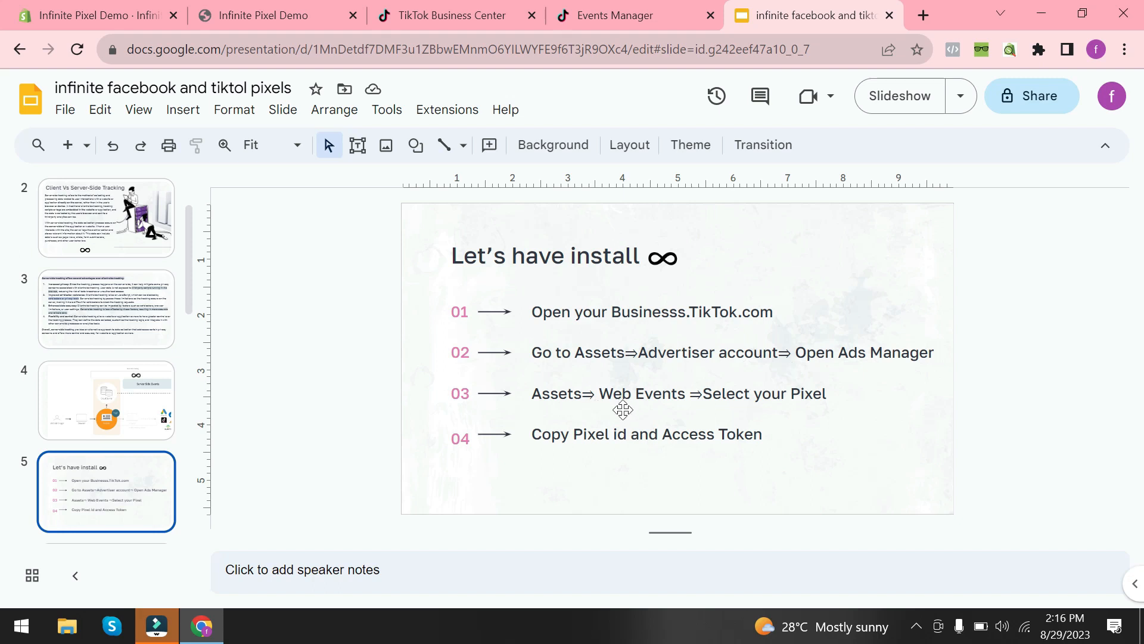
mouse_move(596, 471)
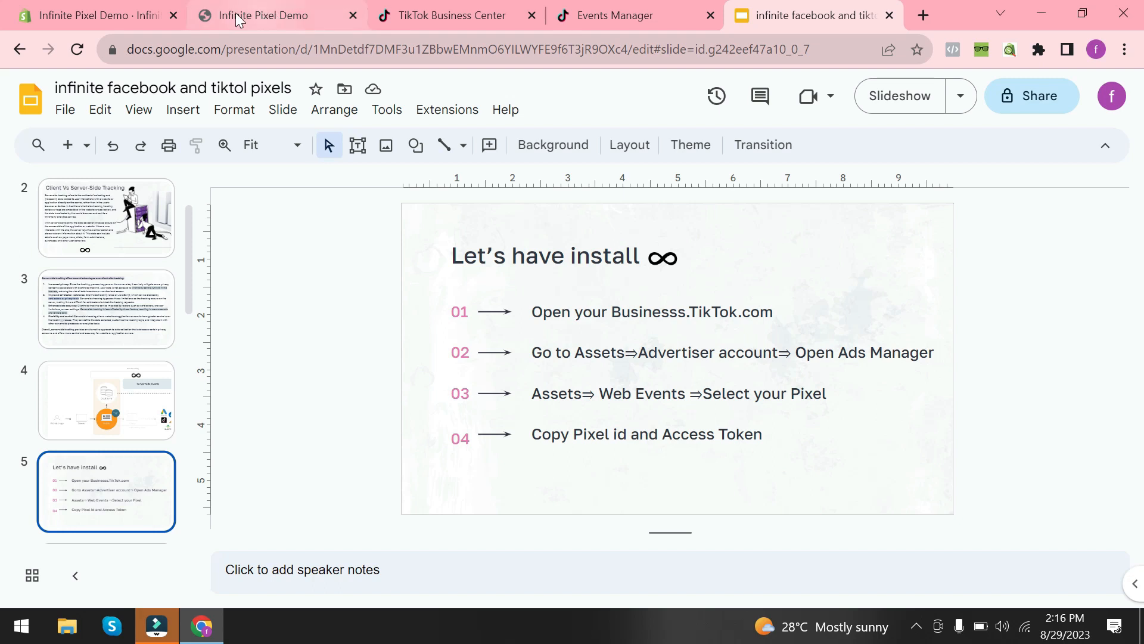
- Open Web Events in TikTok Events Manager, showing pixels 'old one' and 'my new'
click(451, 15)
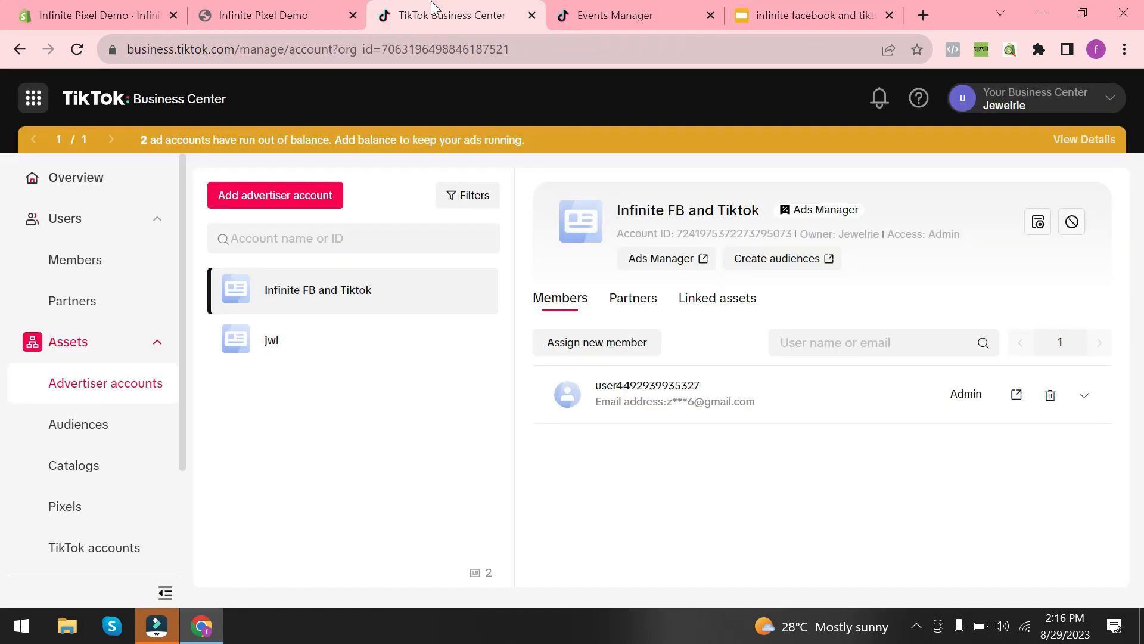
mouse_move(207, 341)
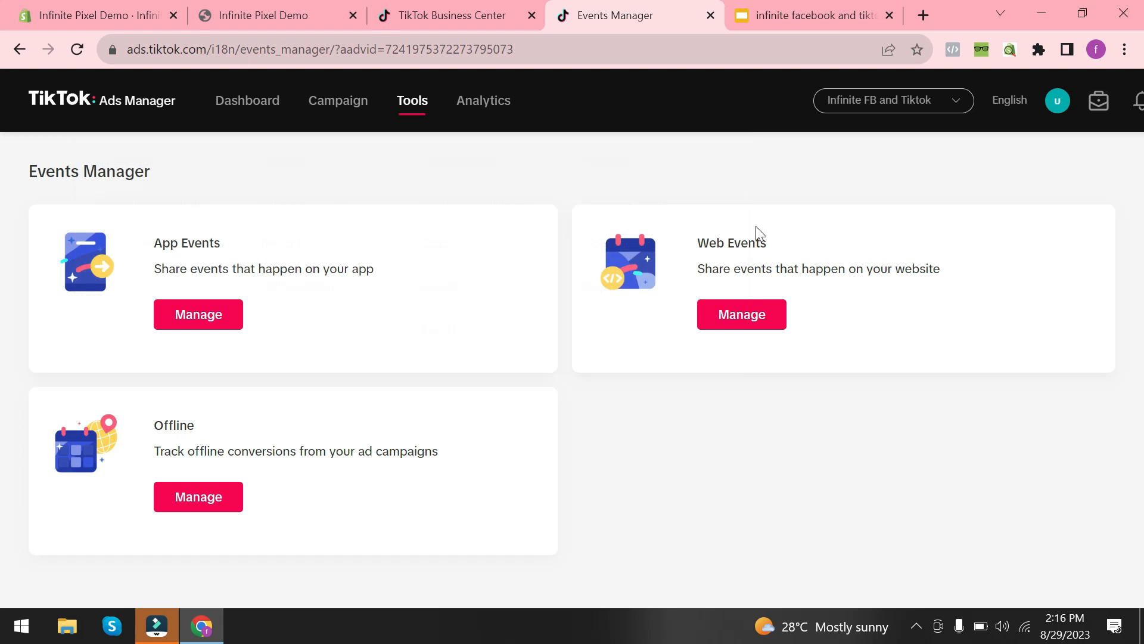
click(741, 315)
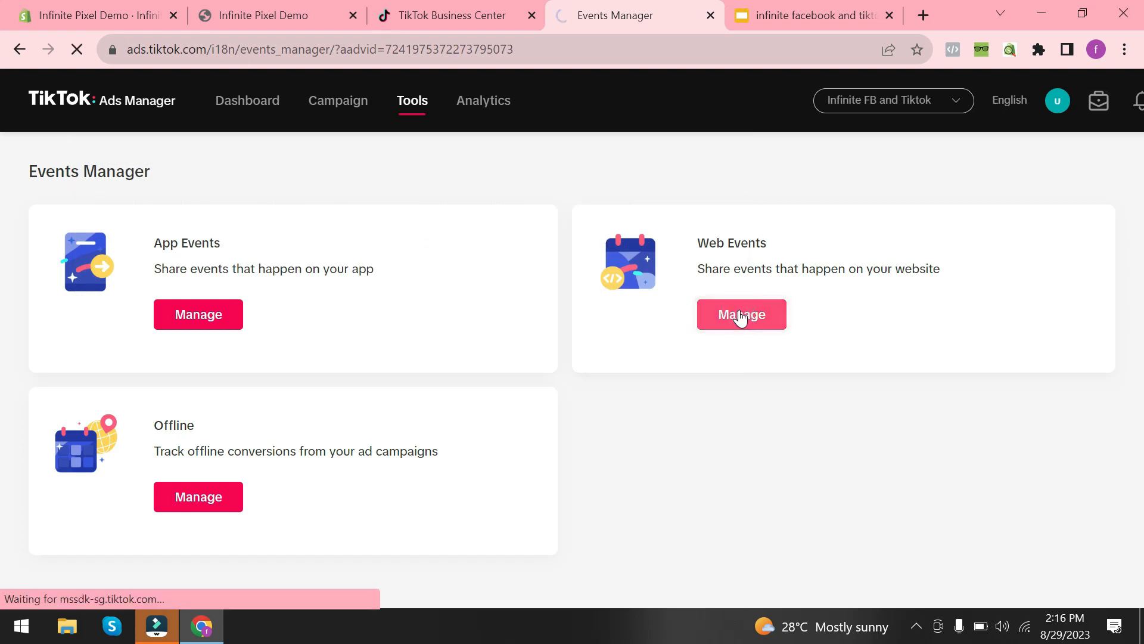
click(741, 314)
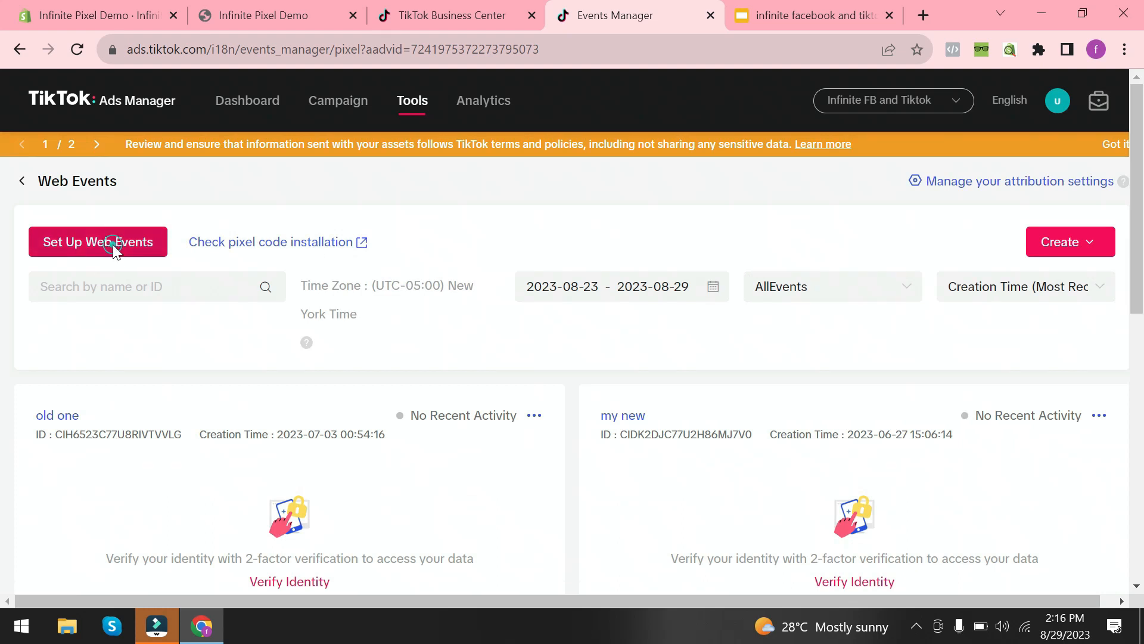
- Create TikTok pixel 'abc' with manual code installation and custom code event setup
click(97, 242)
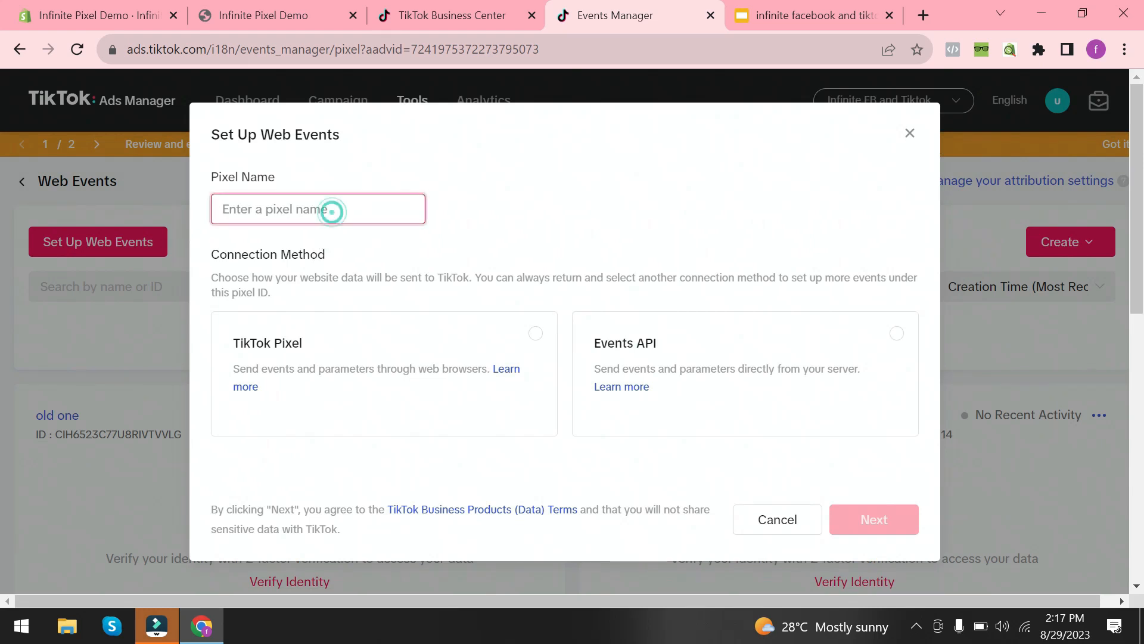
text(abc)
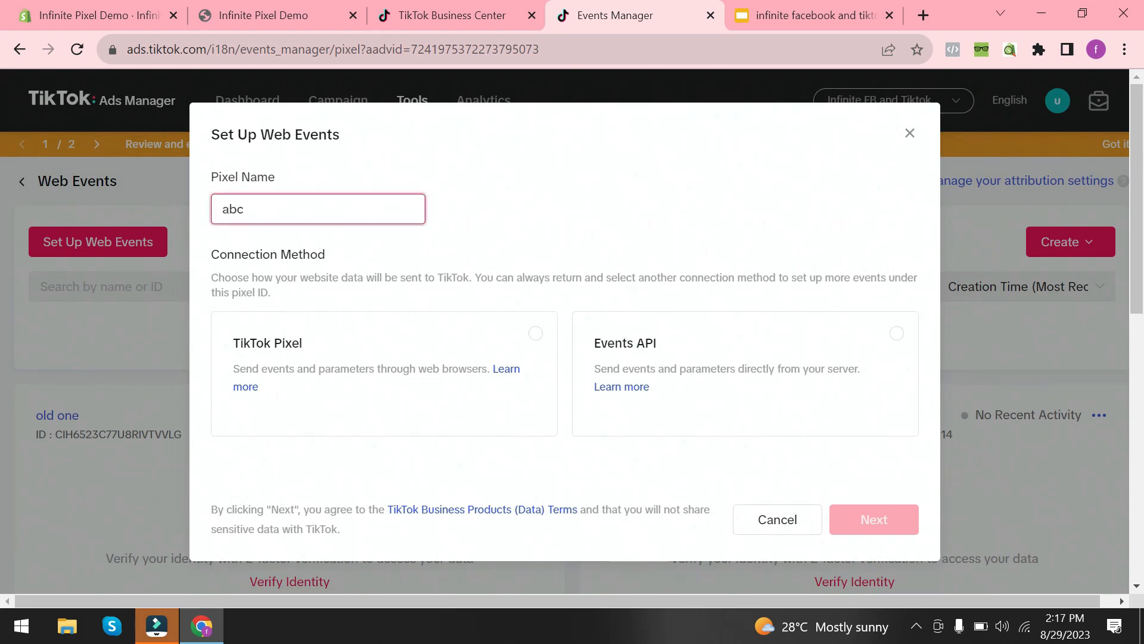
click(535, 334)
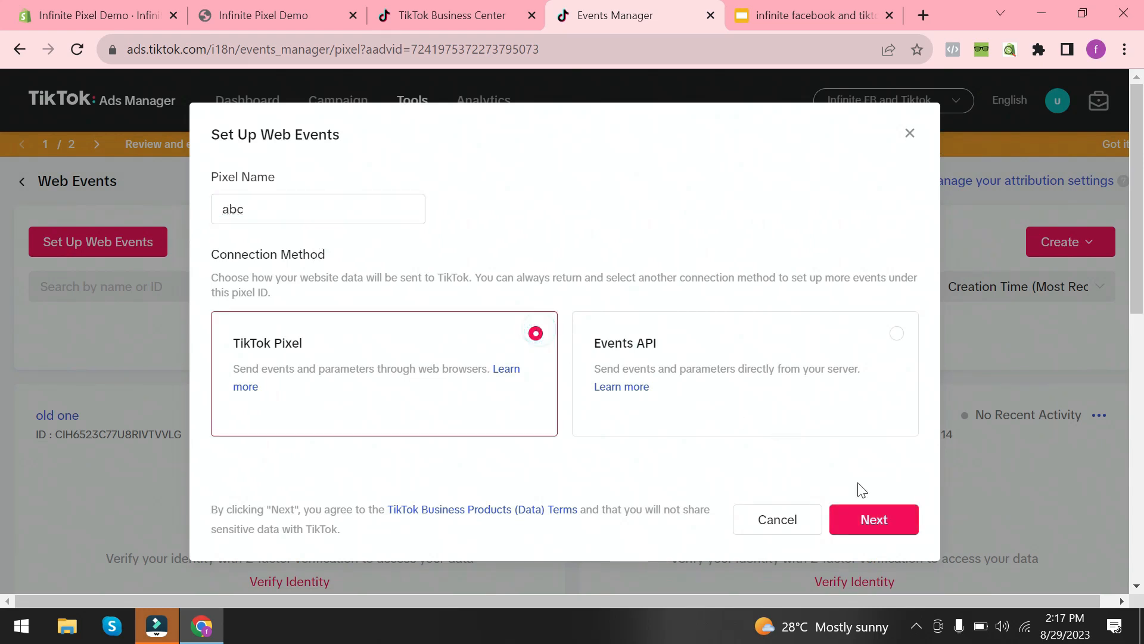
click(872, 519)
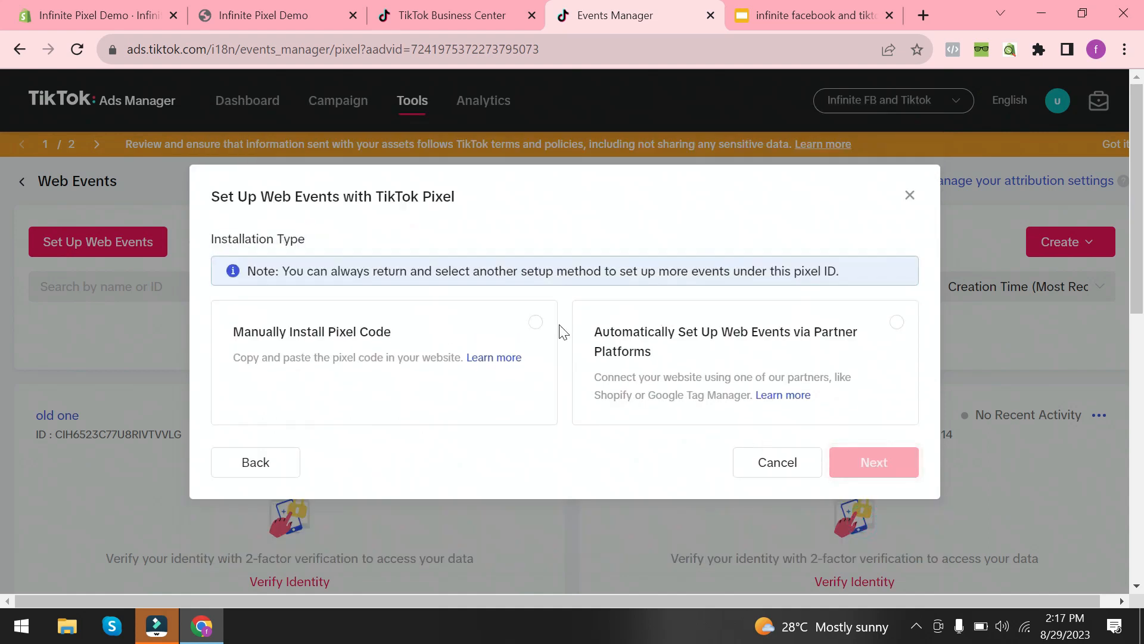
click(535, 322)
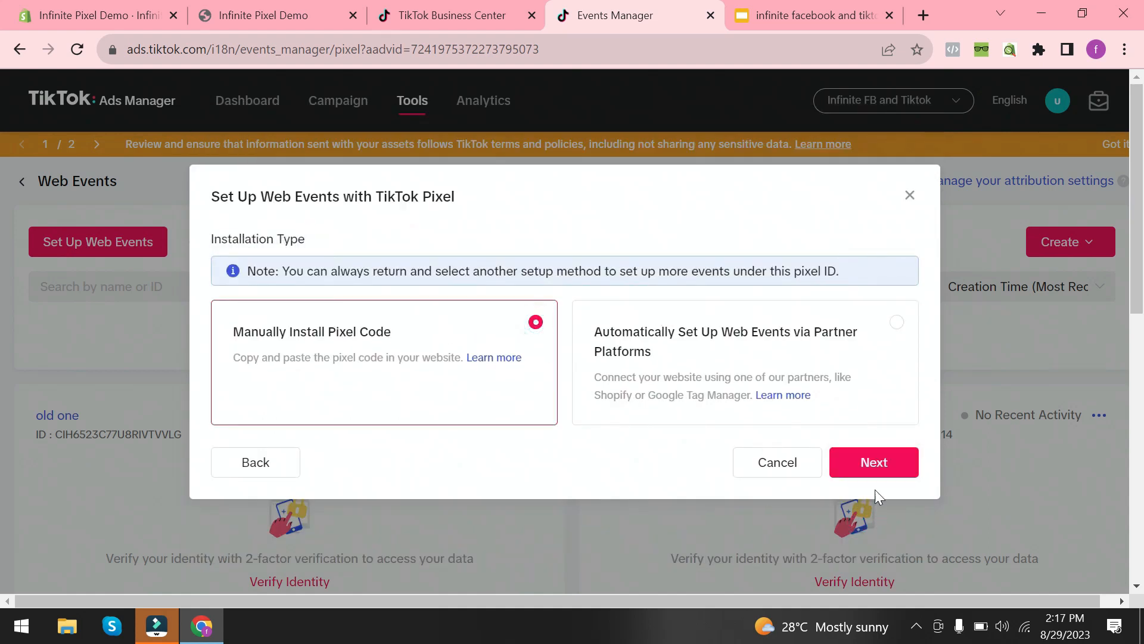
click(872, 462)
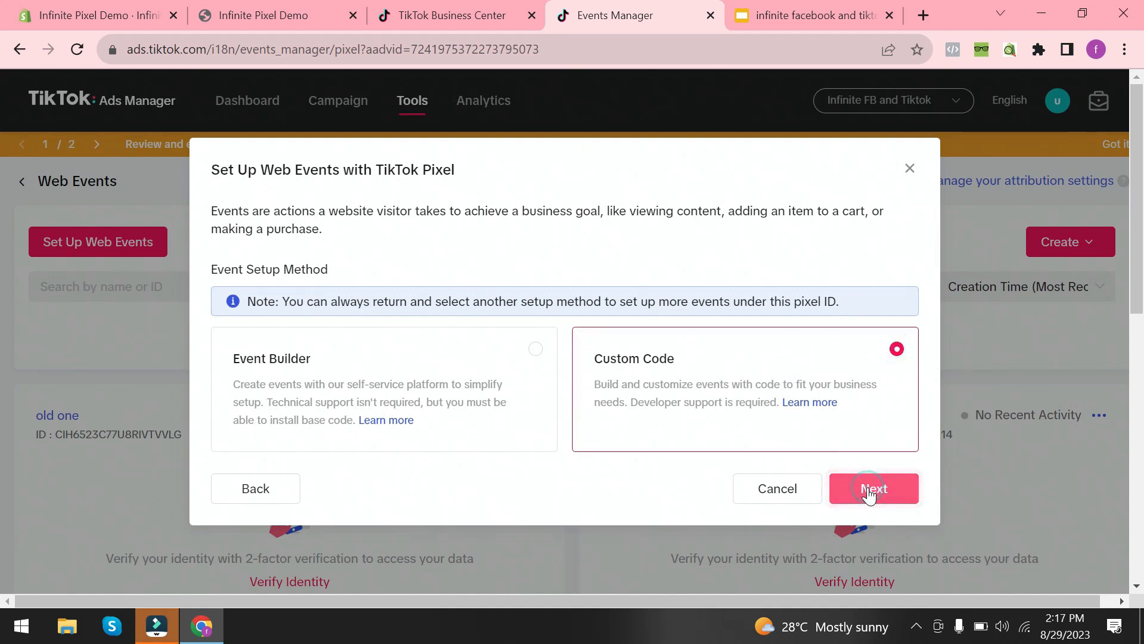
click(874, 488)
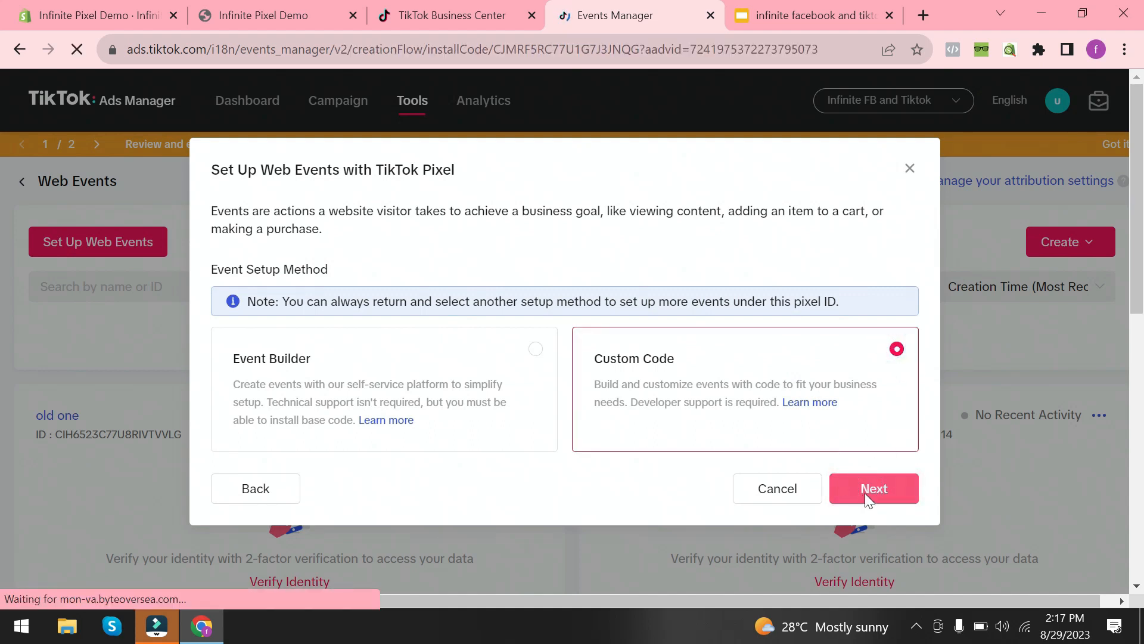
click(872, 488)
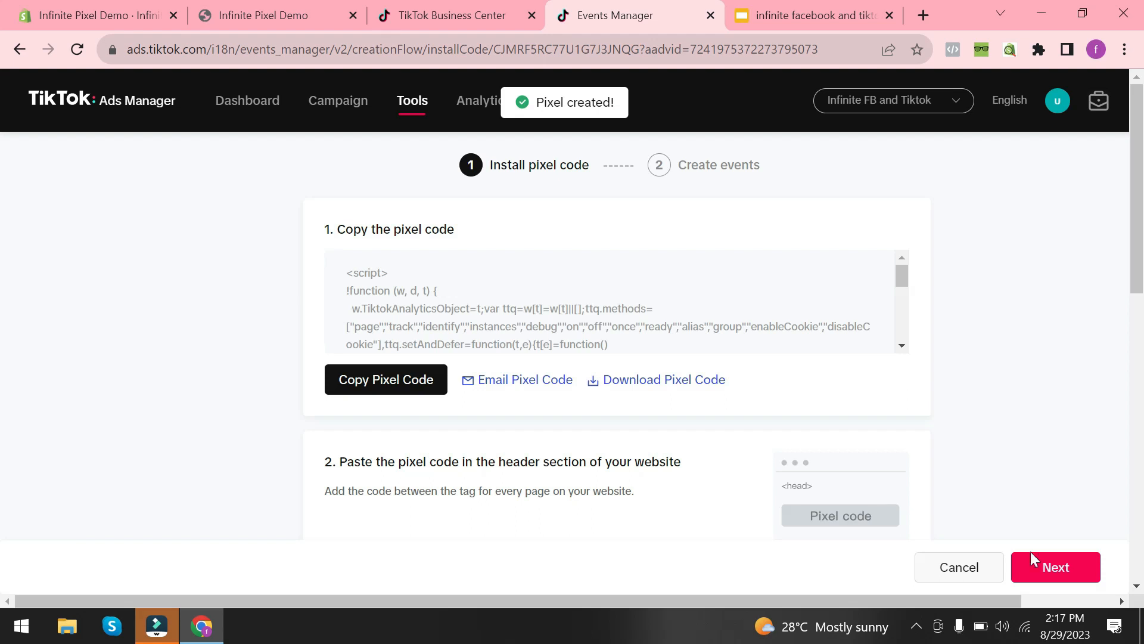
- Exit pixel abc's setup and copy its ID CJMRF5RC77U1G7J3JNQG from Settings
click(1054, 566)
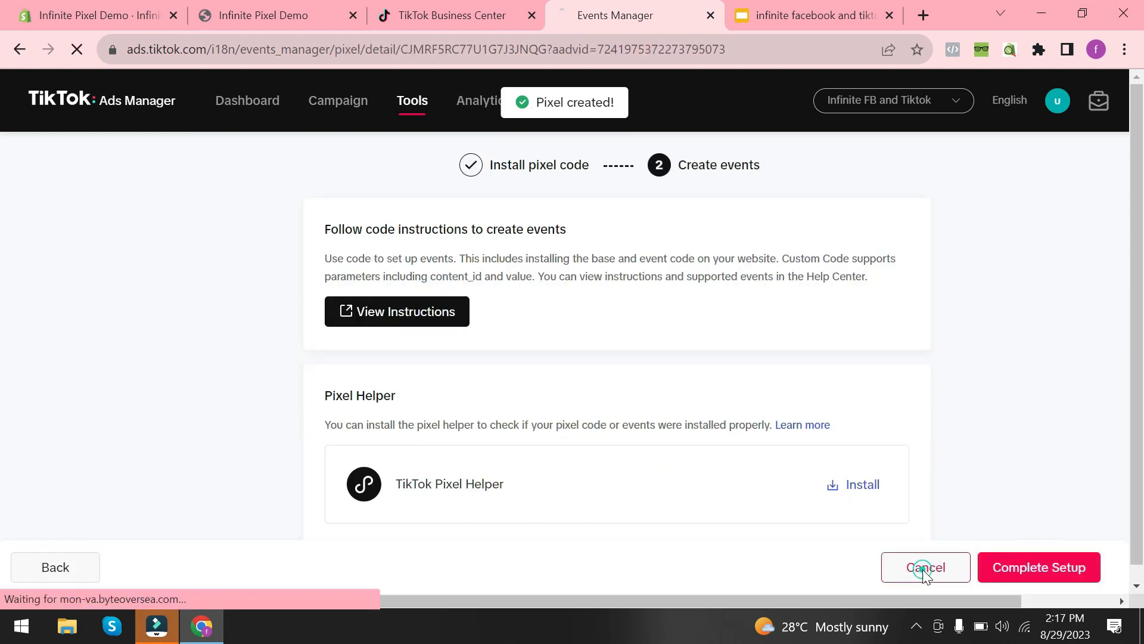
click(924, 567)
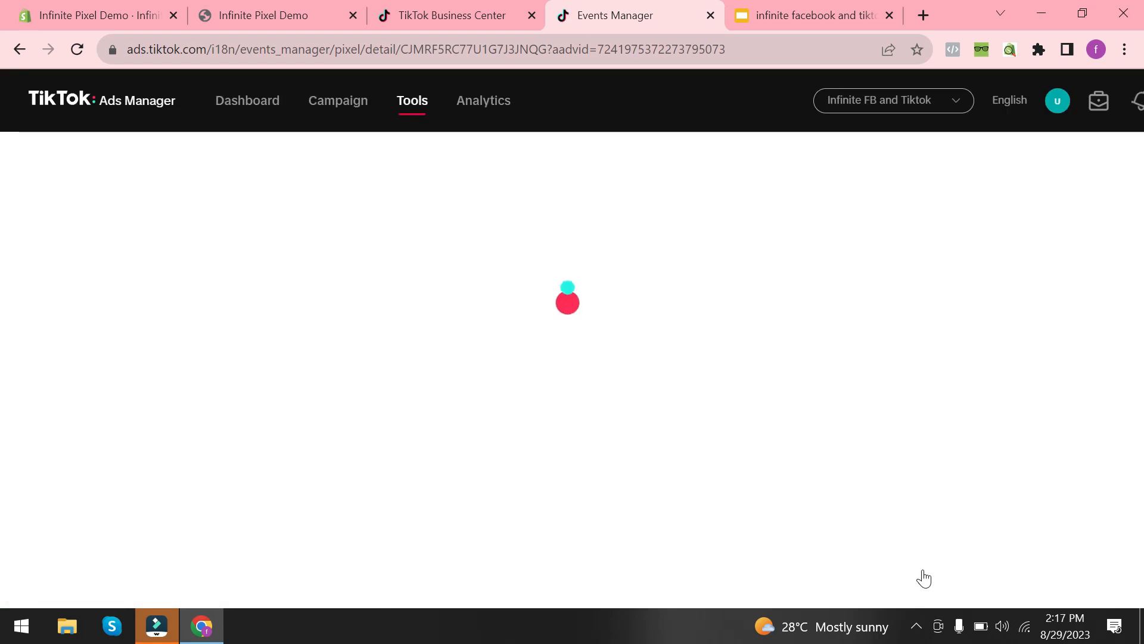
mouse_move(670, 372)
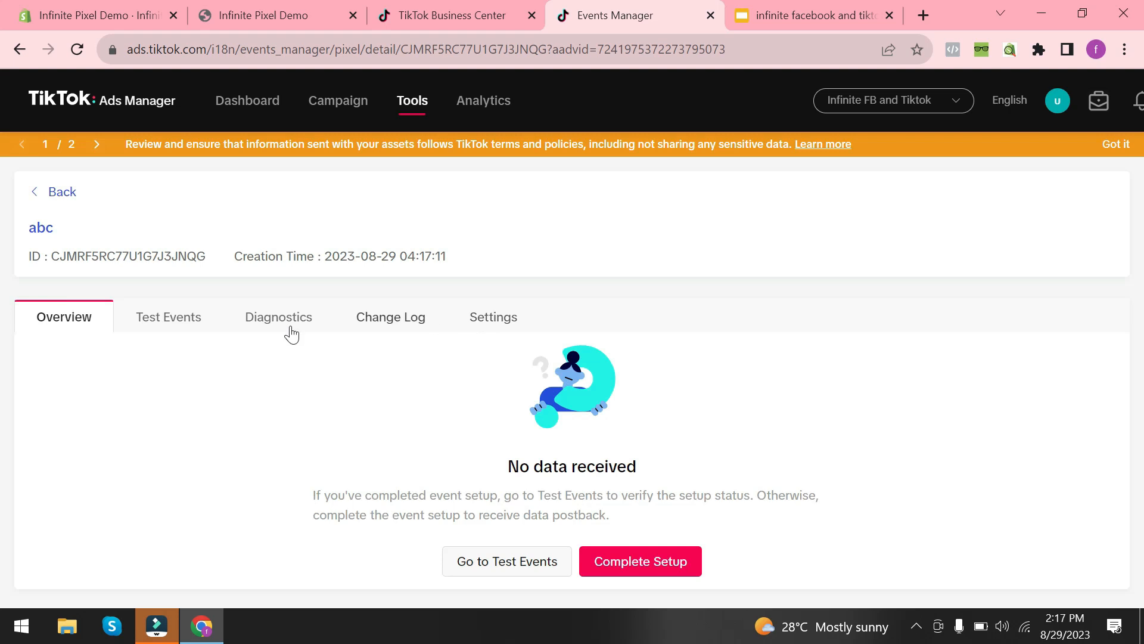
mouse_move(310, 305)
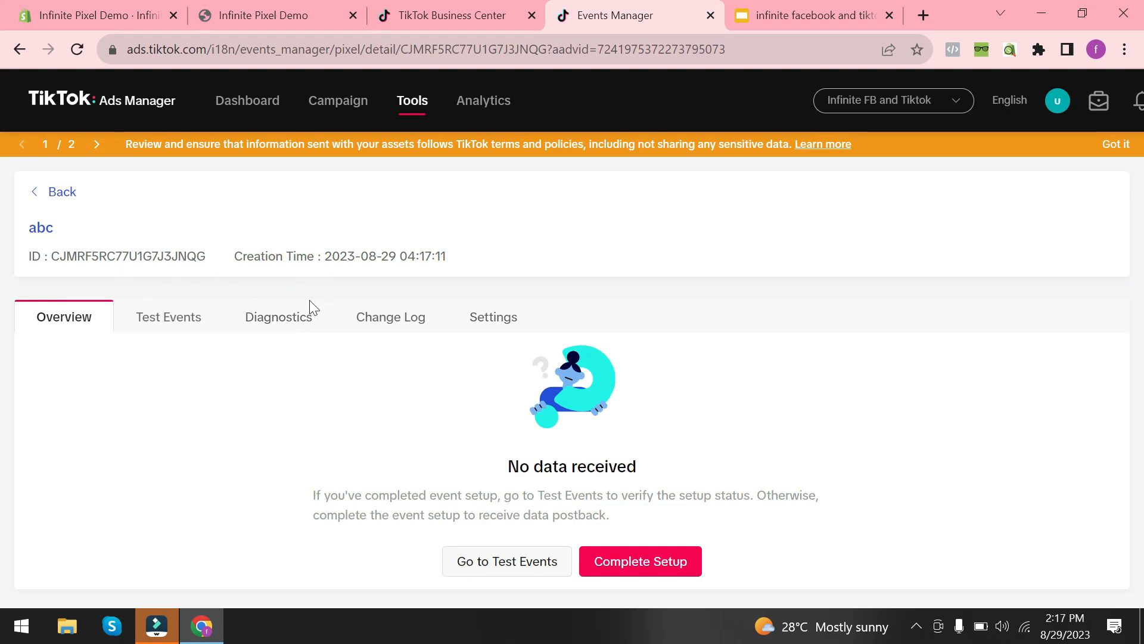
mouse_move(461, 314)
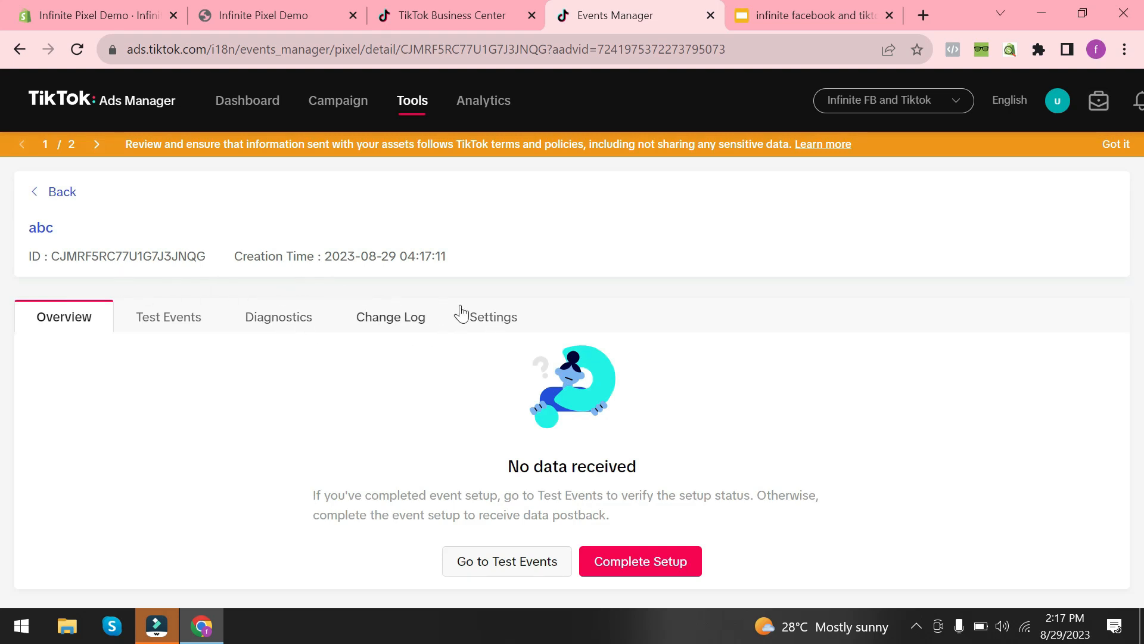
click(491, 316)
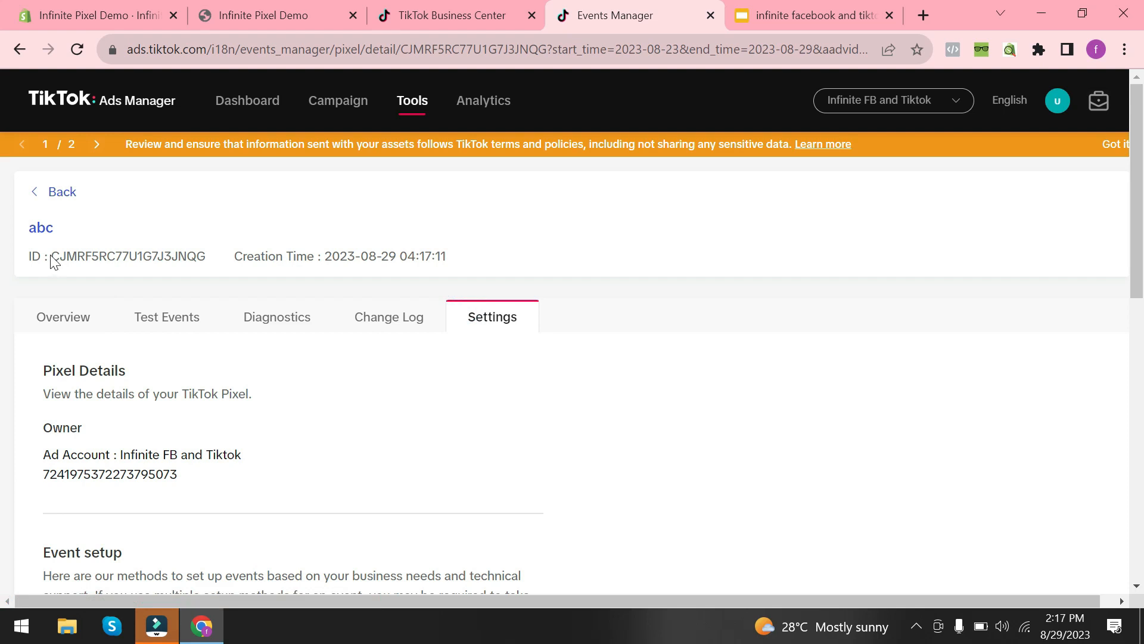
double_click(126, 257)
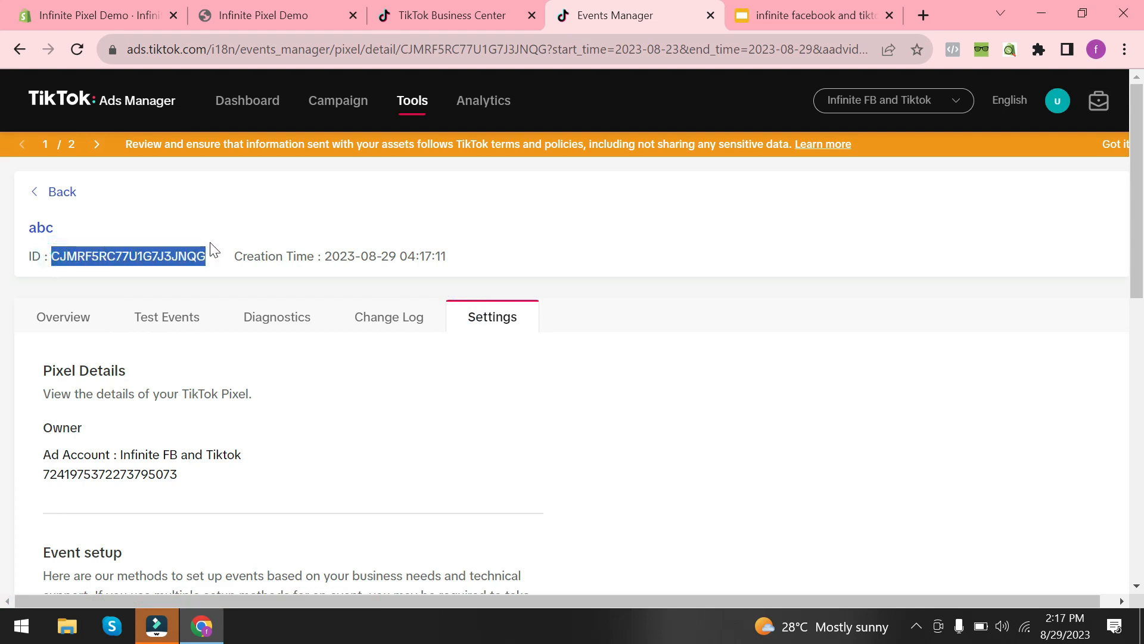
click(95, 14)
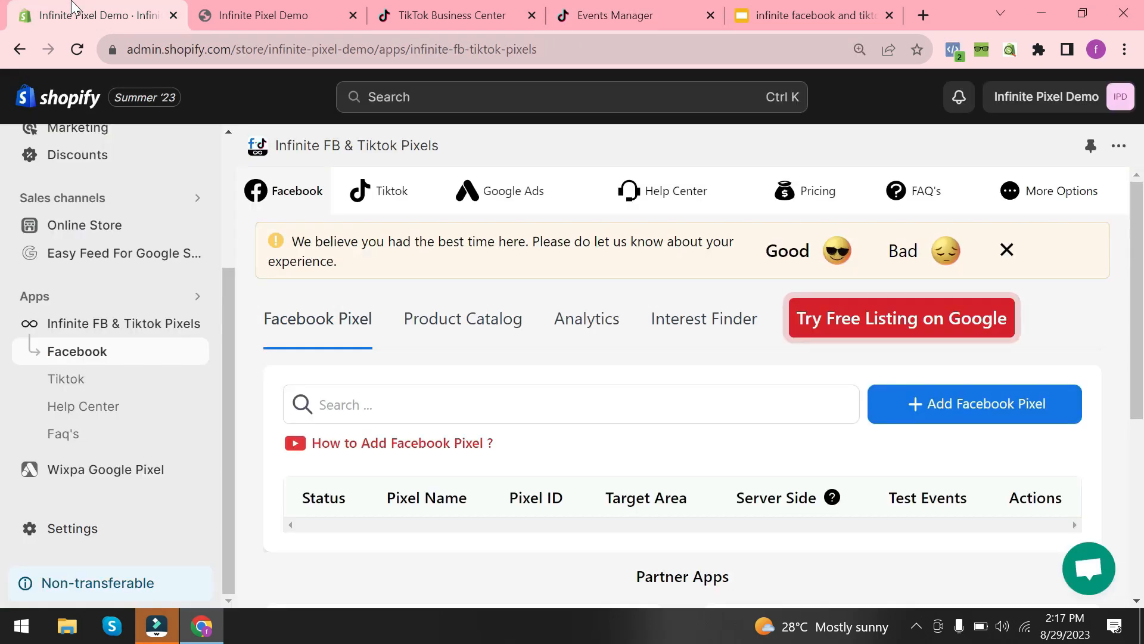
- Add a TikTok pixel named 'abc' with ID CJMRF5RC77U1G7J3JNQG in the app
click(378, 190)
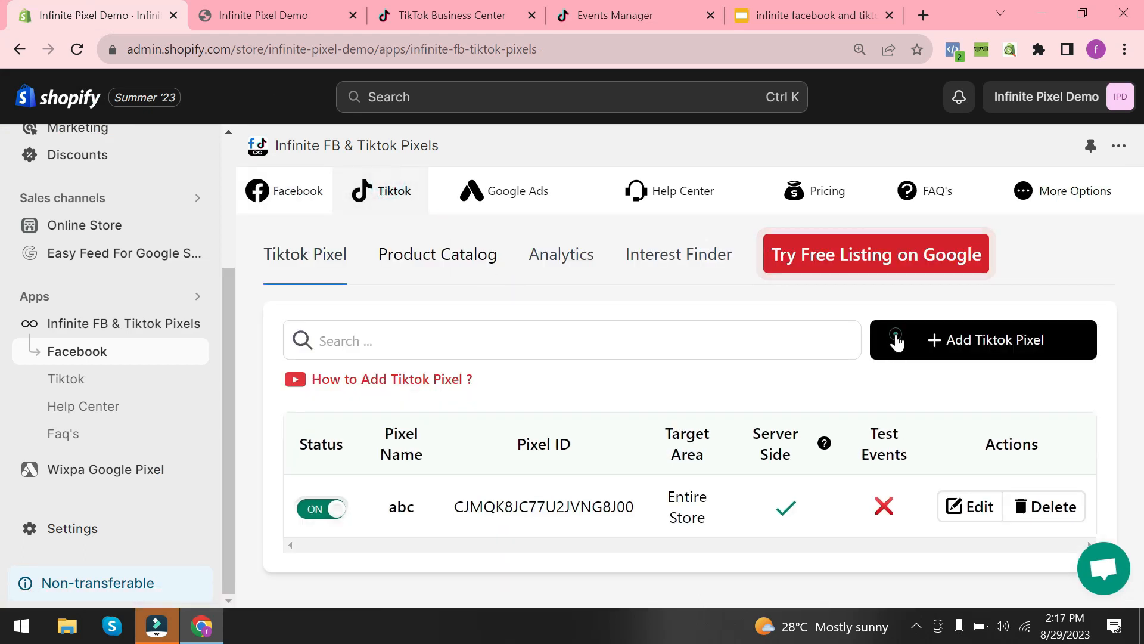
click(982, 339)
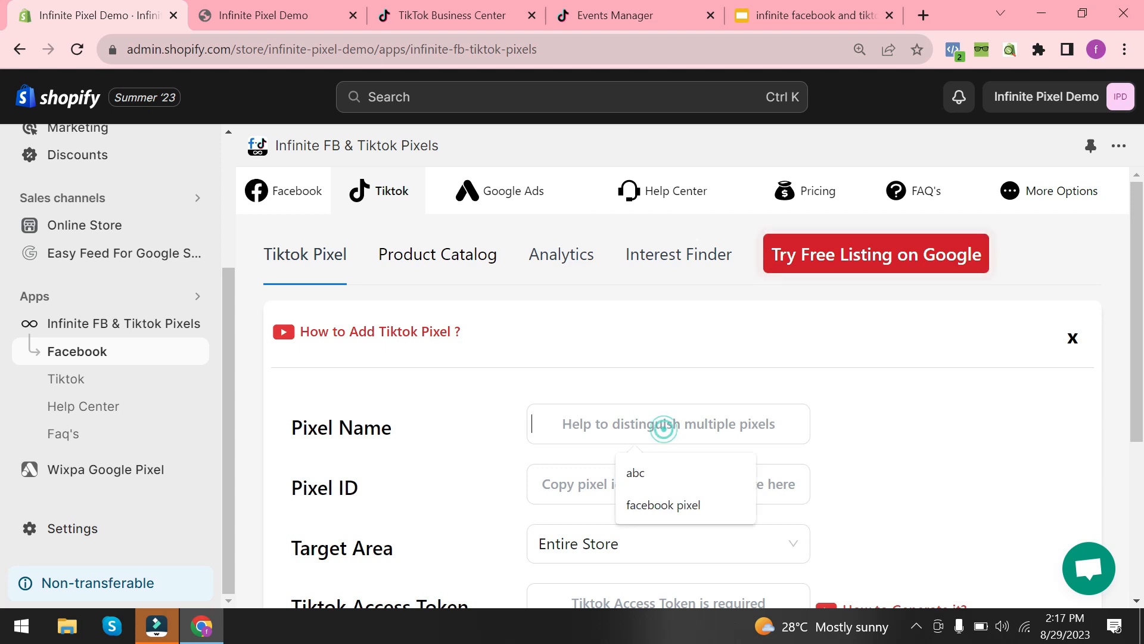
click(634, 472)
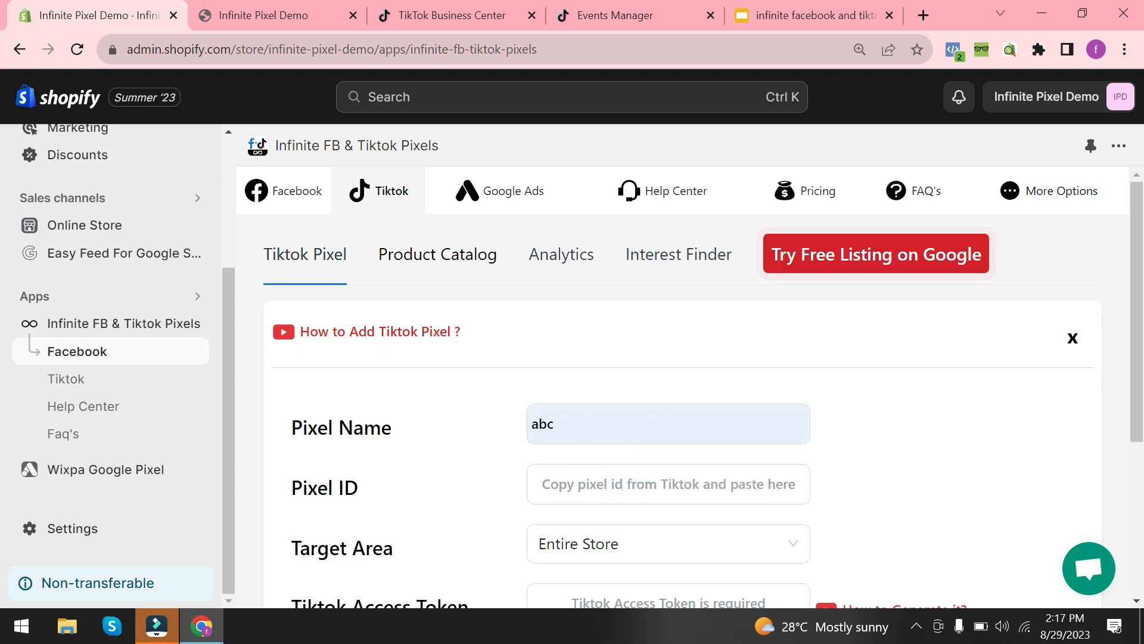
text(CJMRF5RC77U1G7J3JNQG)
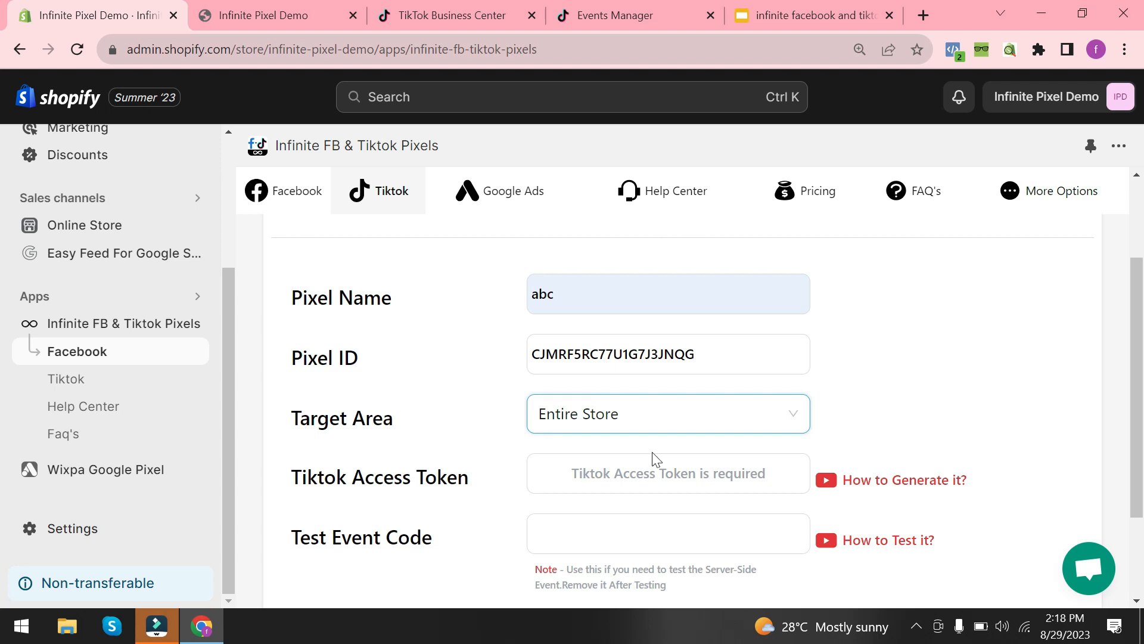
mouse_move(481, 16)
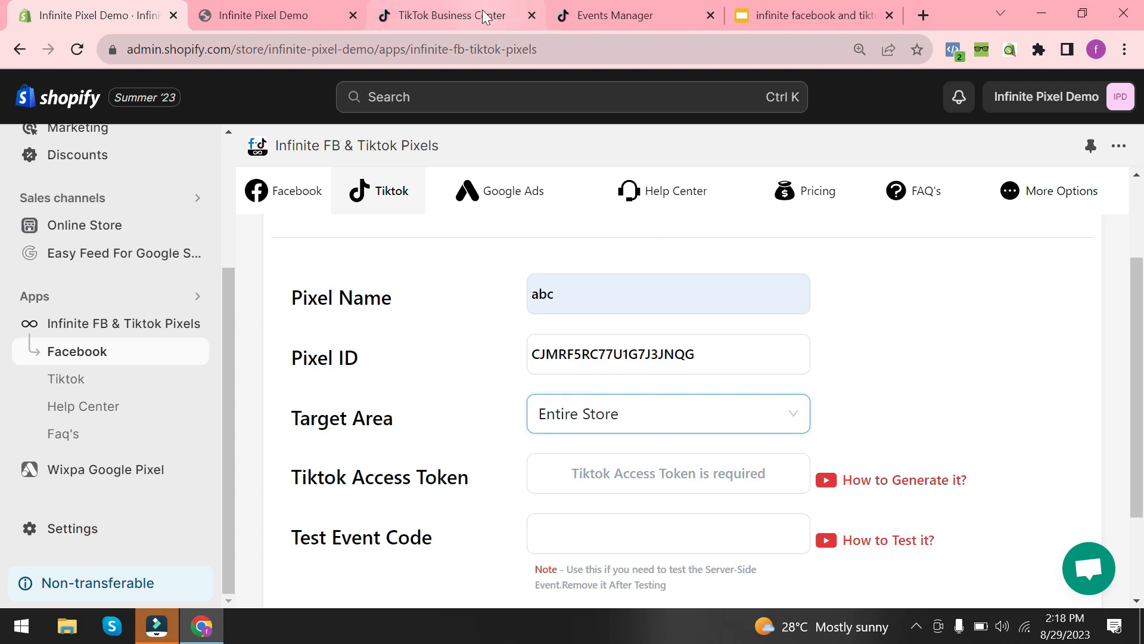
- Generate an Events API access token for pixel abc and copy it
click(633, 15)
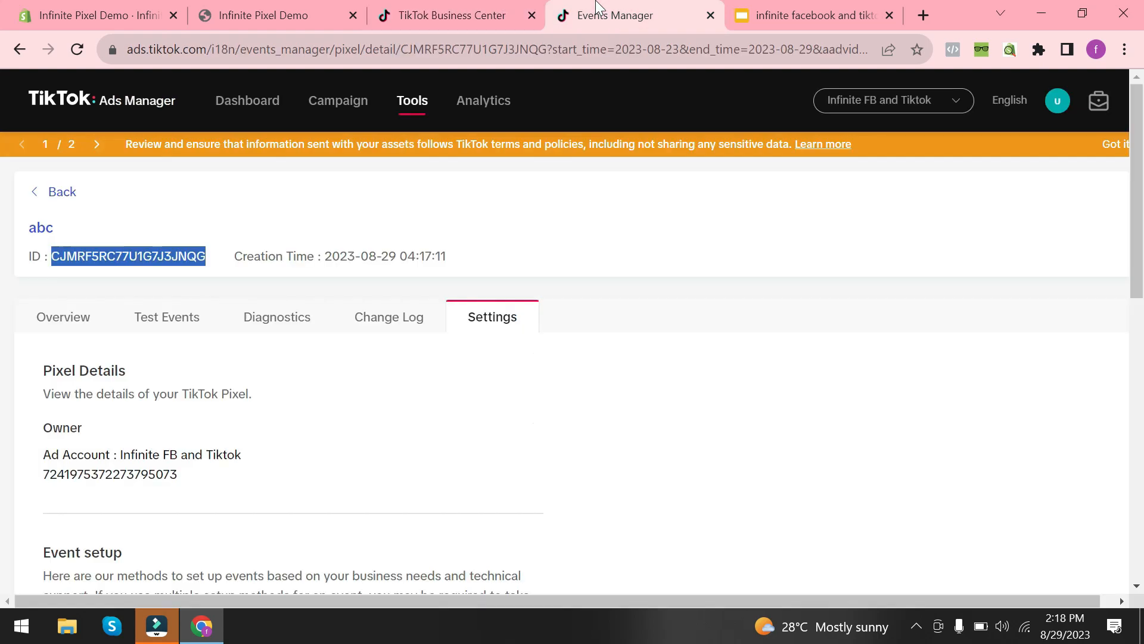
scroll(down, 3)
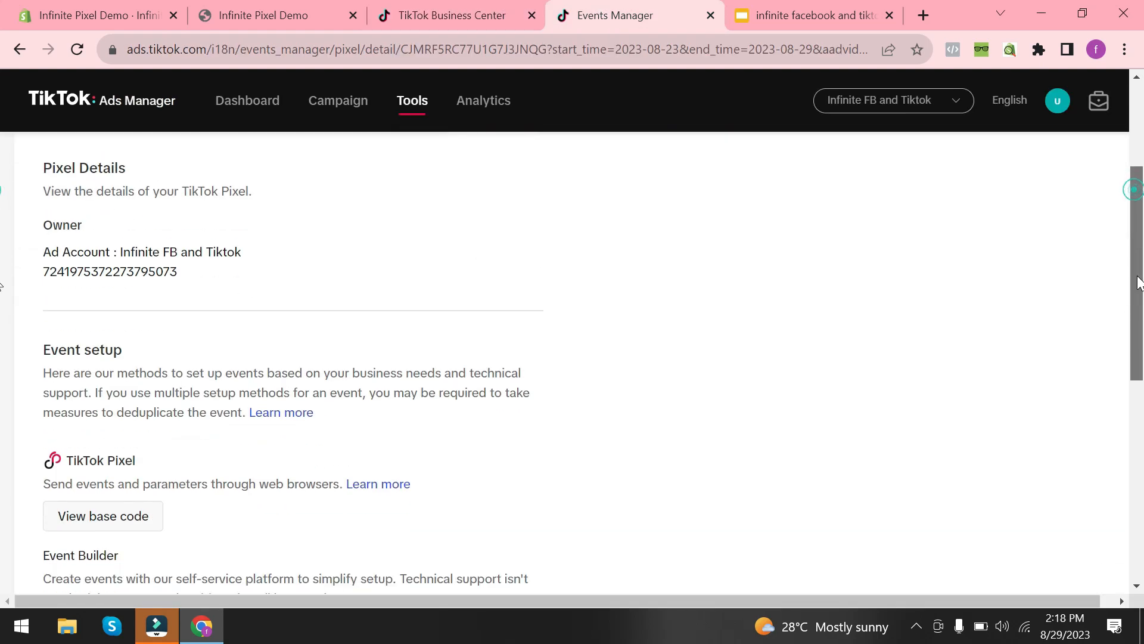
scroll(down, 3)
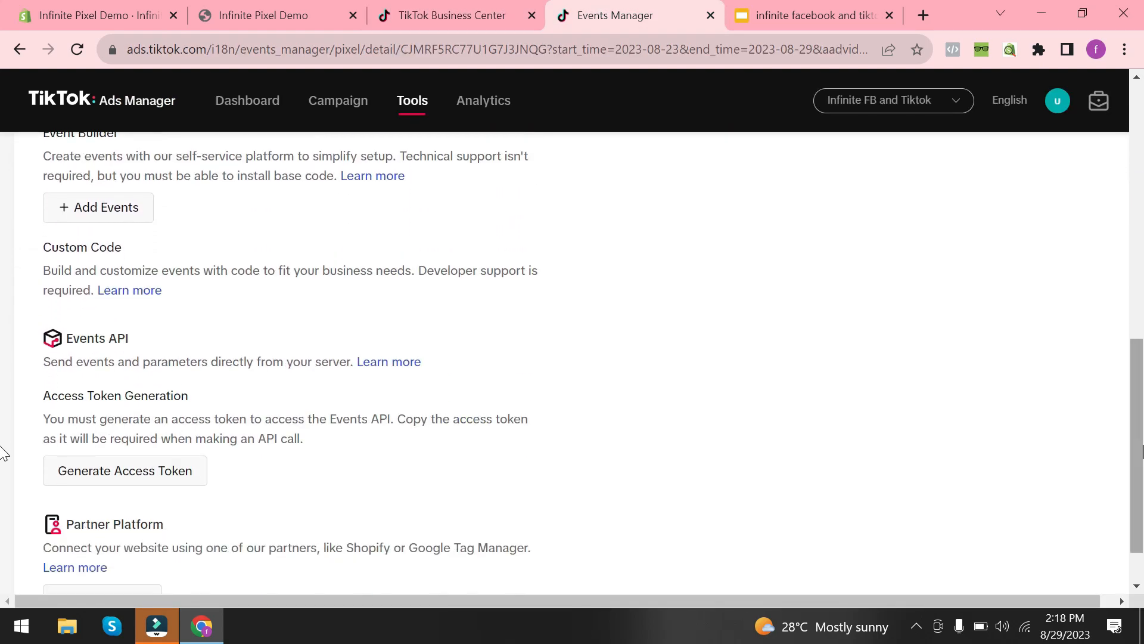
click(124, 470)
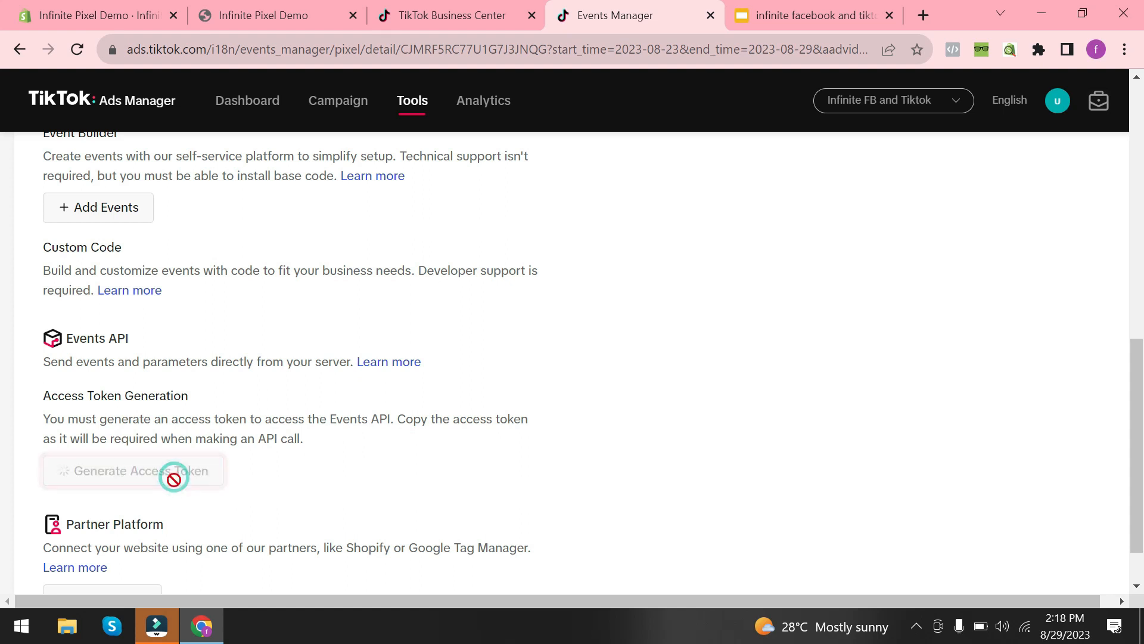
click(124, 471)
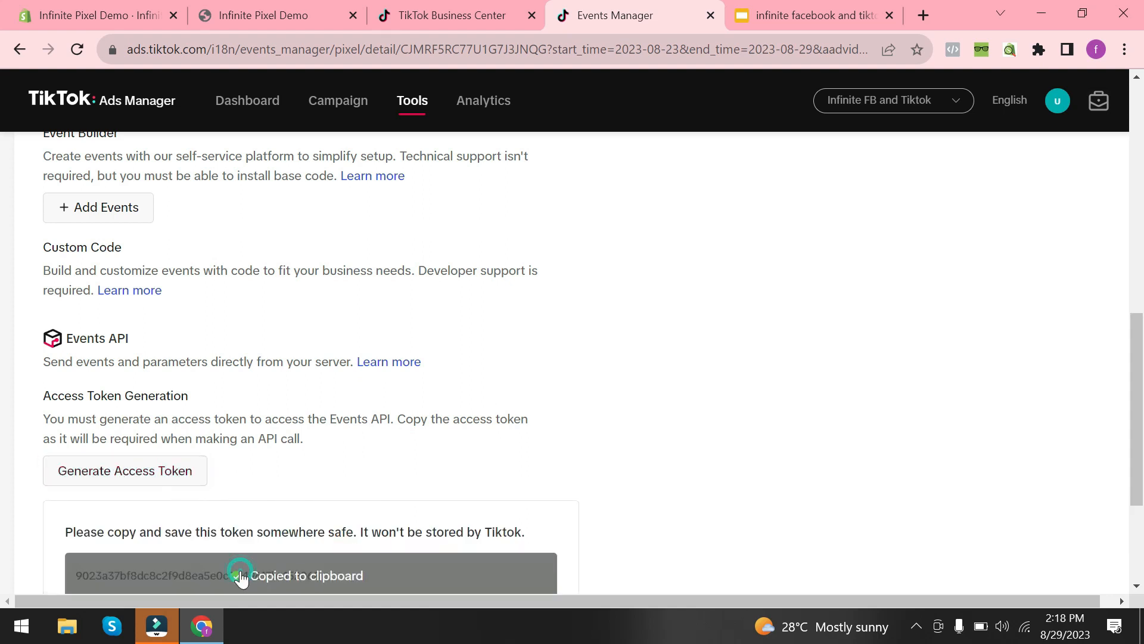
mouse_move(94, 15)
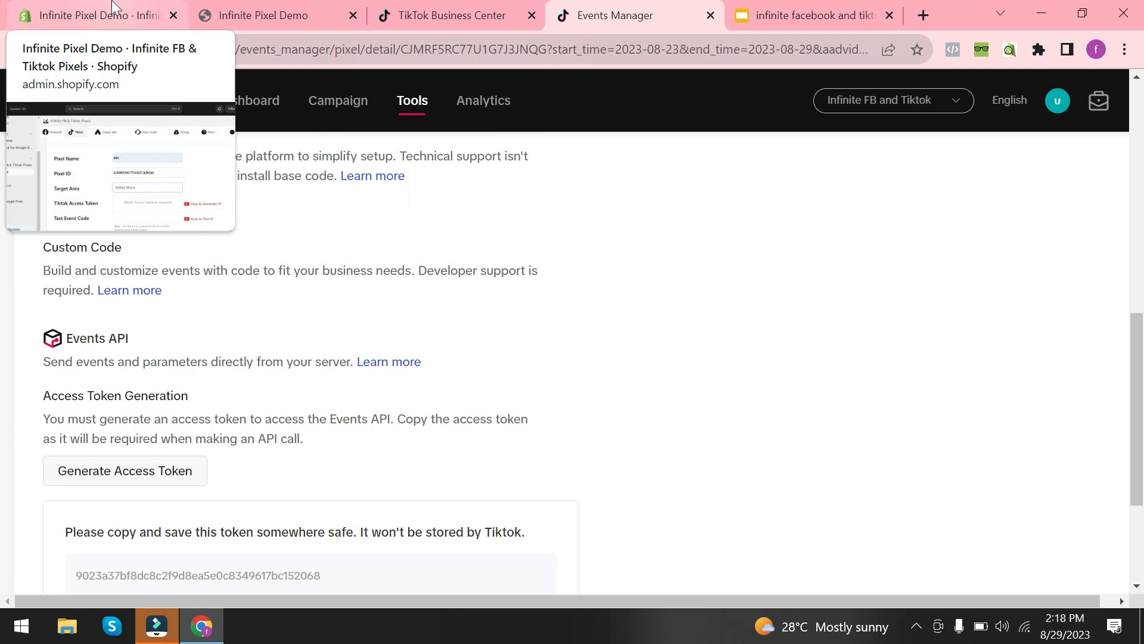
- Paste the access token into the Shopify pixel form and save pixel abc
click(95, 15)
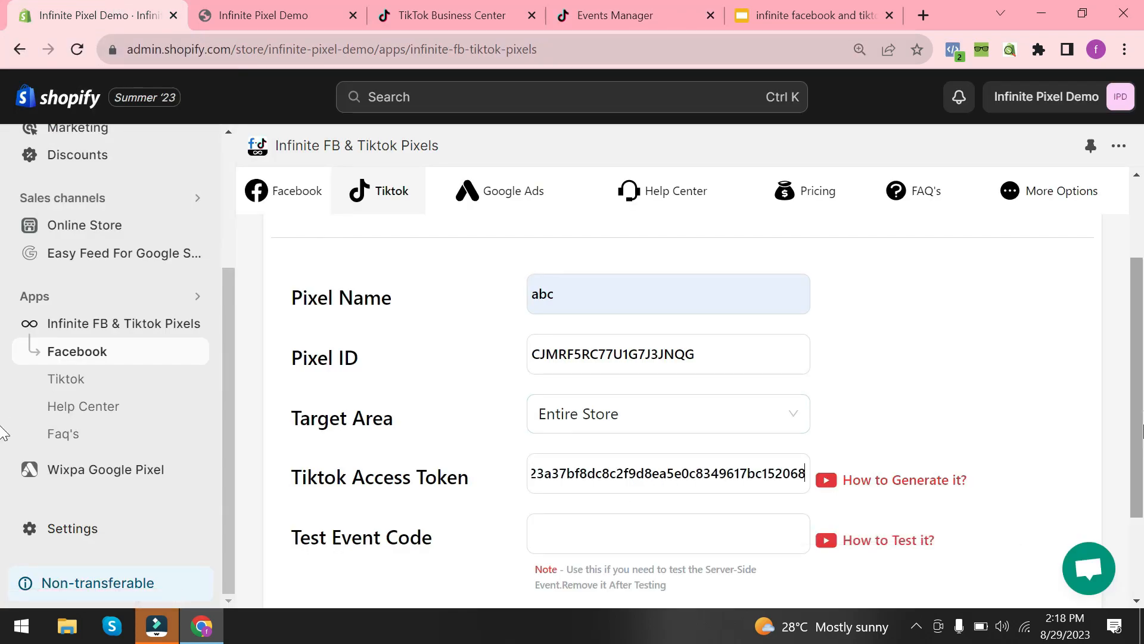
scroll(down, 3)
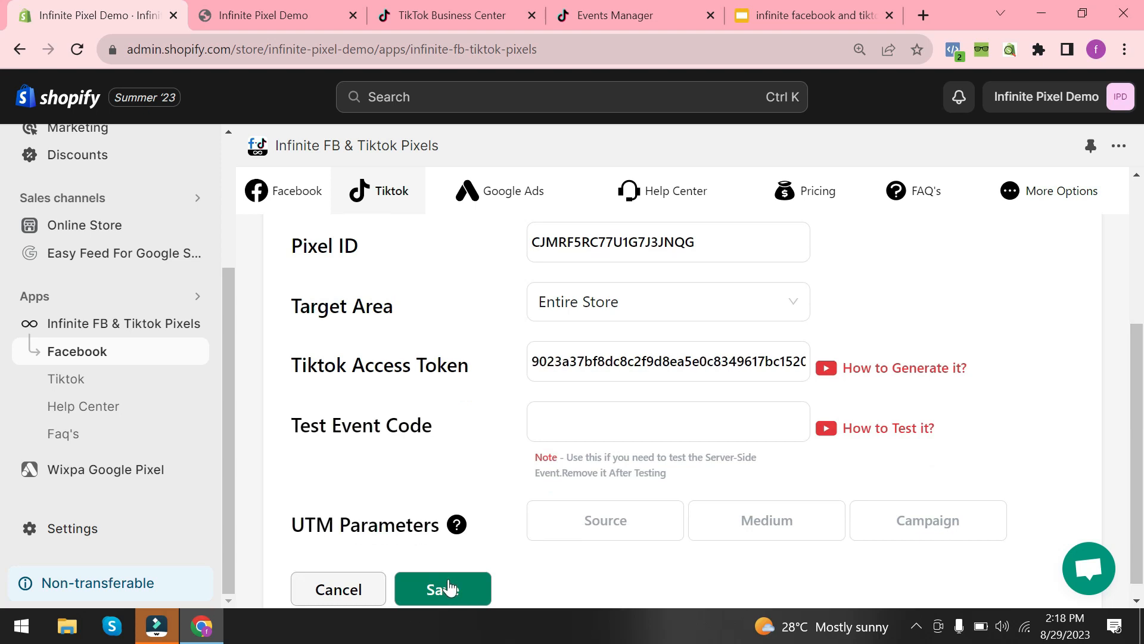
click(442, 589)
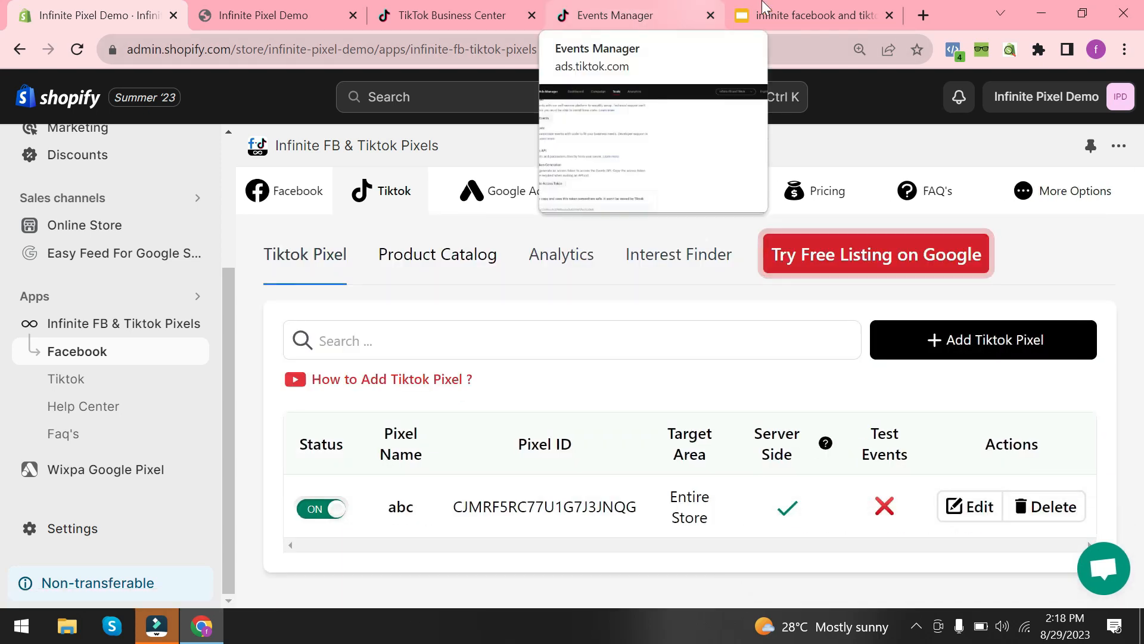
- Add the 10mm Iced Miami Cuban Link Bracelet to the cart from the store catalog
click(270, 16)
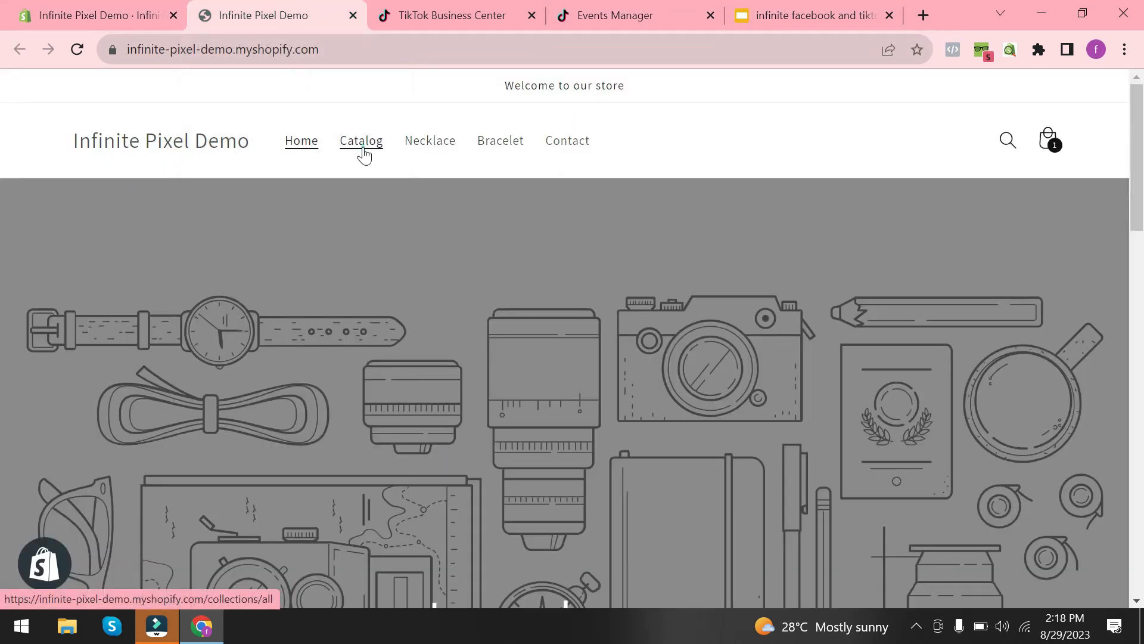
click(361, 140)
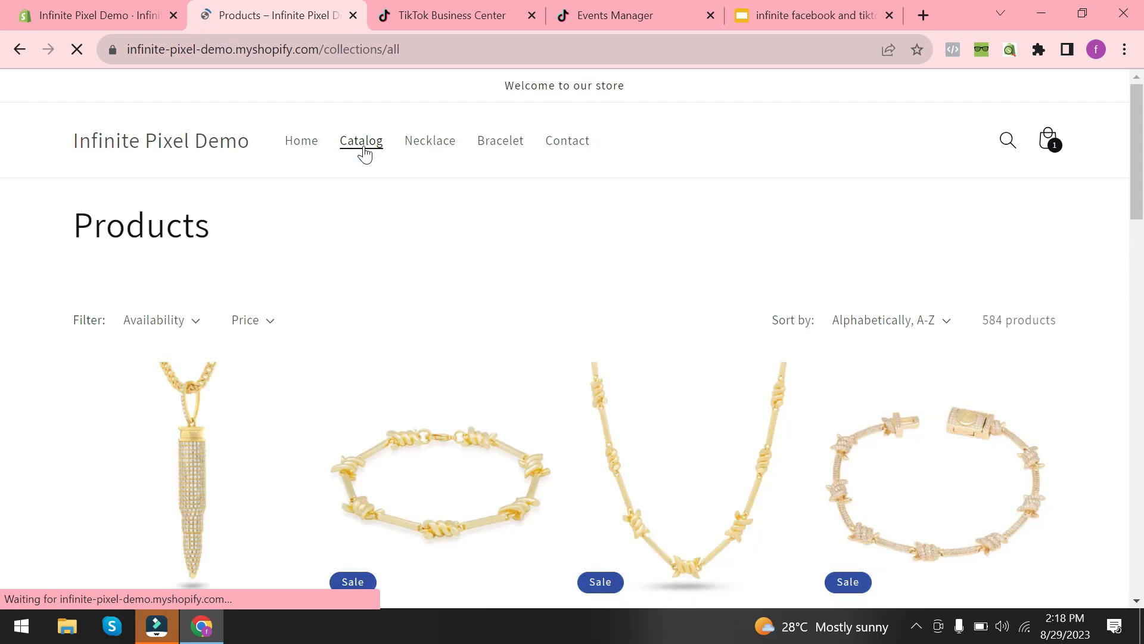
scroll(down, 3)
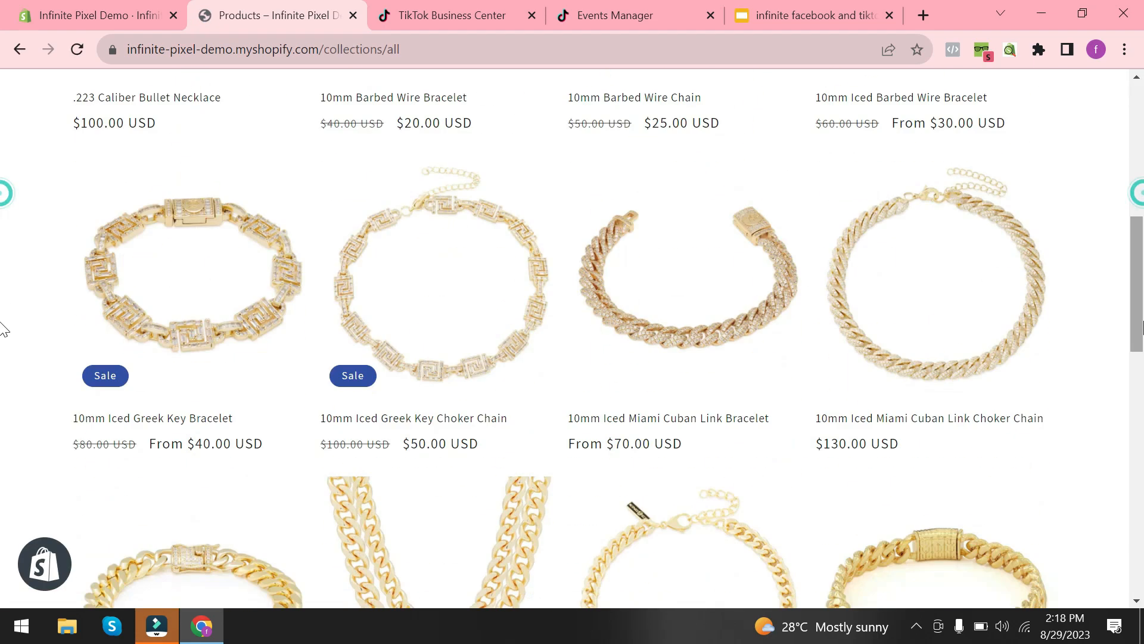
click(685, 281)
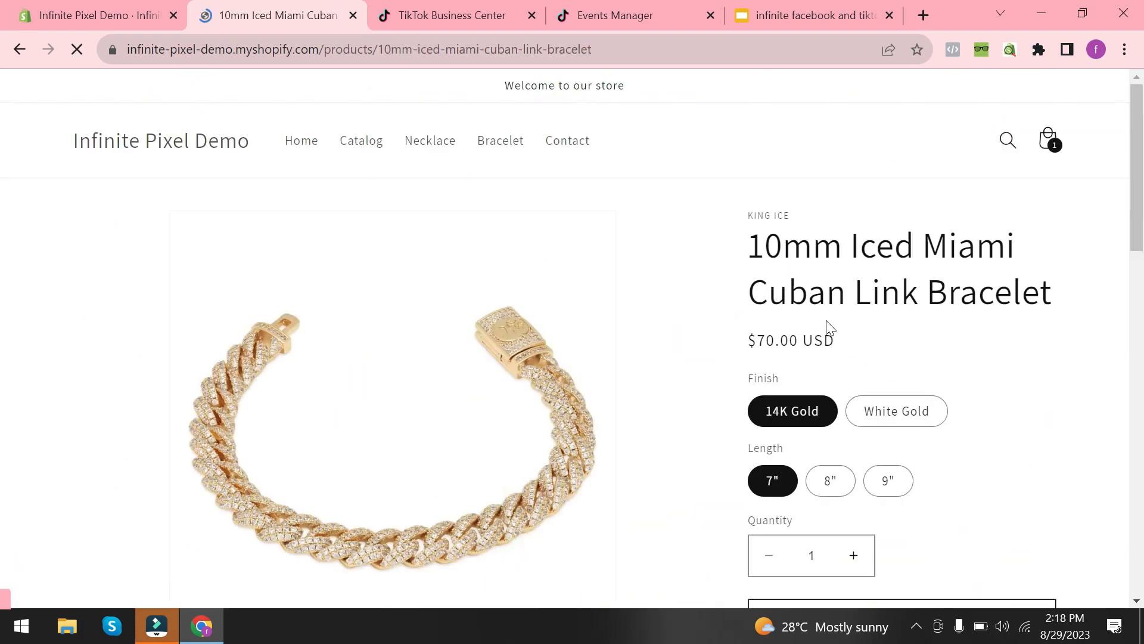
scroll(down, 3)
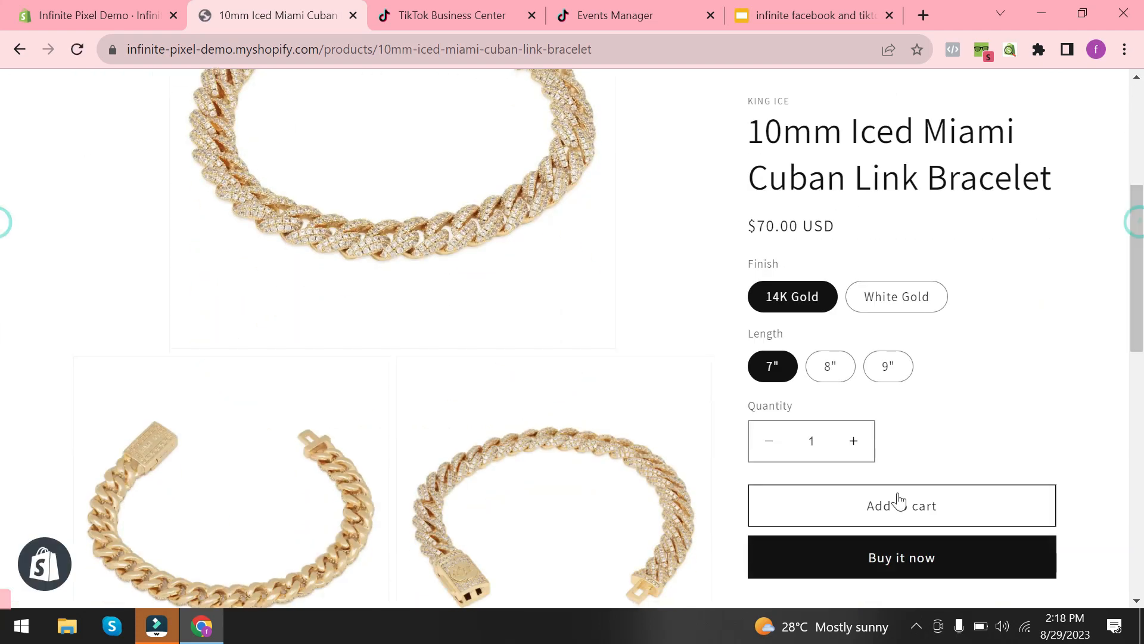
click(901, 505)
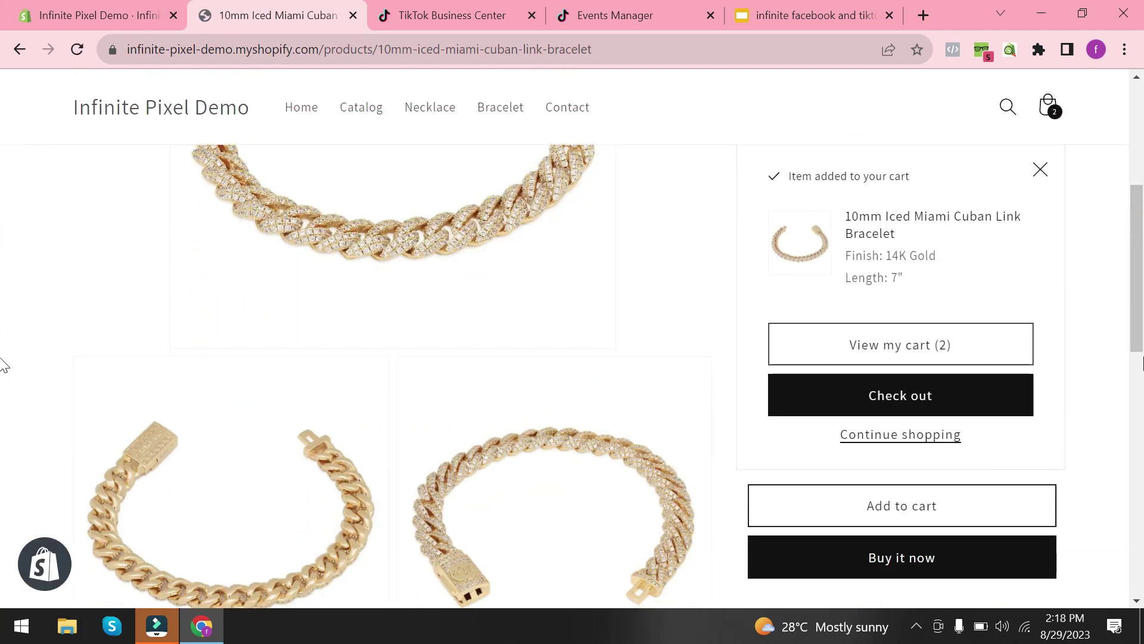
scroll(up, 3)
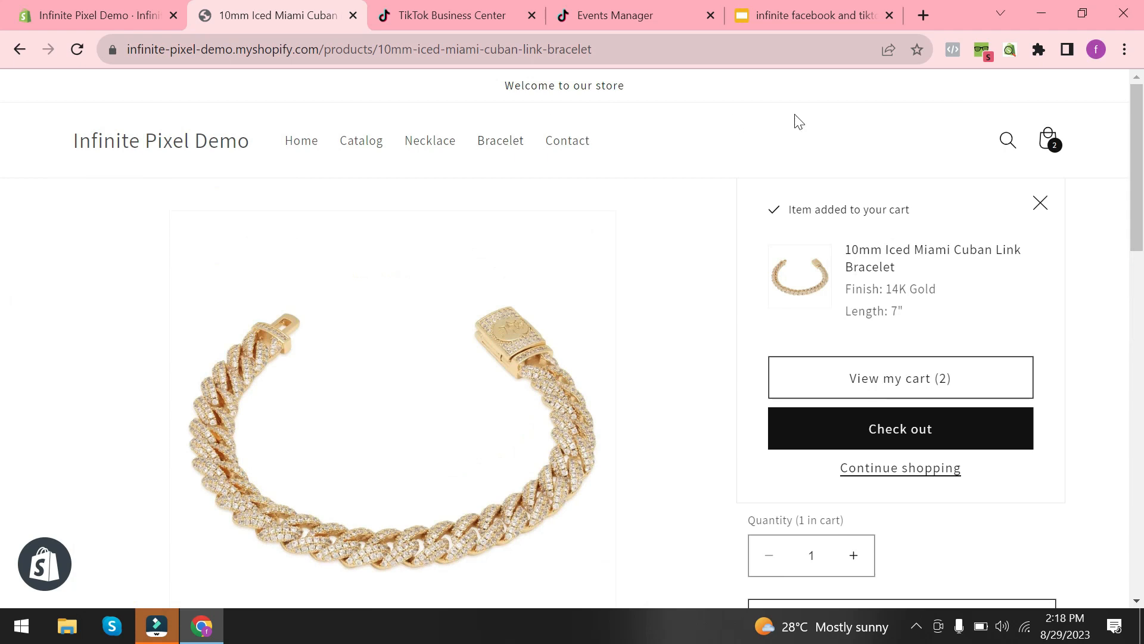
- Search 'brace', add two Winged Scarab Bracelets to the cart, and reload
click(1008, 140)
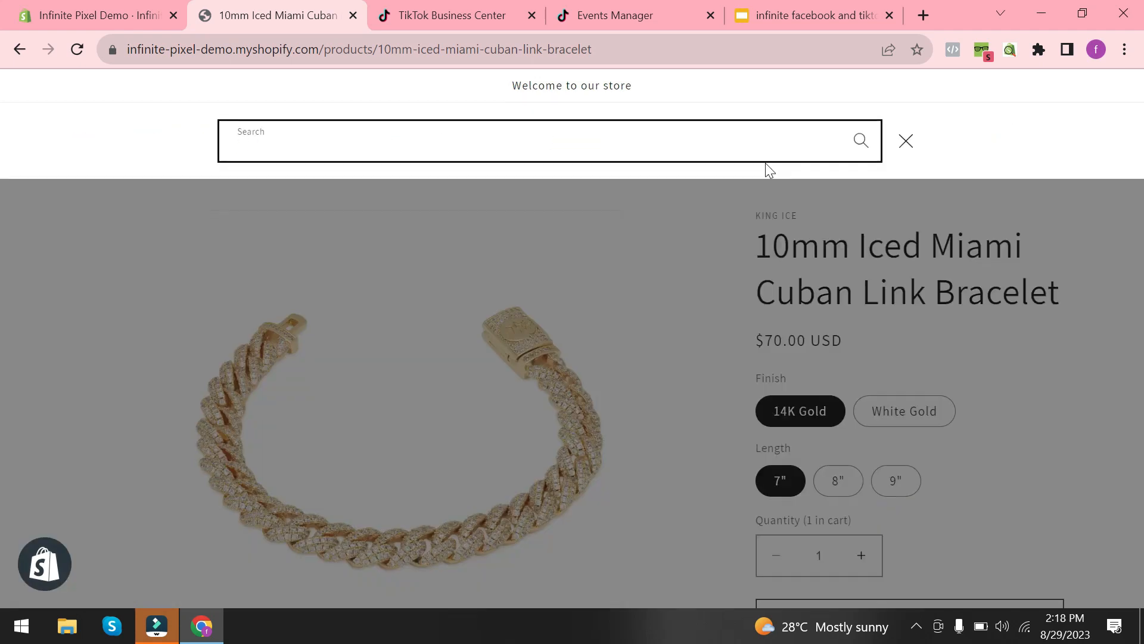
text(brace)
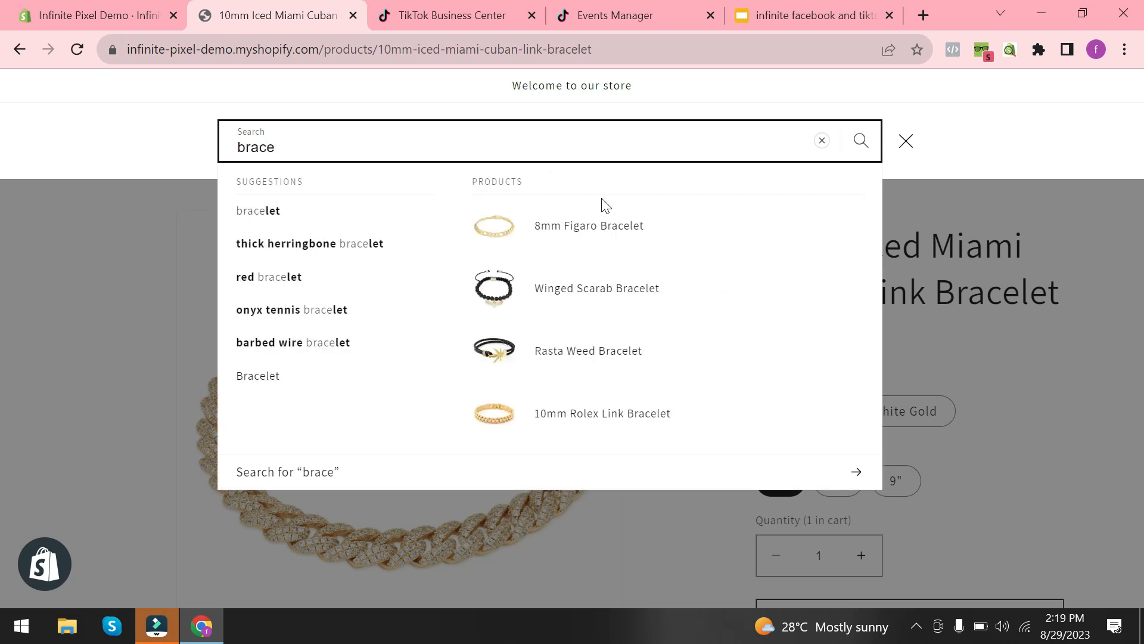
click(257, 210)
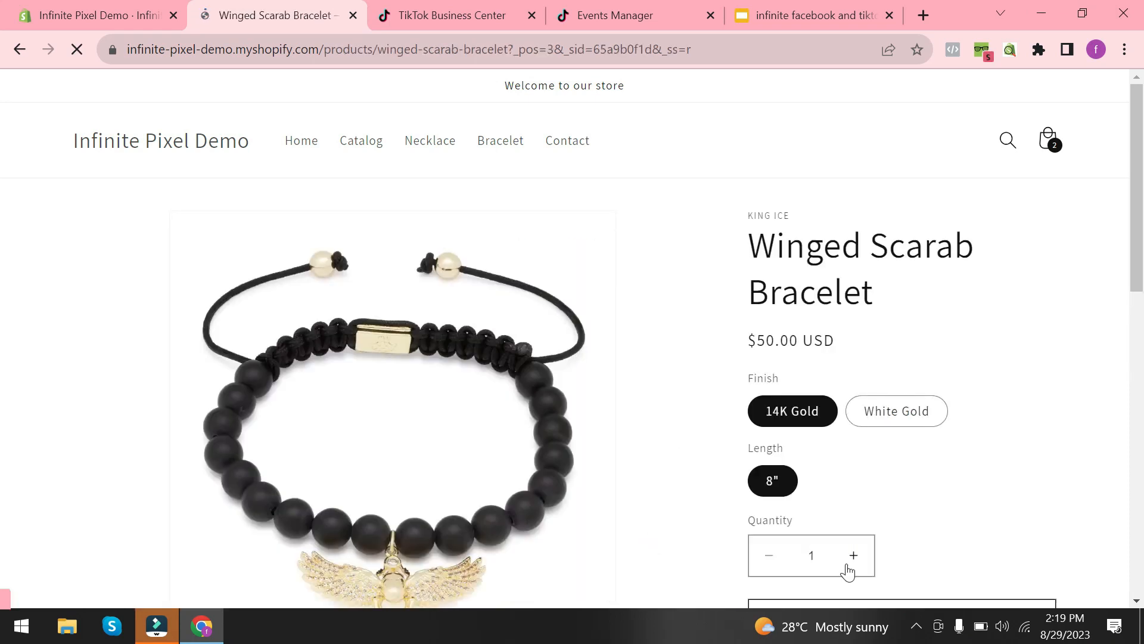
click(852, 554)
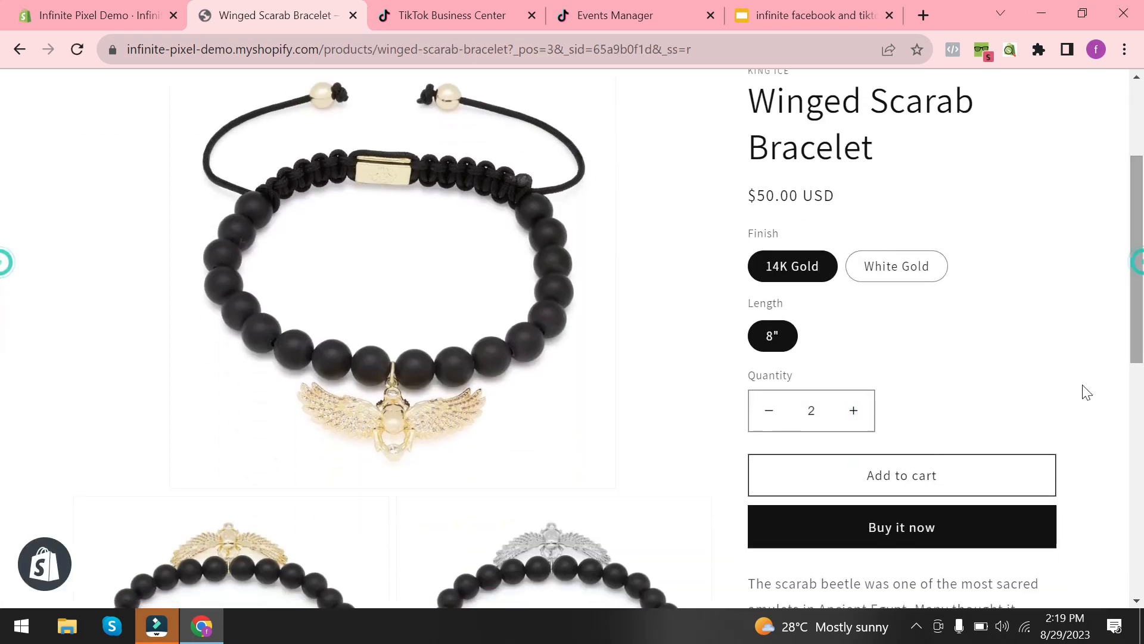
click(900, 475)
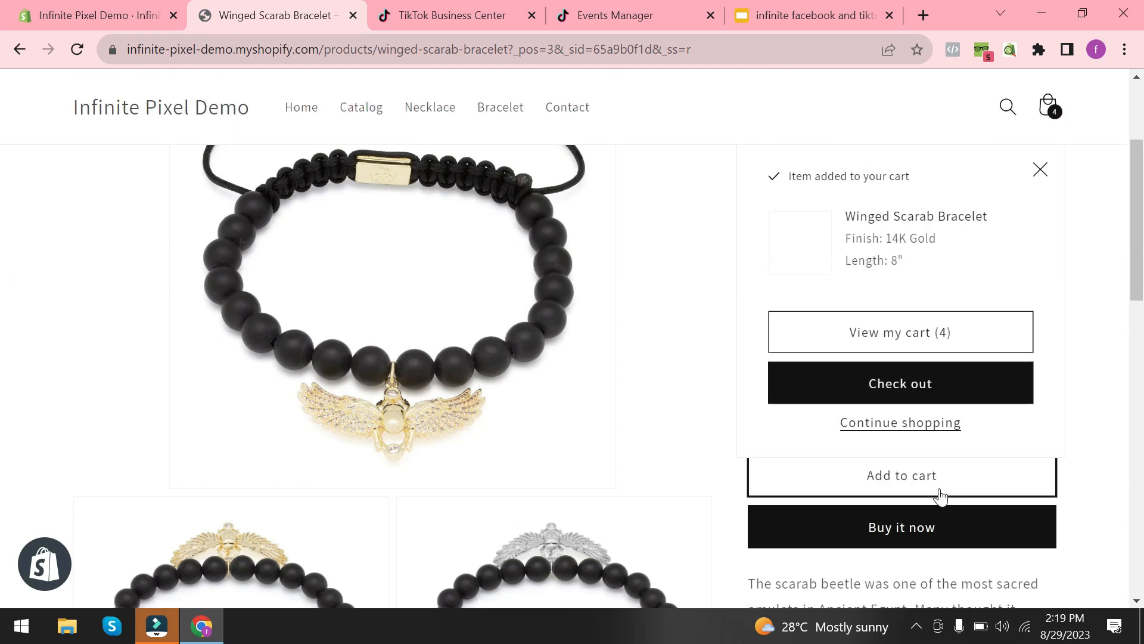
click(77, 49)
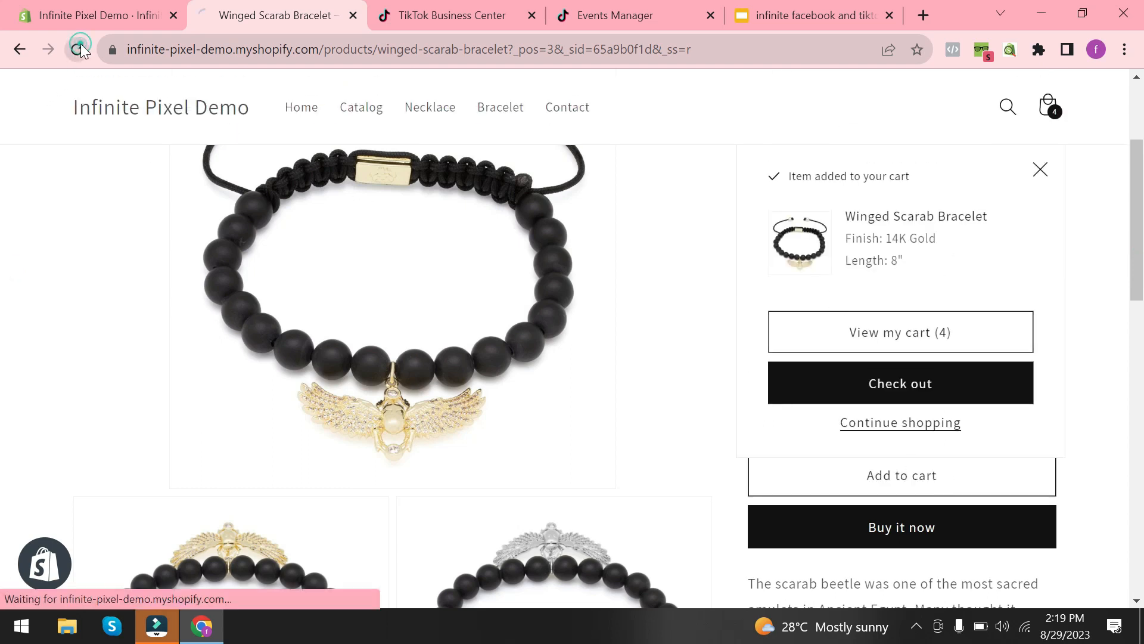
click(1039, 170)
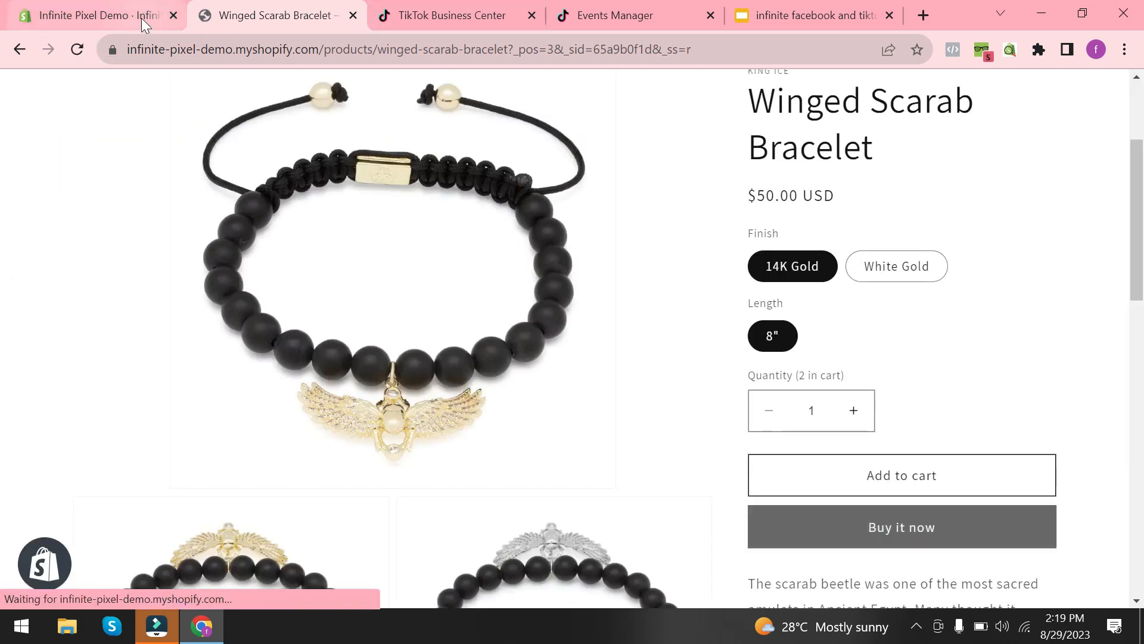
click(88, 14)
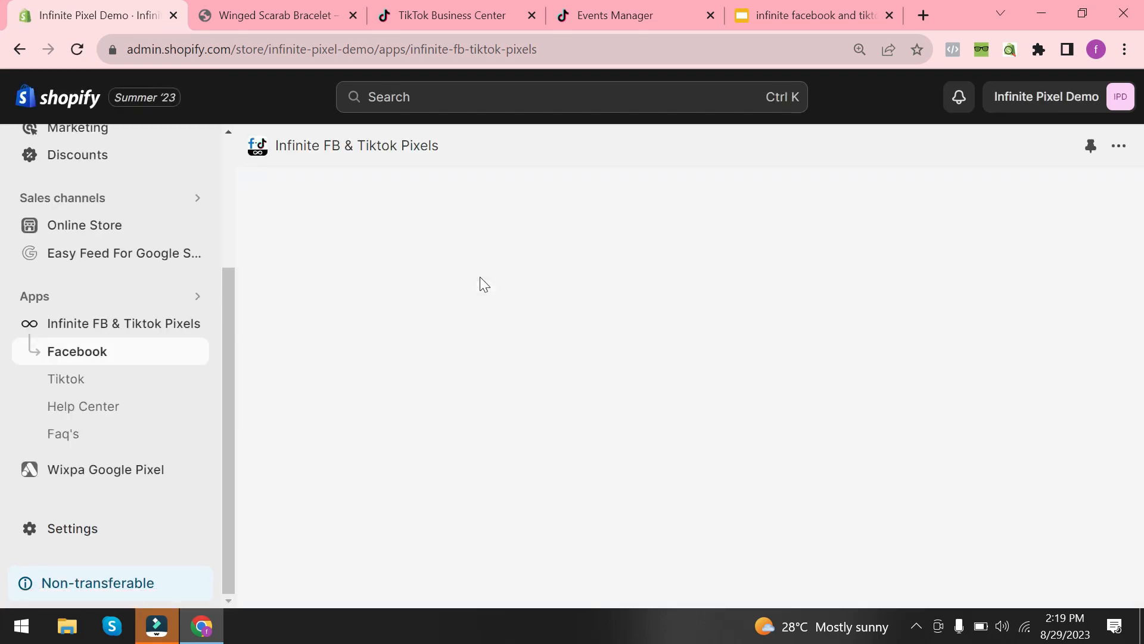
- Check the TikTok analytics: 2 Add to Cart, 3 Content View, 1 Search
click(77, 351)
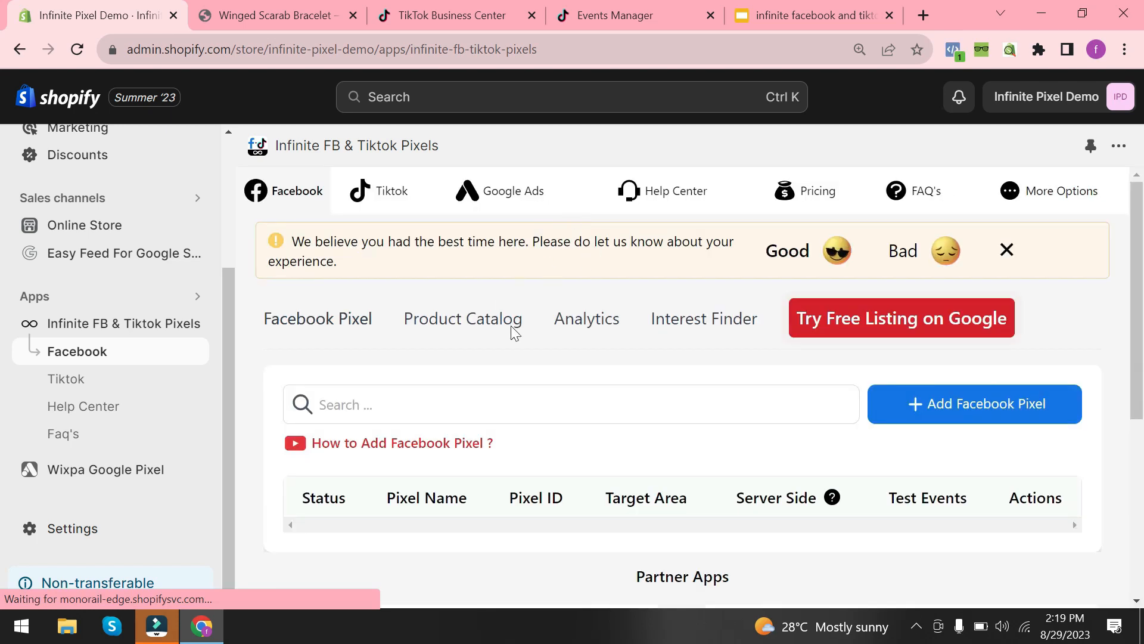
click(380, 191)
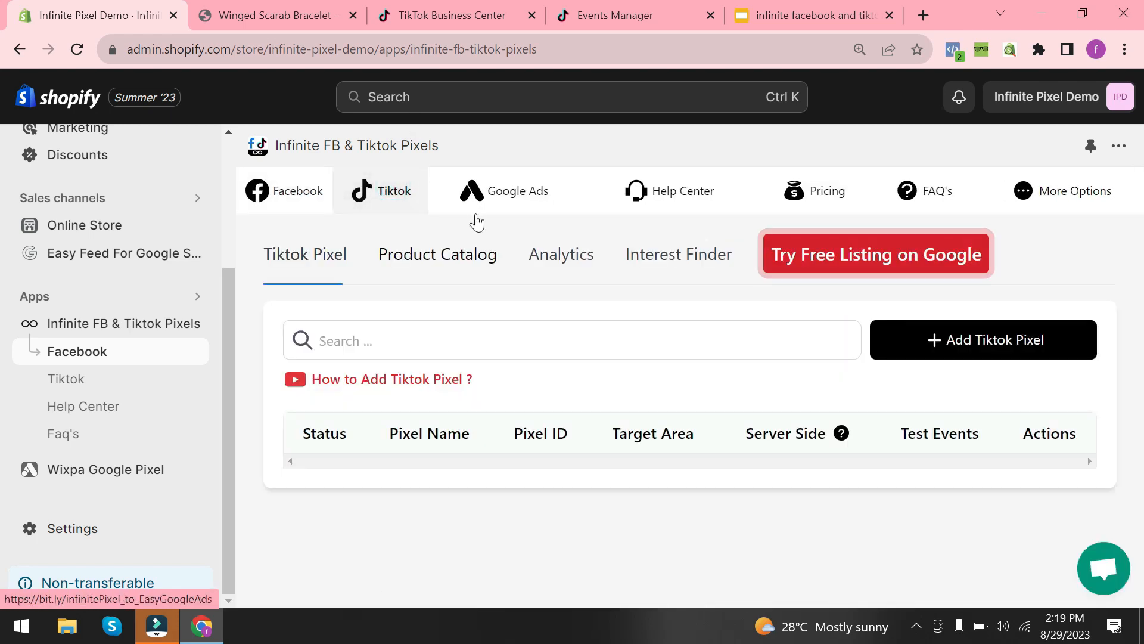
click(561, 253)
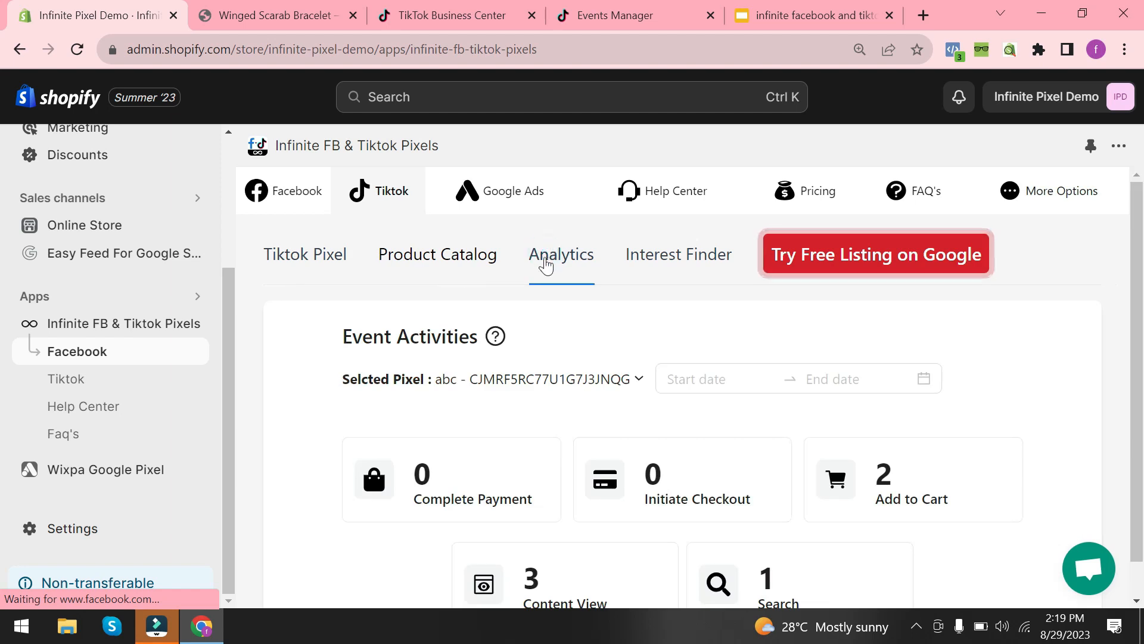
scroll(down, 3)
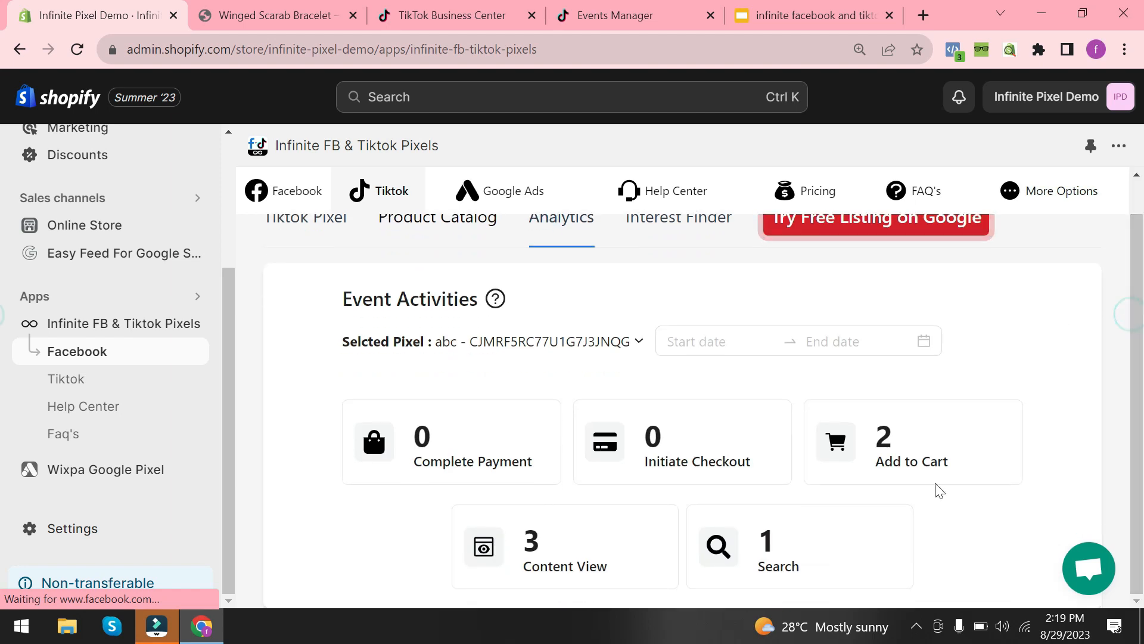
mouse_move(616, 436)
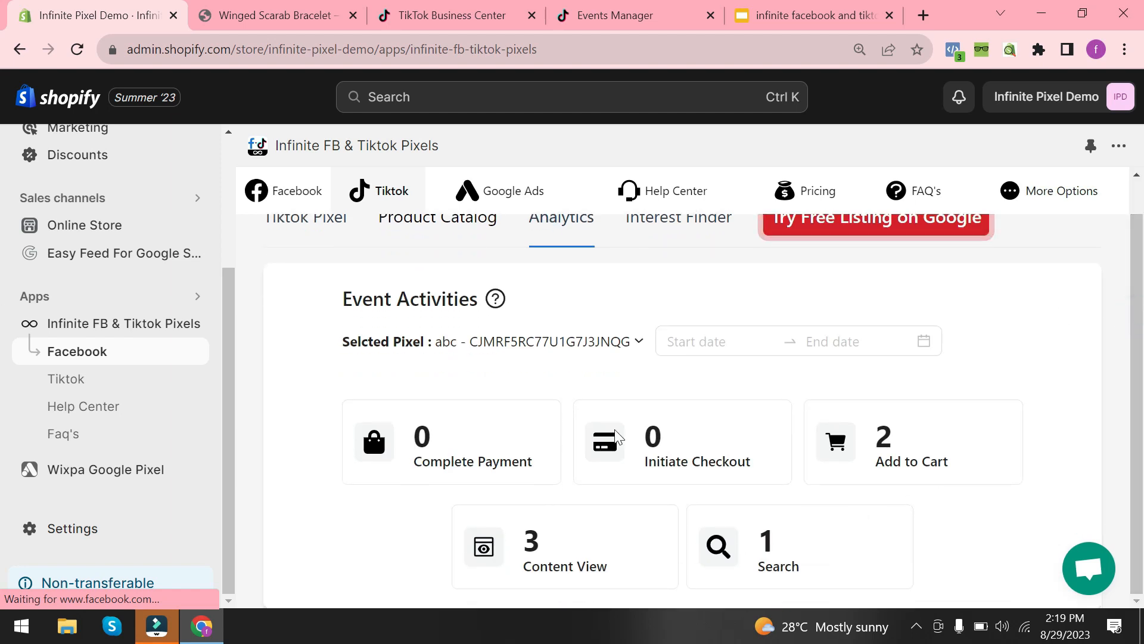
mouse_move(486, 280)
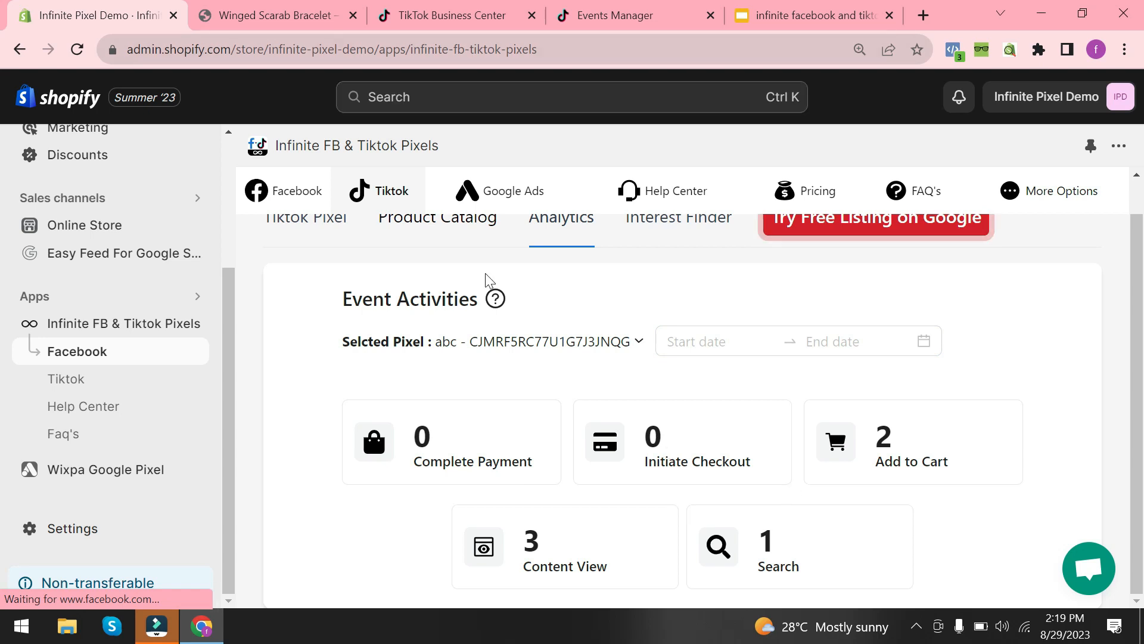
- Return to the TikTok pixel list and open pixel abc's edit form
click(306, 217)
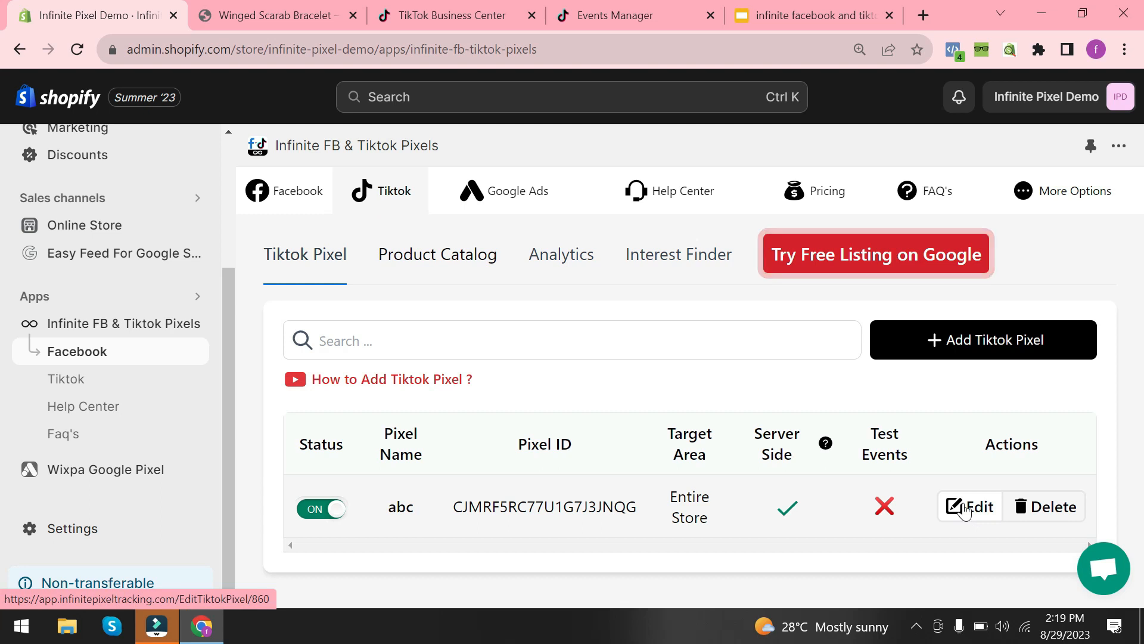
click(971, 506)
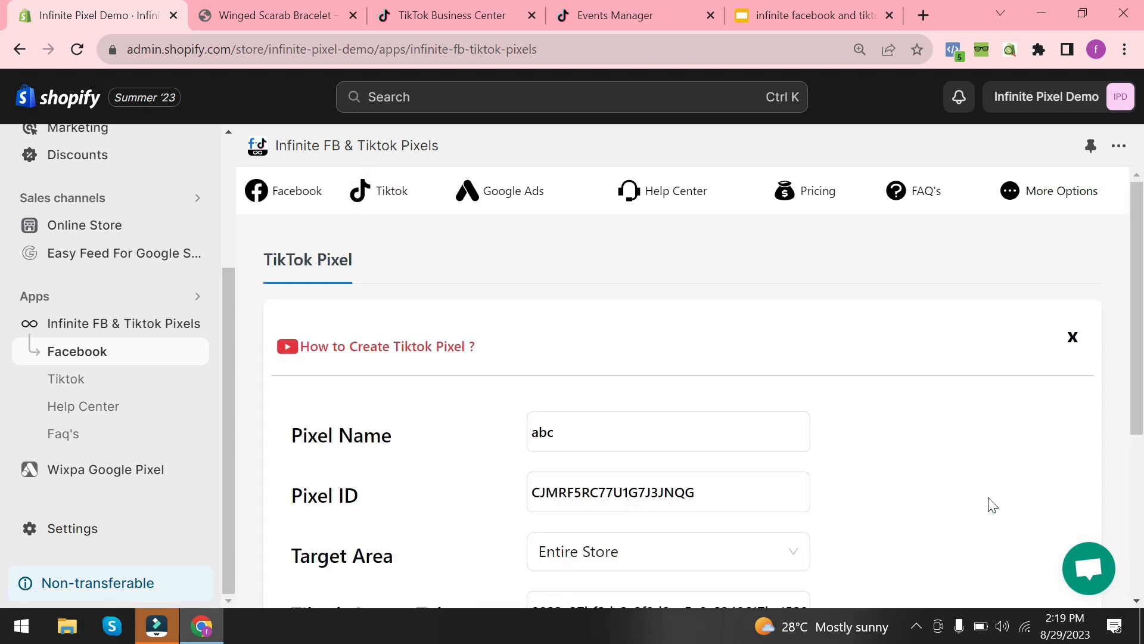
scroll(down, 3)
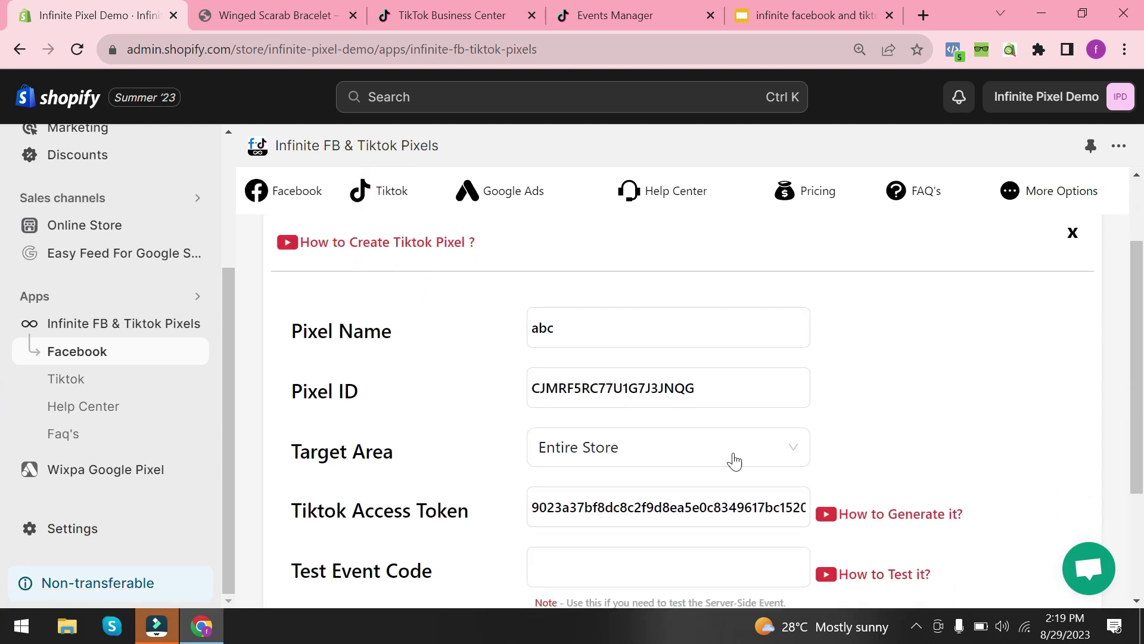
- Go to slide 8 on TikTok's Test Code for verifying events
click(811, 16)
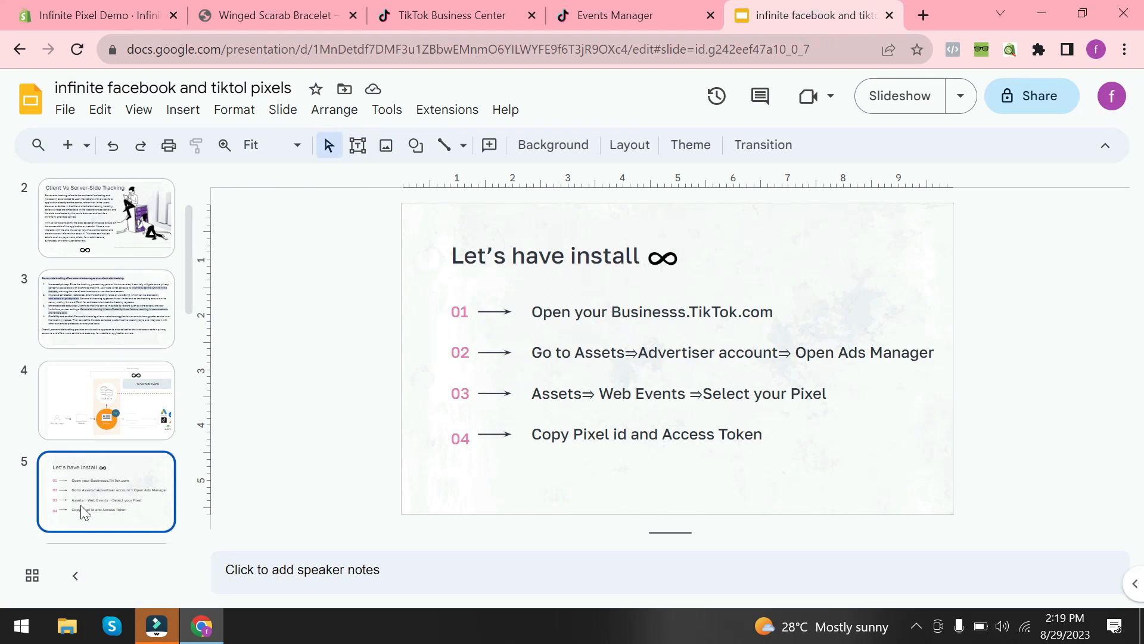
click(106, 493)
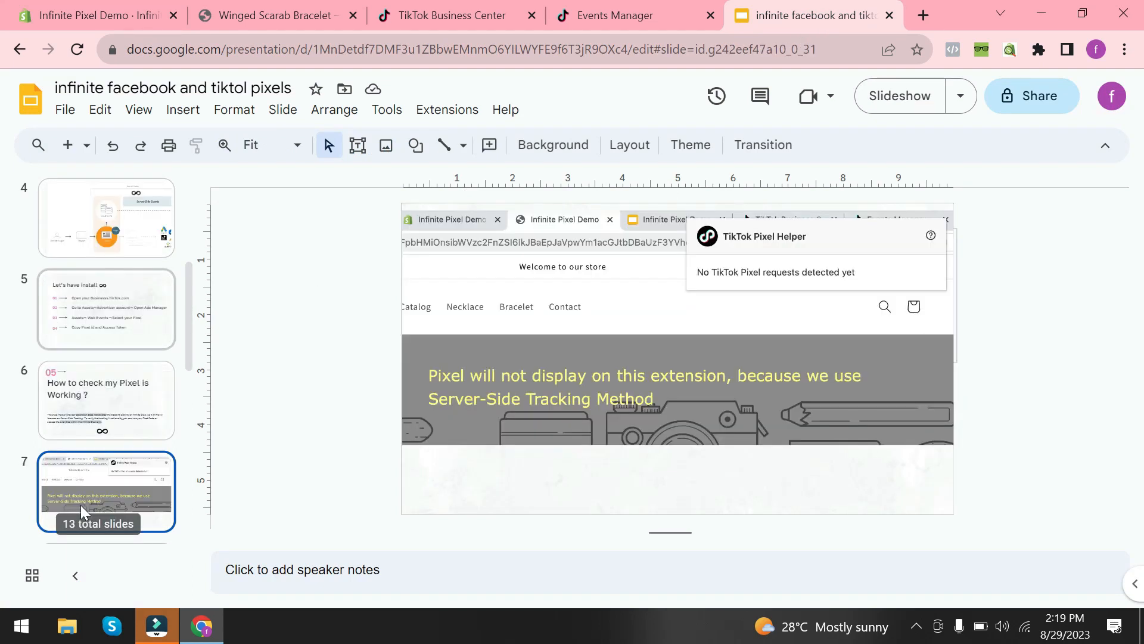
mouse_move(716, 380)
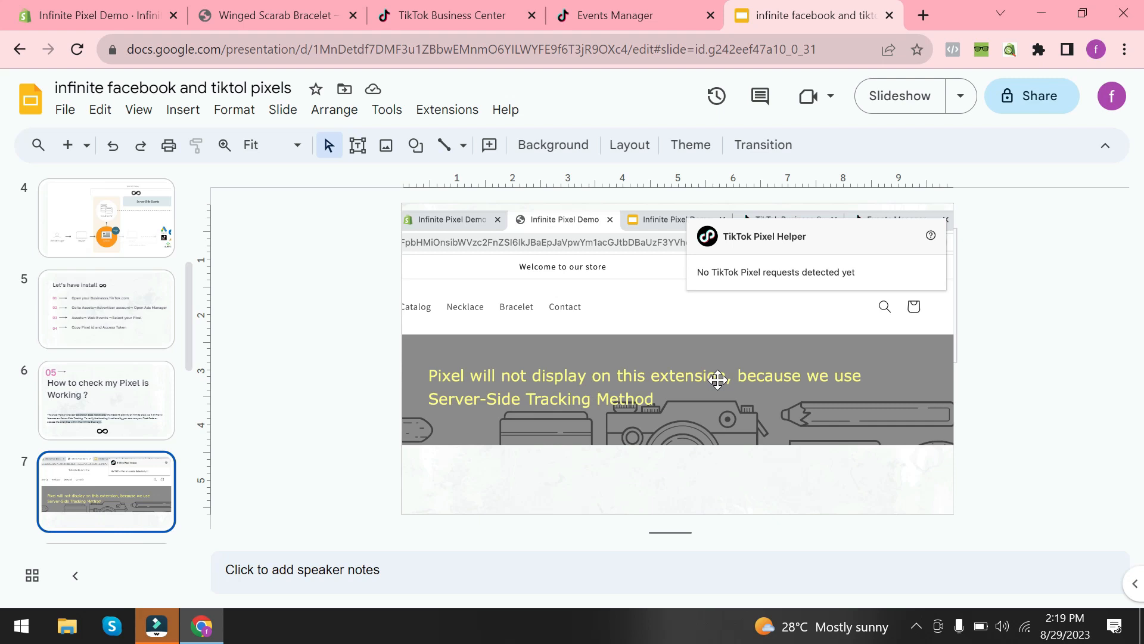
mouse_move(455, 429)
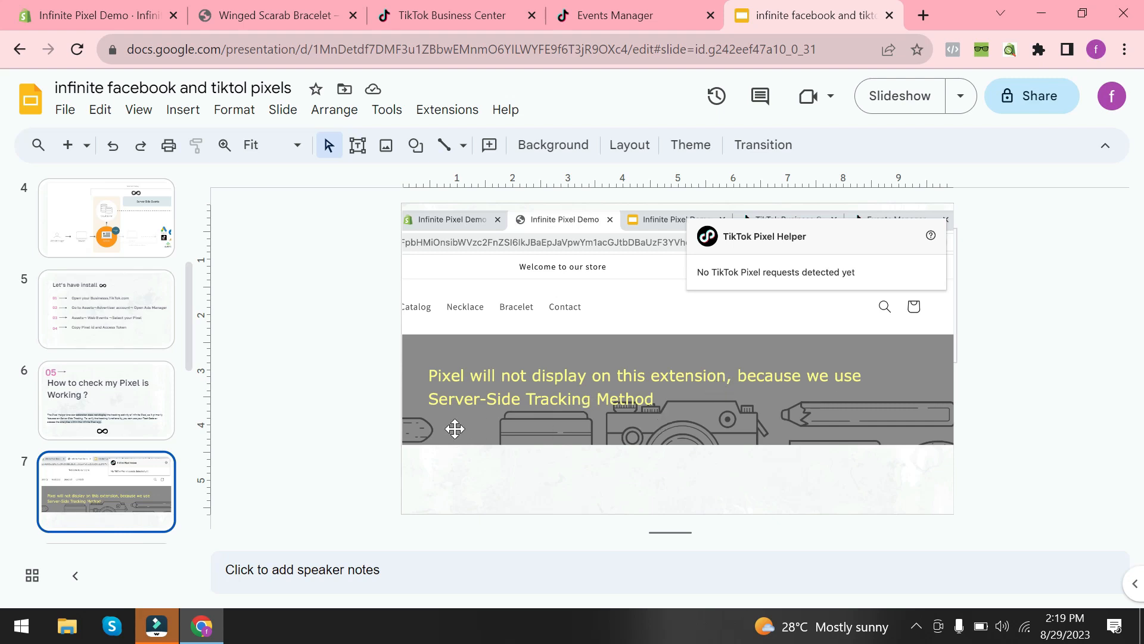
click(106, 492)
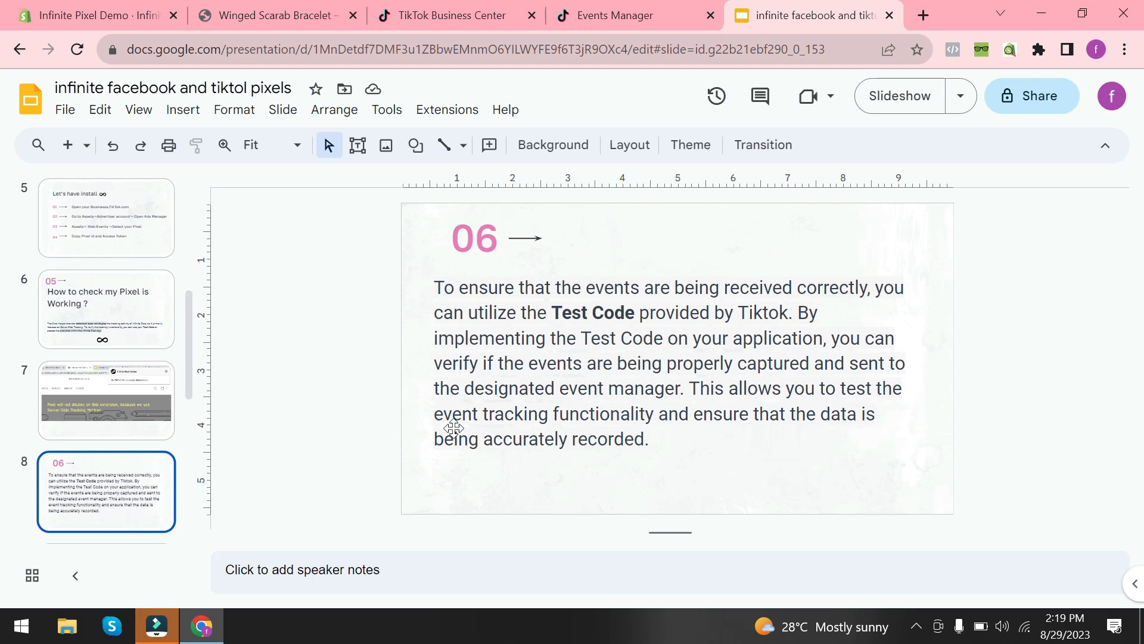
- View the pixel's Test Events tab in TikTok Events Manager, with no events yet
click(615, 16)
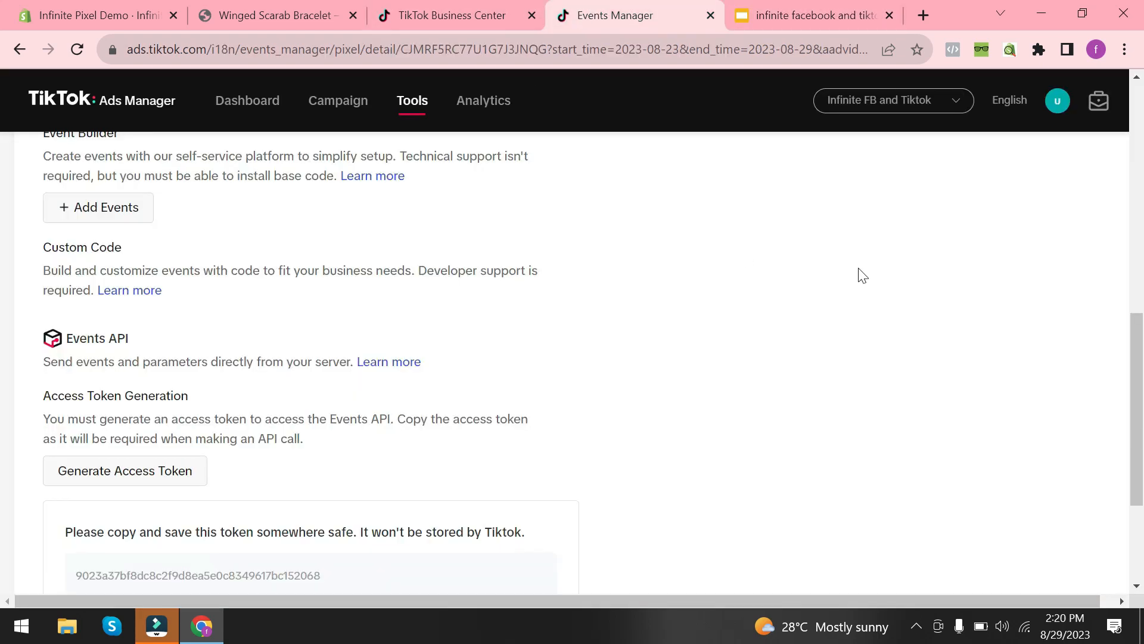
scroll(up, 3)
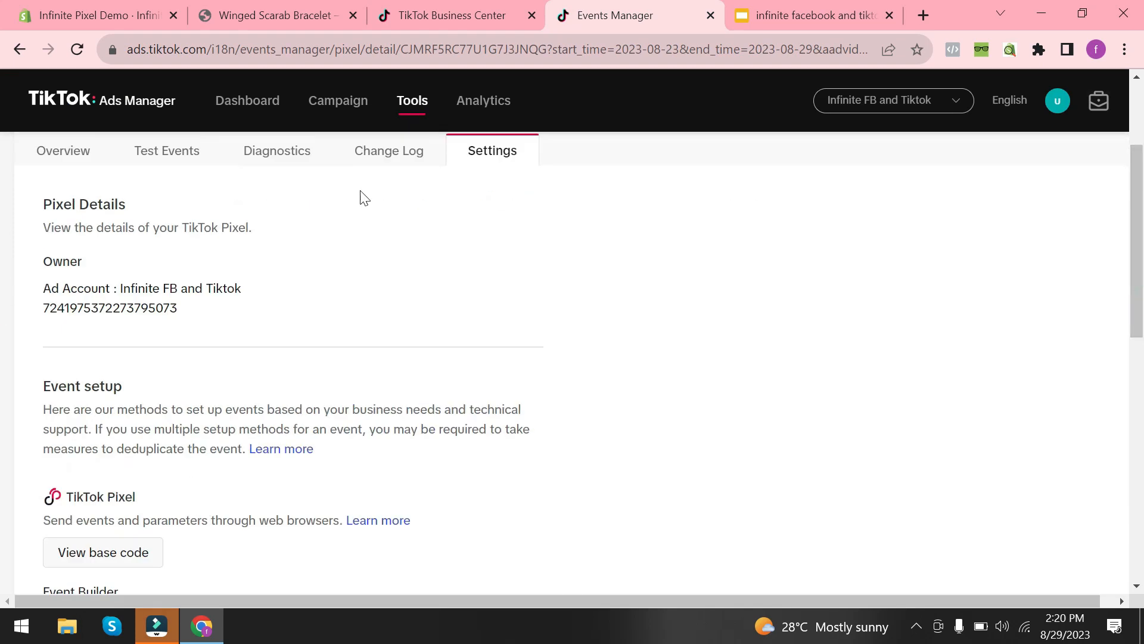
click(166, 150)
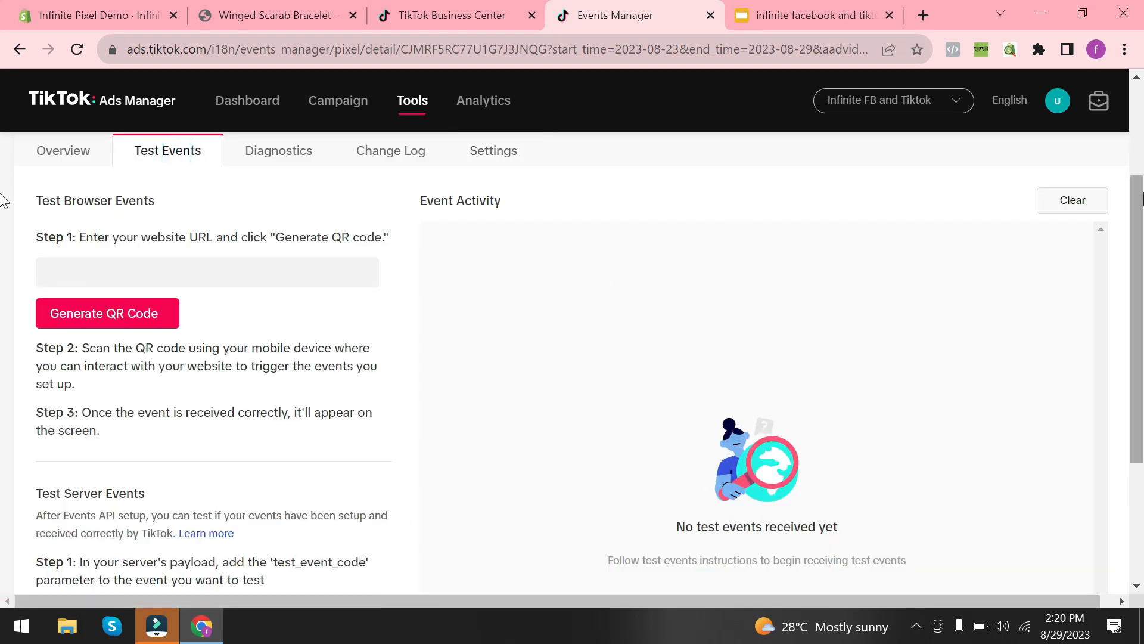
scroll(down, 3)
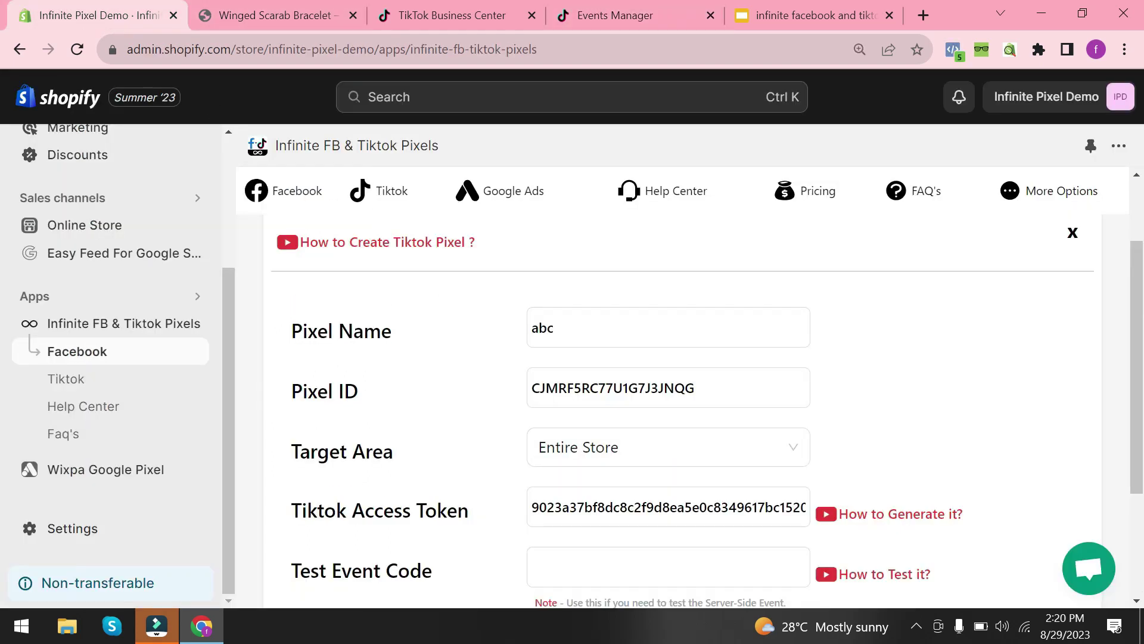
- Enter test event code TEST90361 for pixel abc and save it
text(TEST90361)
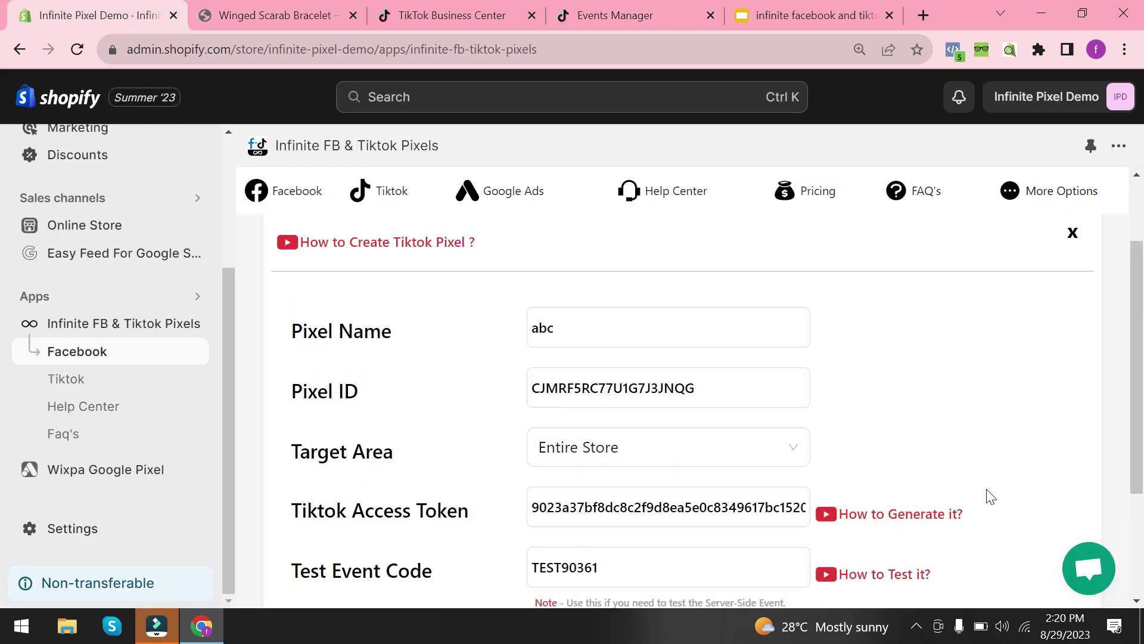
scroll(down, 3)
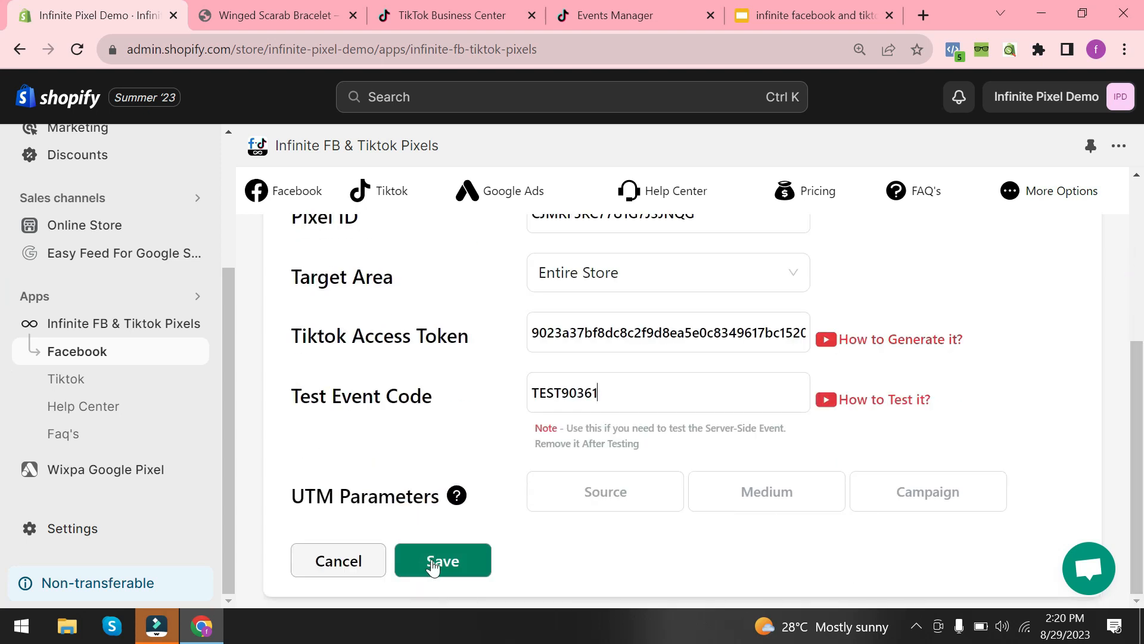
click(442, 560)
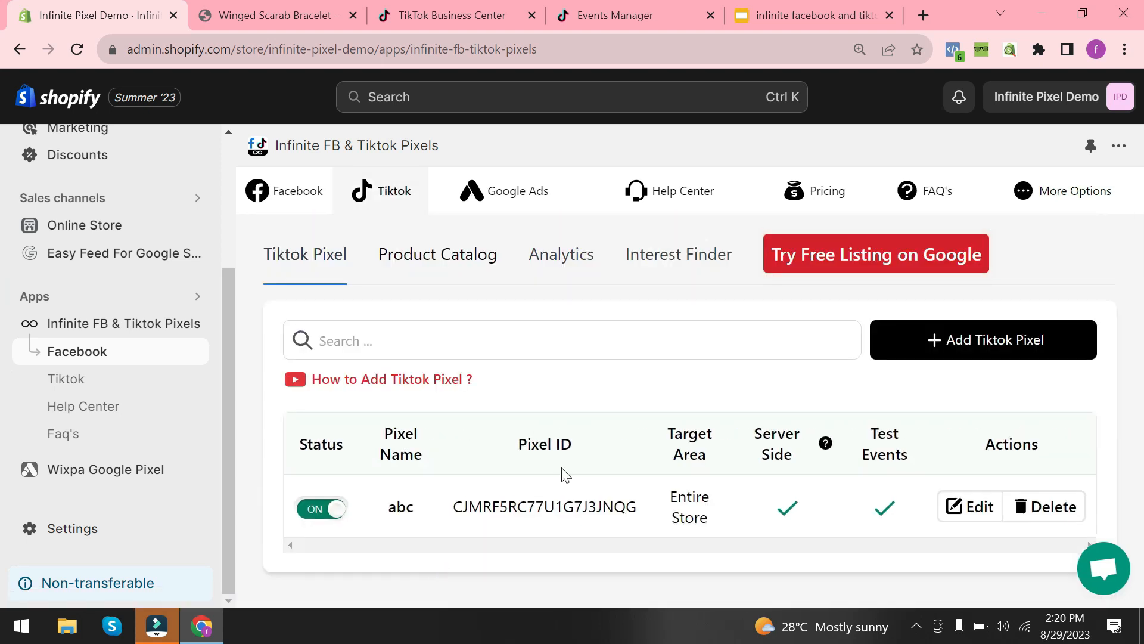
mouse_move(341, 162)
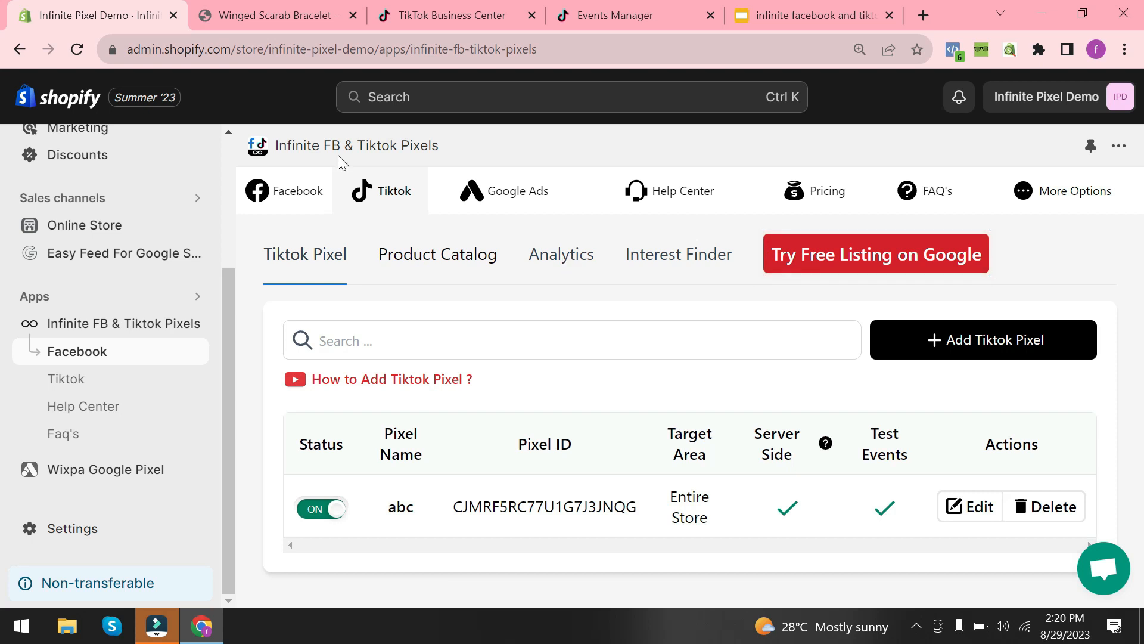
- Go to the storefront home page and check TikTok Pixel Helper for pixel requests
click(274, 14)
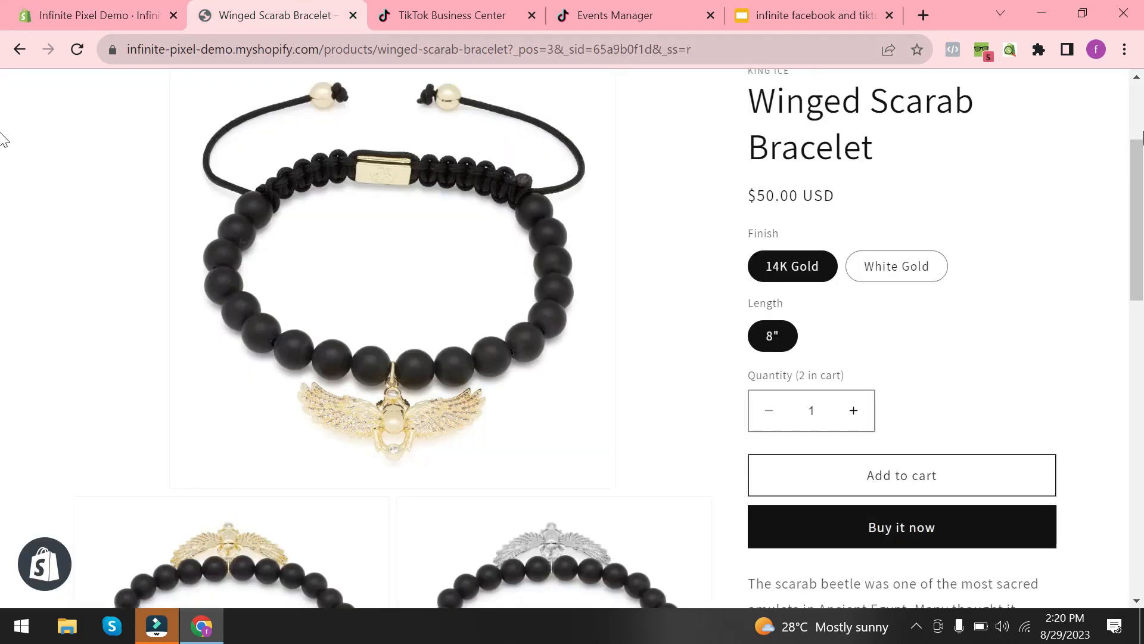
scroll(up, 3)
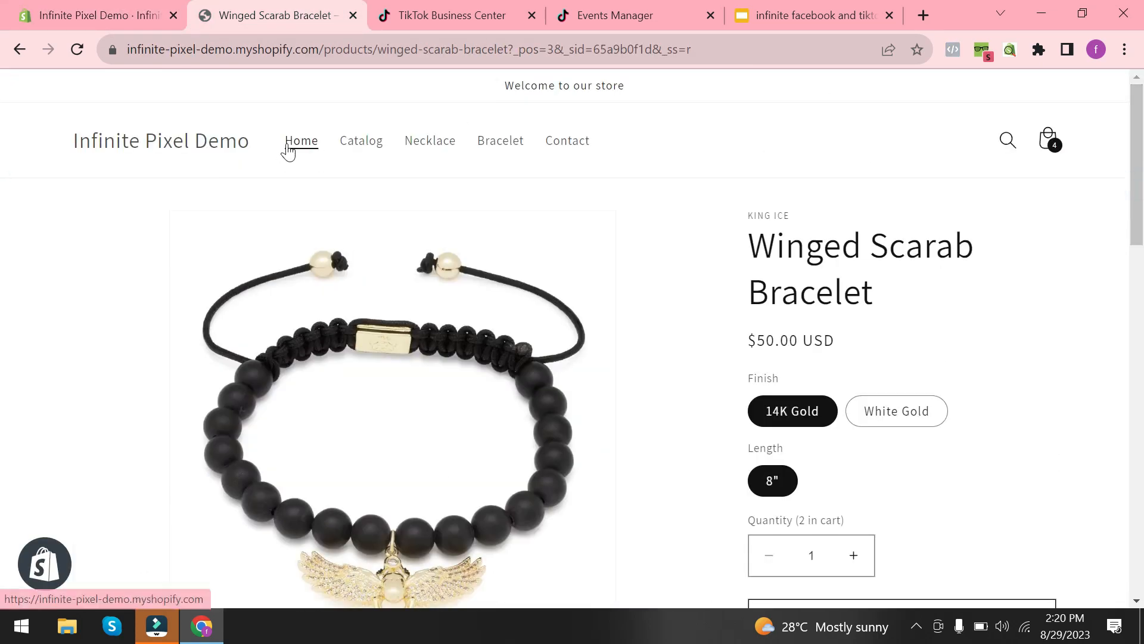
click(300, 140)
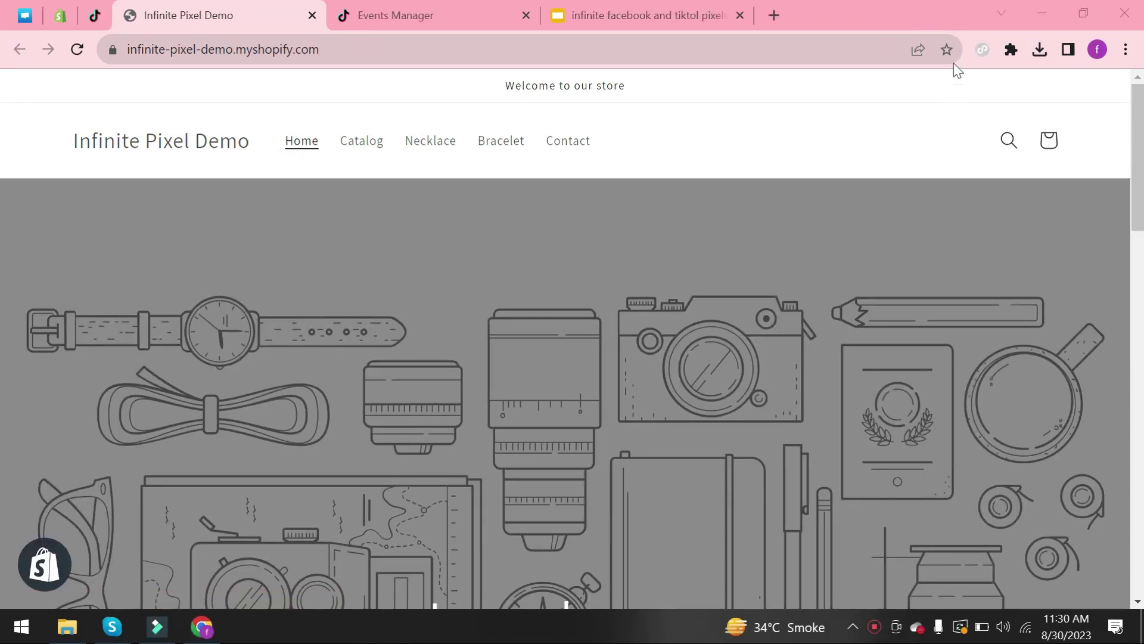
click(981, 49)
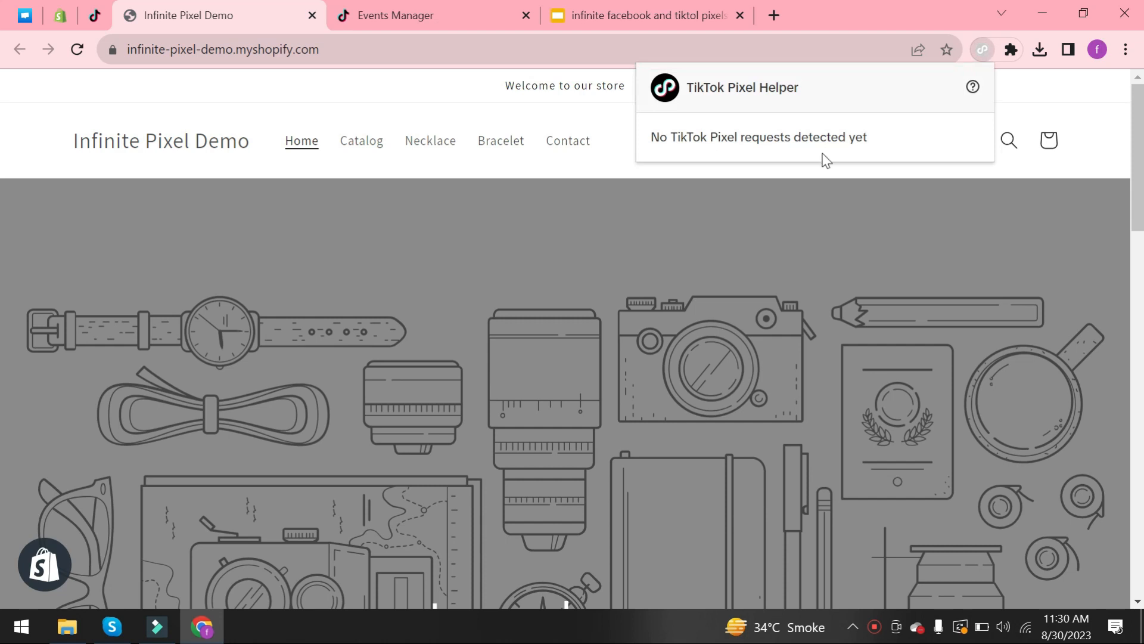
mouse_move(809, 157)
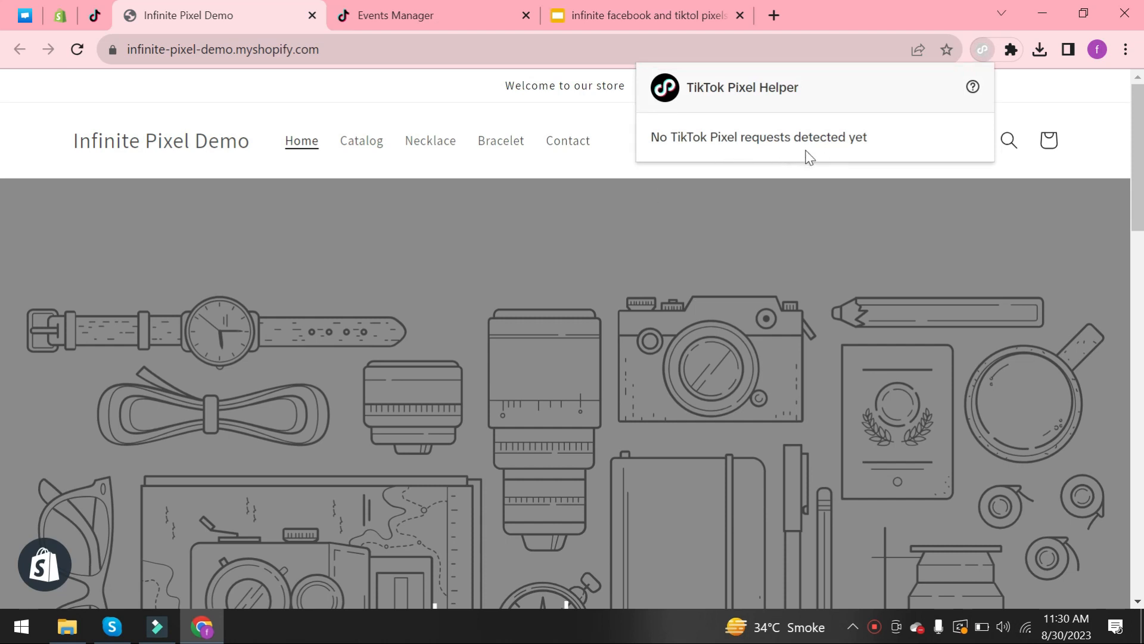
mouse_move(941, 171)
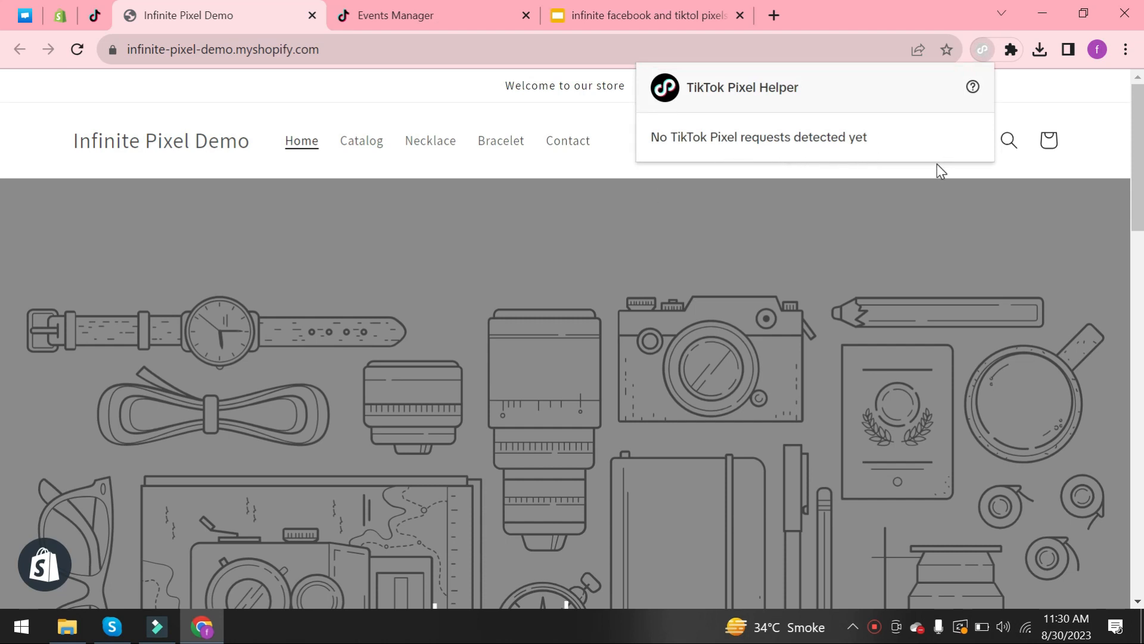
mouse_move(823, 169)
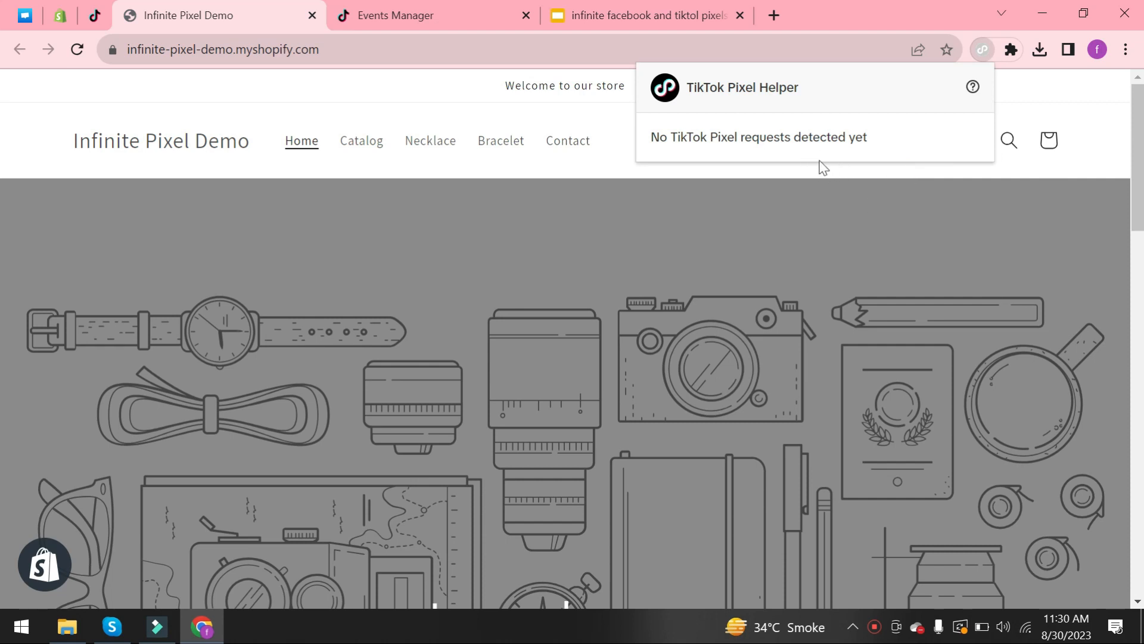
mouse_move(982, 59)
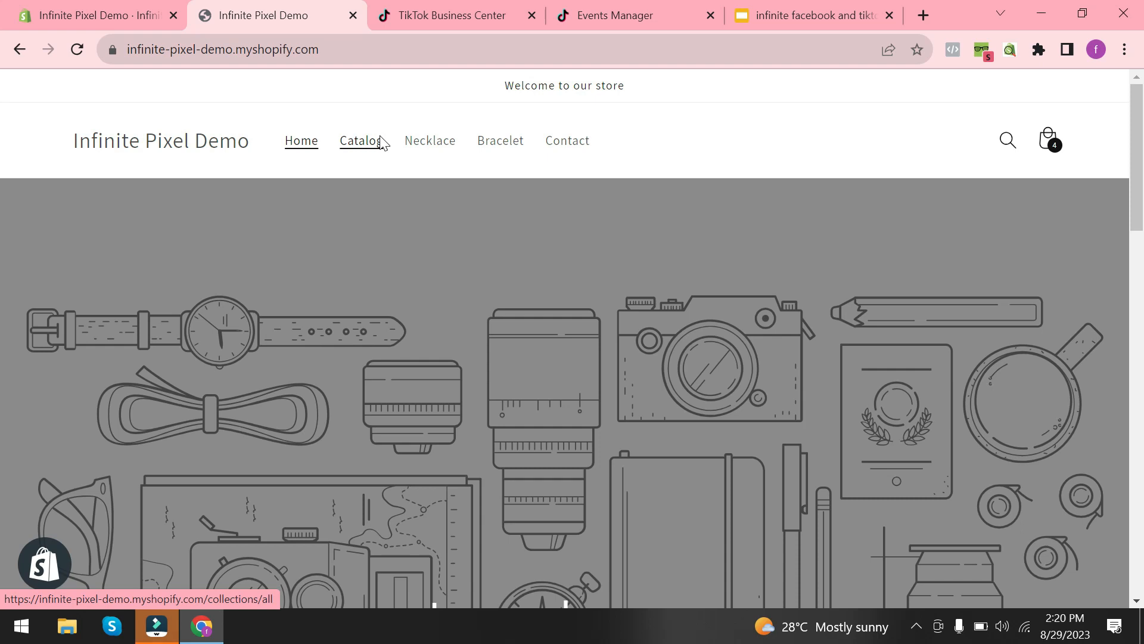
- Add the 10mm Iced Miami Cuban Link Bracelet to the cart and check out
click(361, 140)
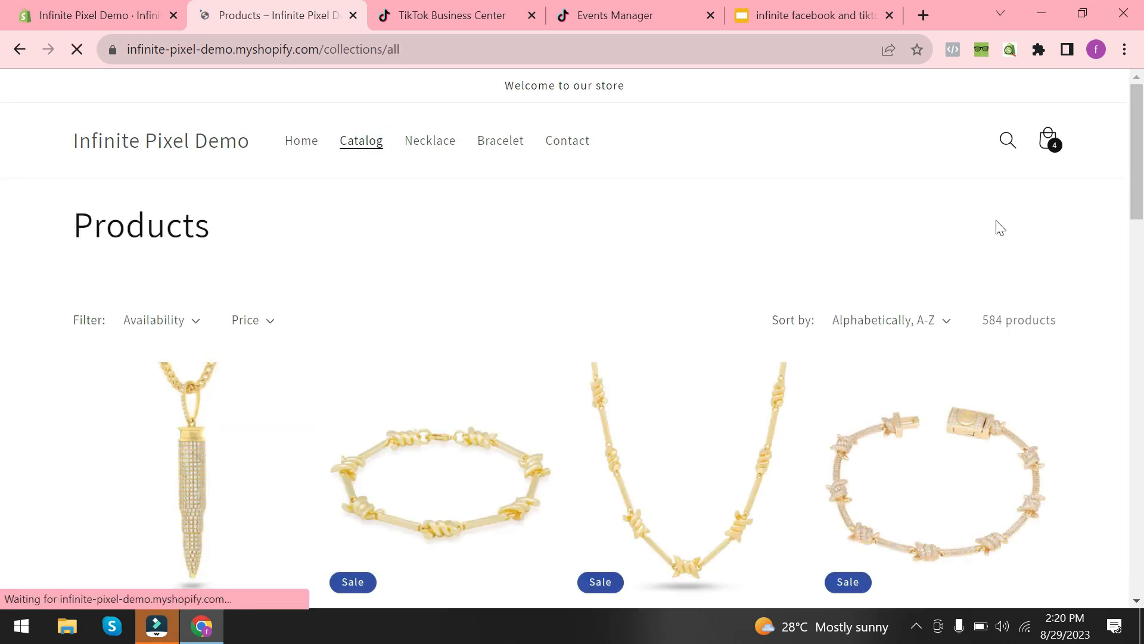
scroll(down, 3)
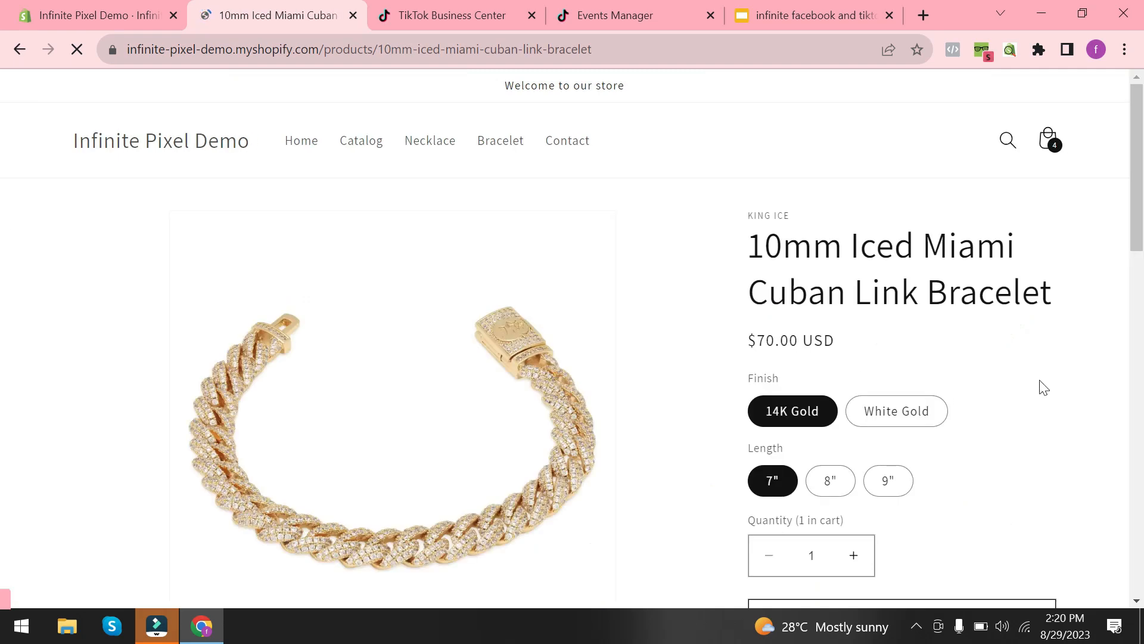
scroll(down, 3)
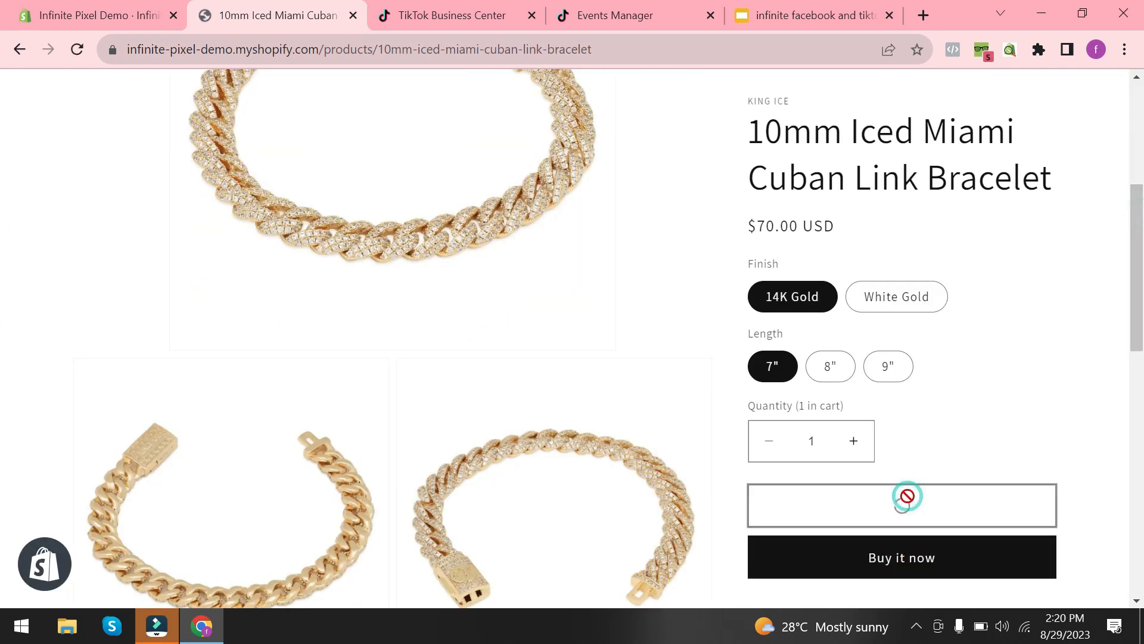
click(901, 504)
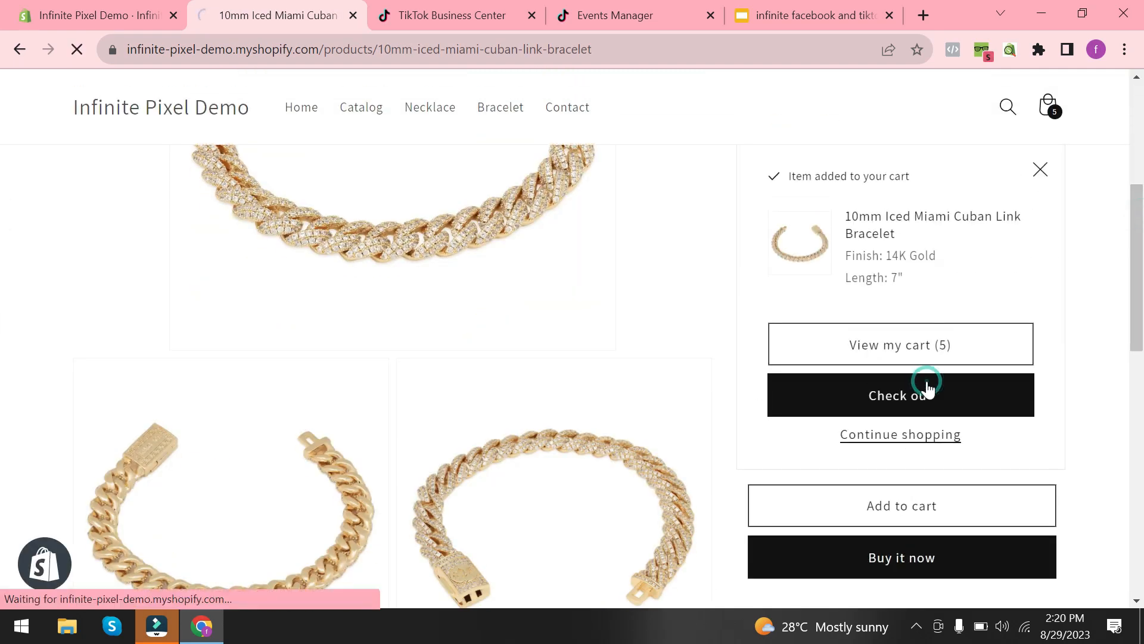
click(900, 394)
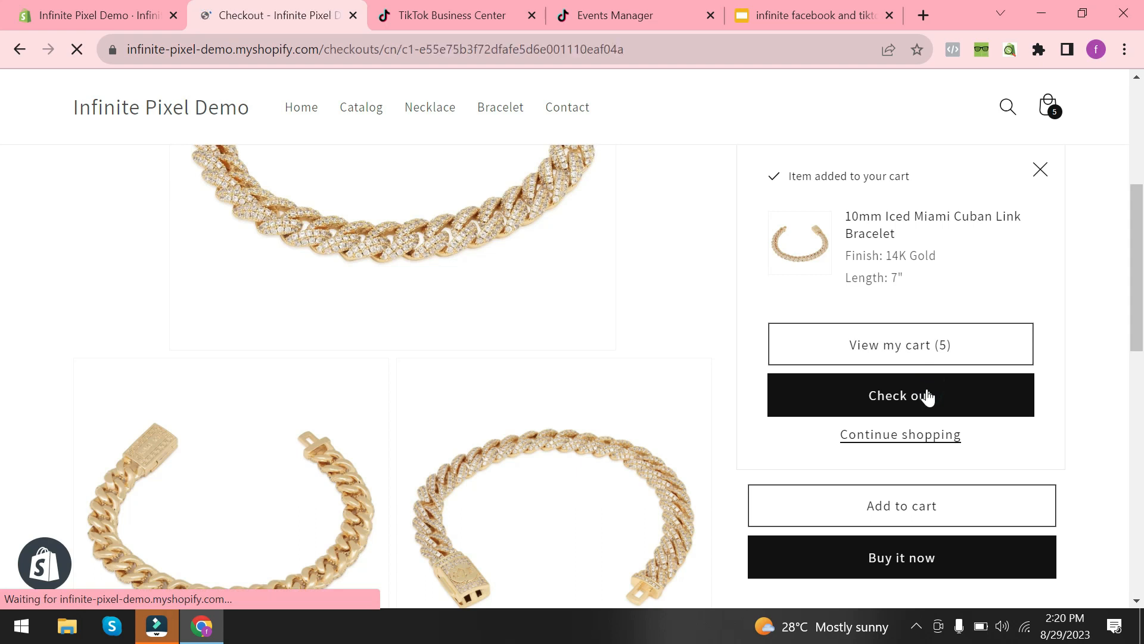
- Fill in contact and shipping address details and continue to payment
click(900, 394)
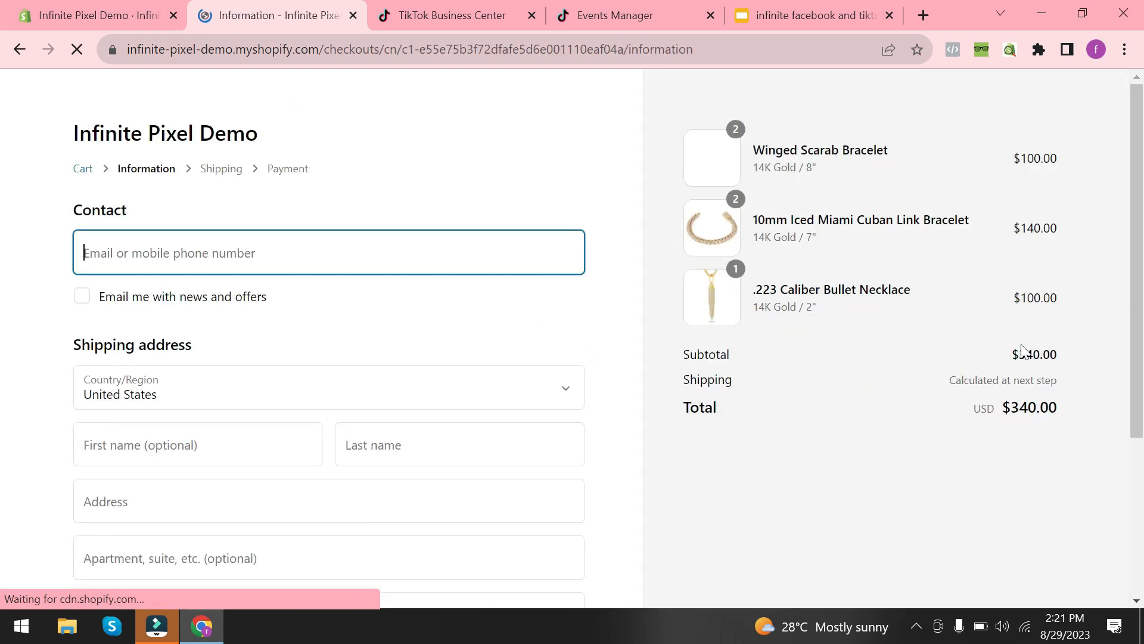
scroll(down, 3)
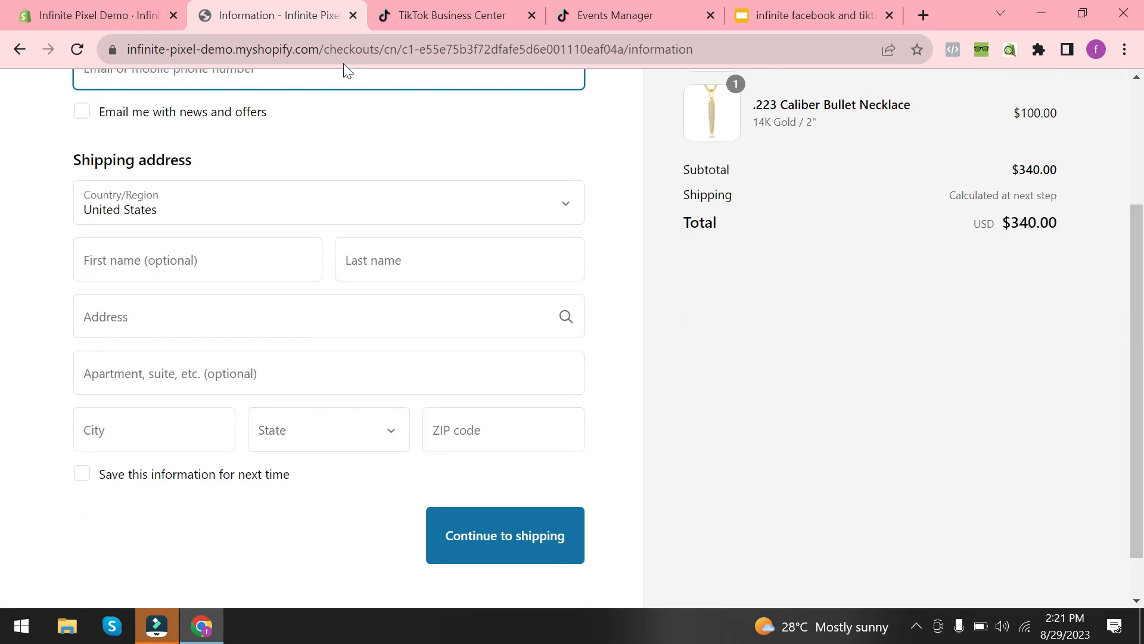
text(stree)
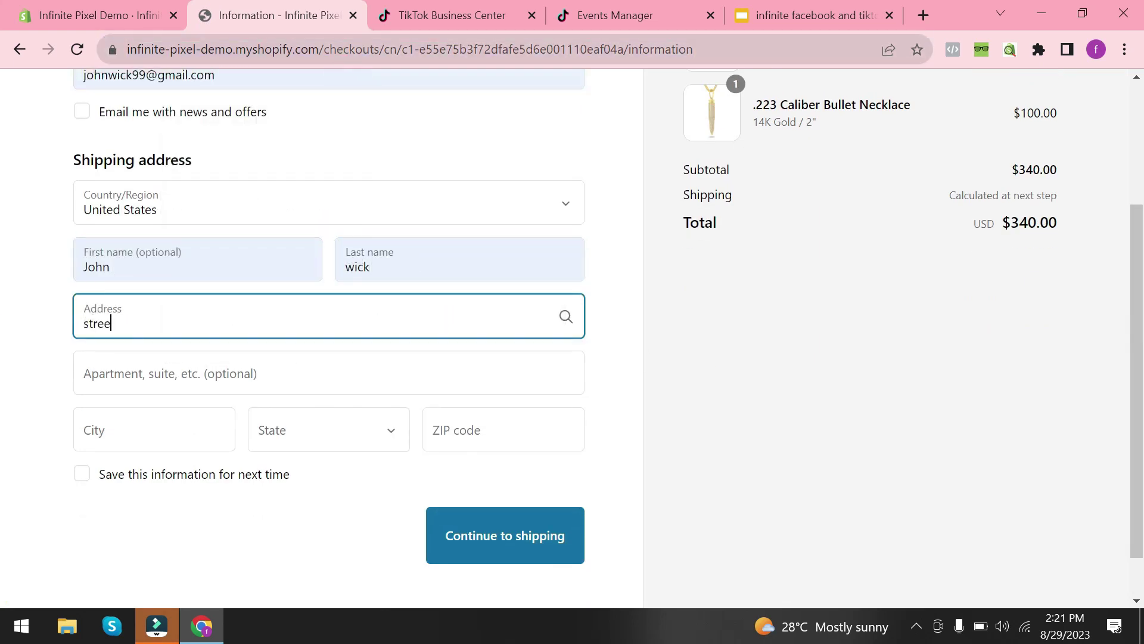
click(504, 535)
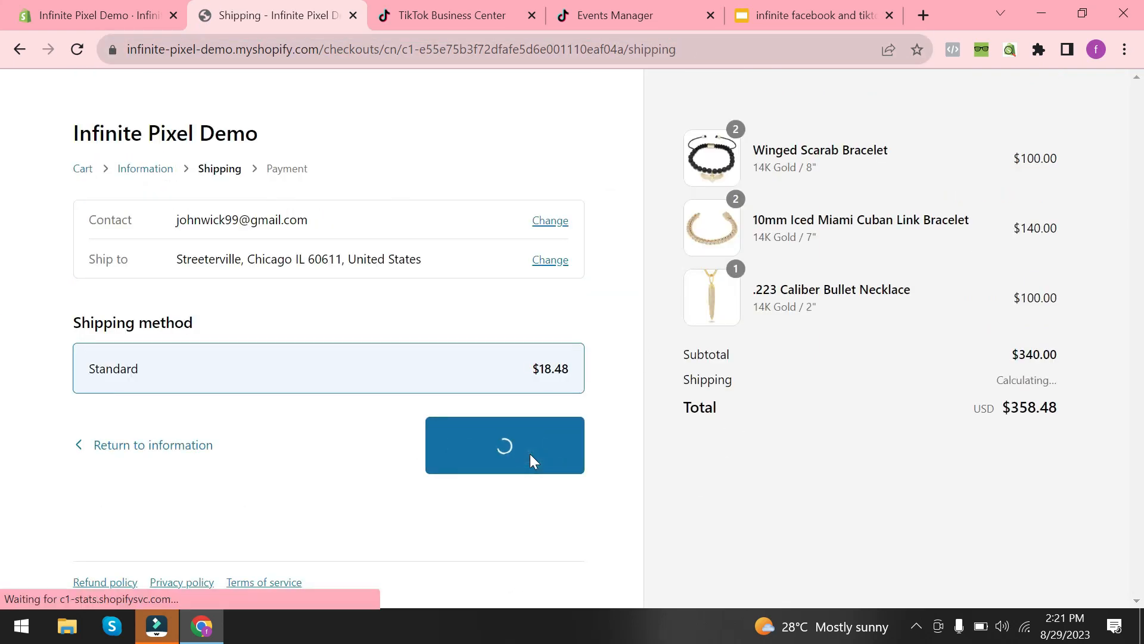
click(504, 445)
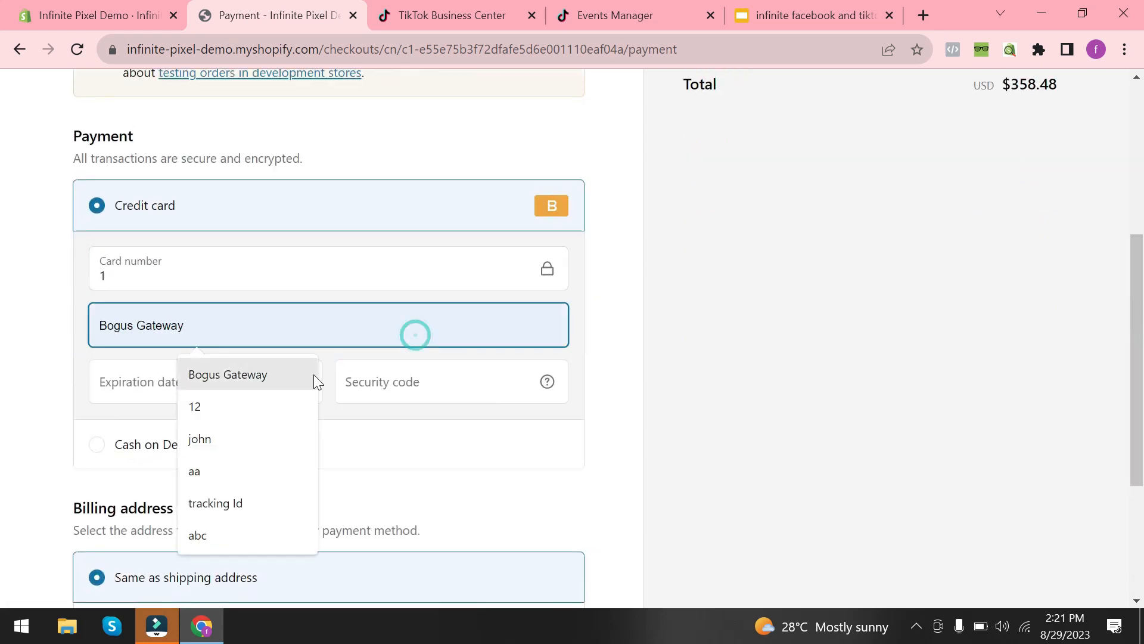
- Pay the $358.48 test order with the Bogus Gateway card and return to the store
click(227, 374)
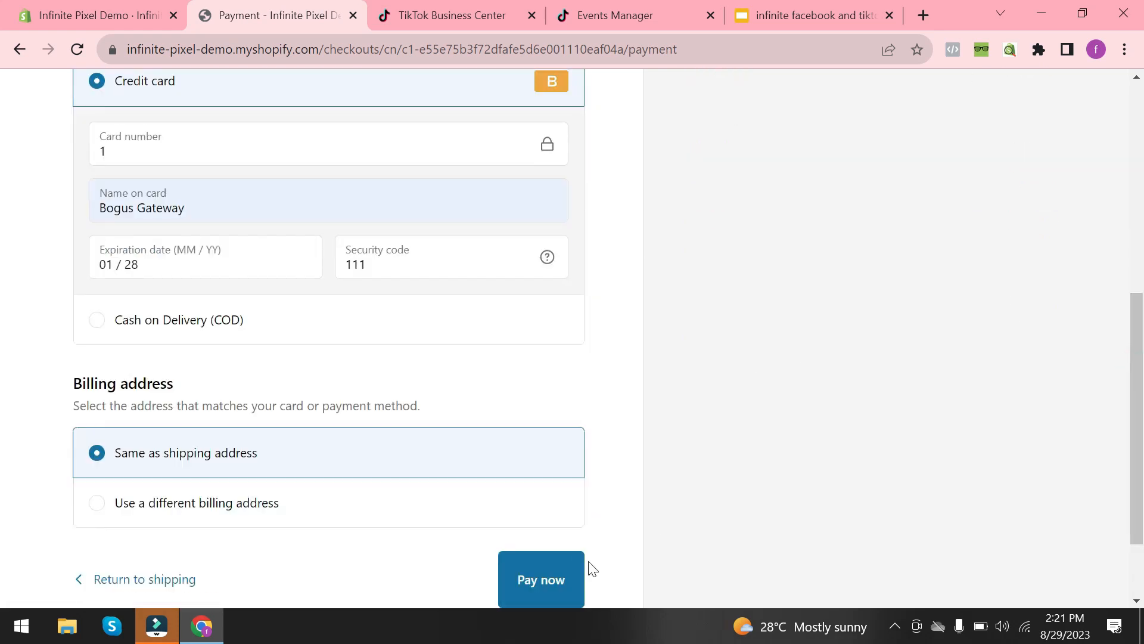
click(541, 579)
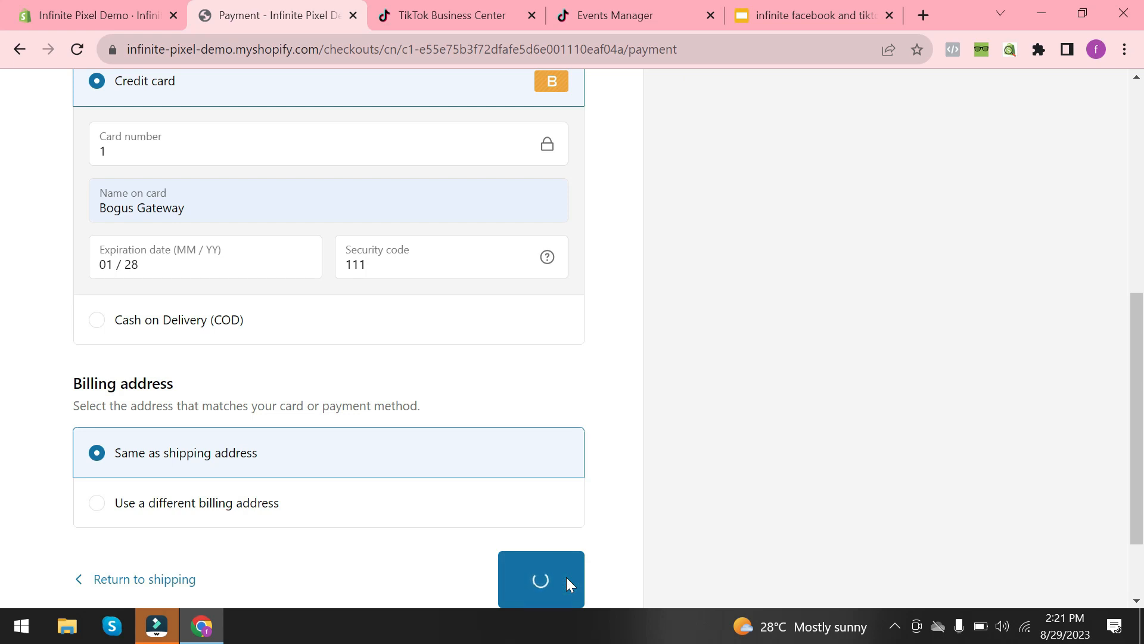
click(540, 579)
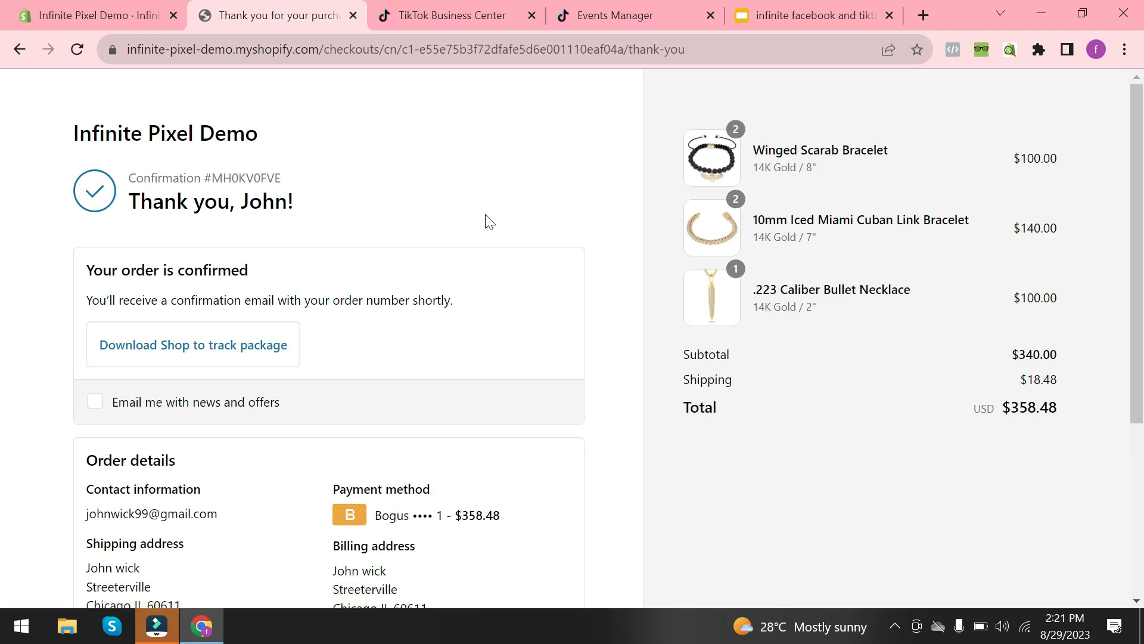
scroll(down, 3)
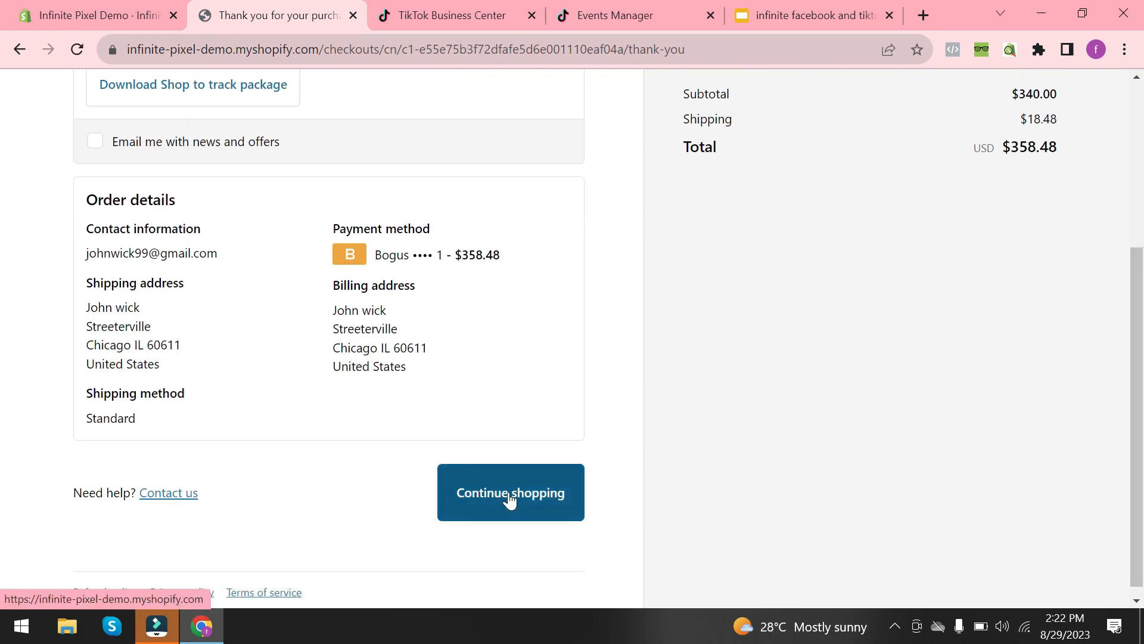
click(510, 491)
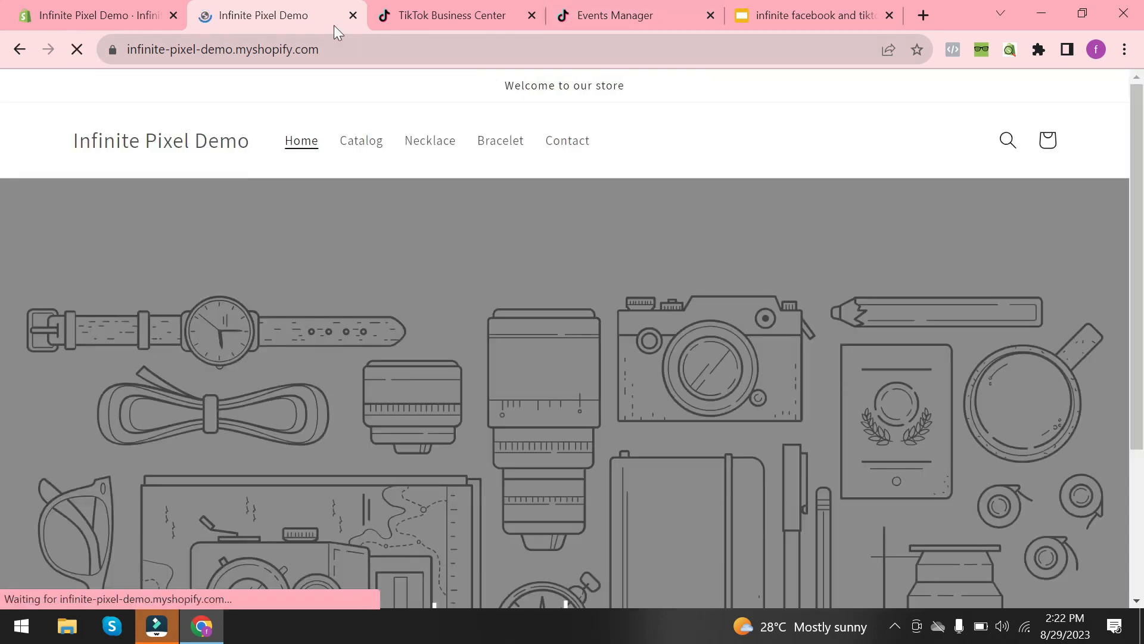
- Check TikTok Test Events for Complete Payment, Initiate Checkout, Add to Cart, View Content events
click(634, 16)
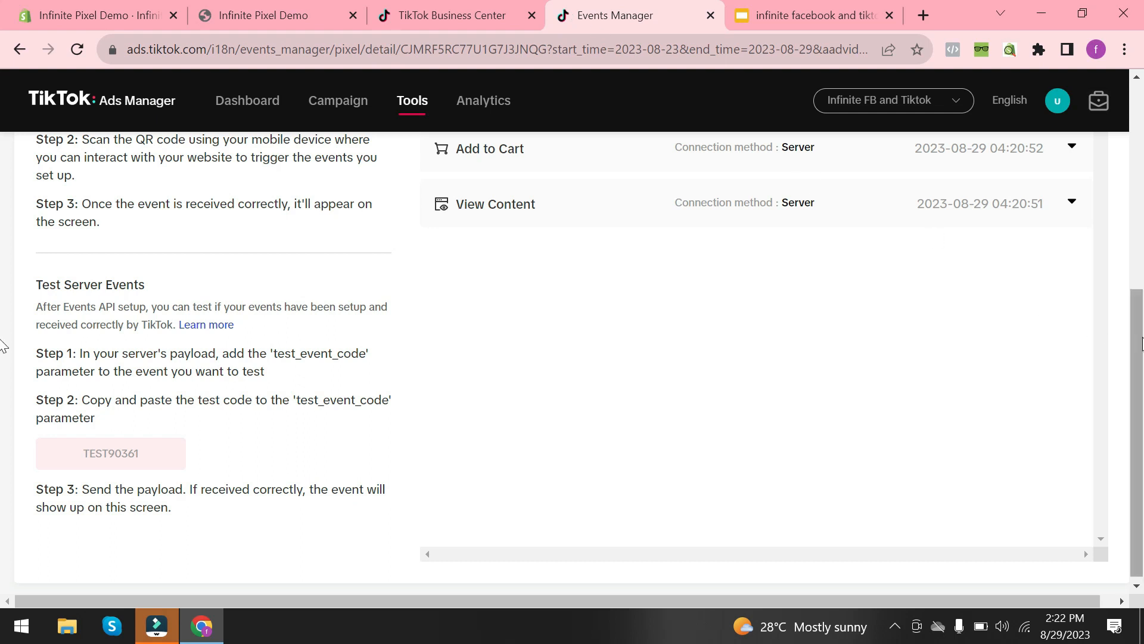
scroll(up, 3)
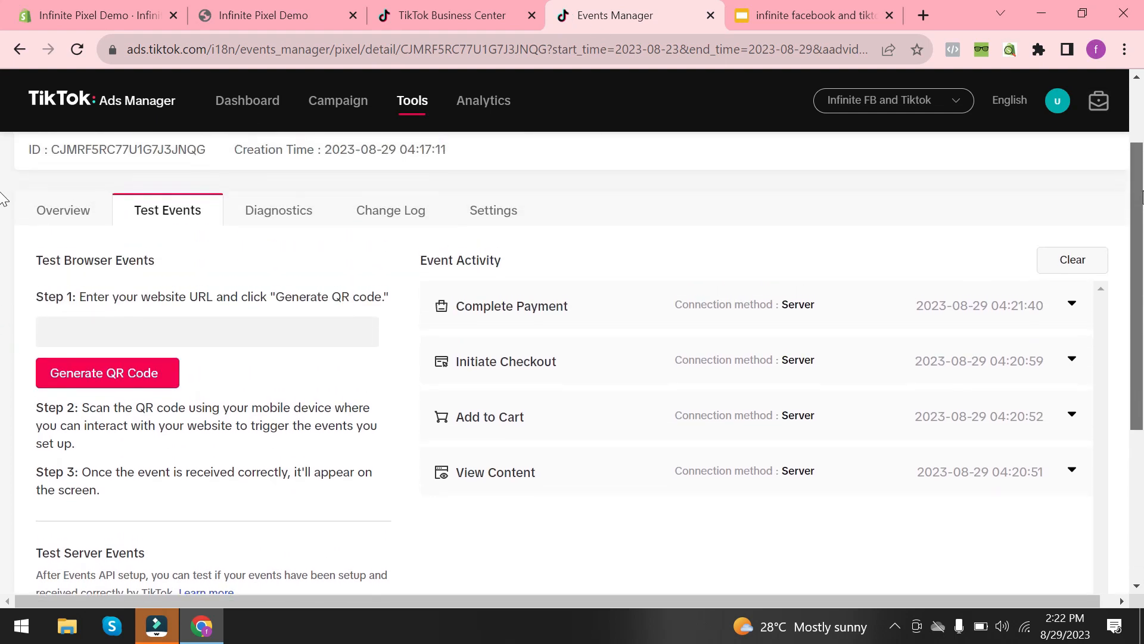
mouse_move(363, 7)
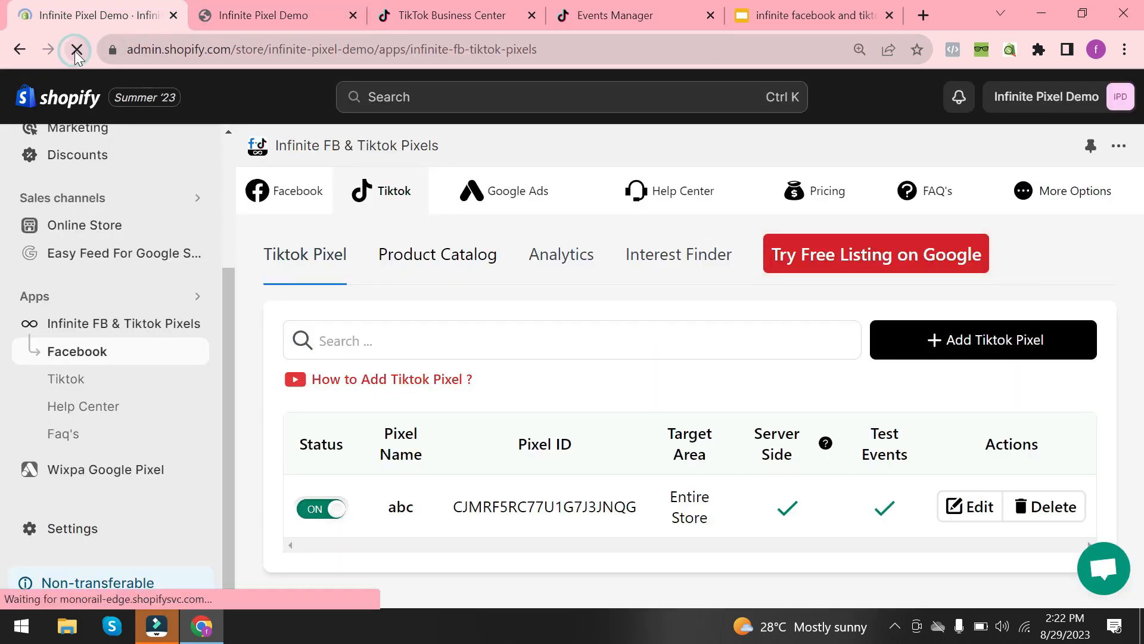
- Reload the app and view TikTok analytics: 1 Complete Payment, 1 Initiate Checkout, 3 Add to Cart
click(75, 48)
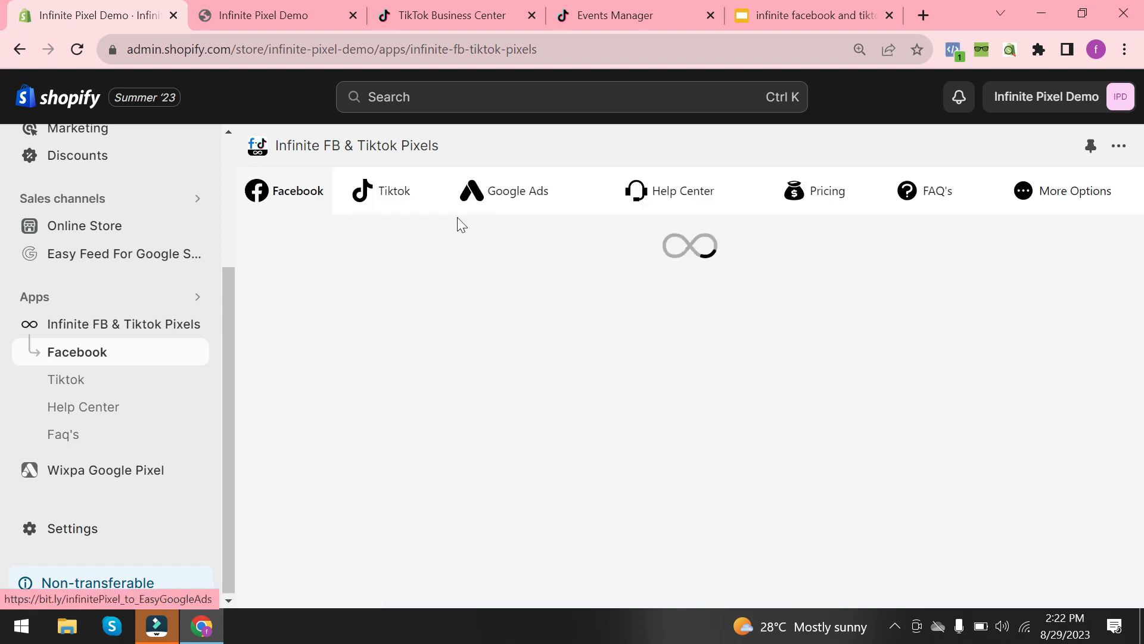
click(380, 191)
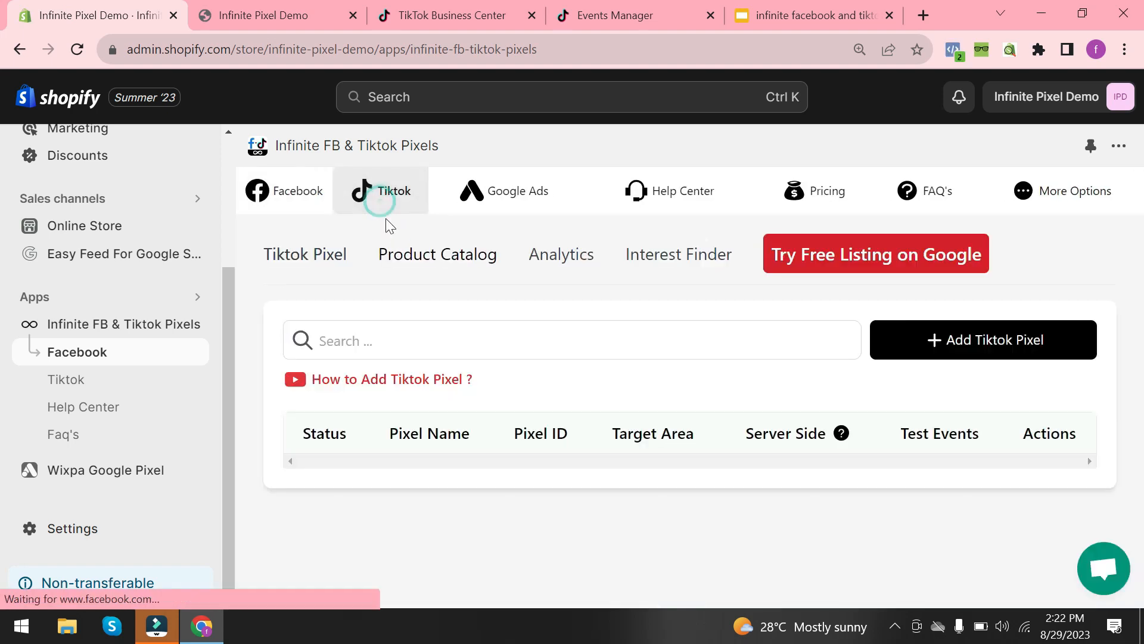
click(560, 253)
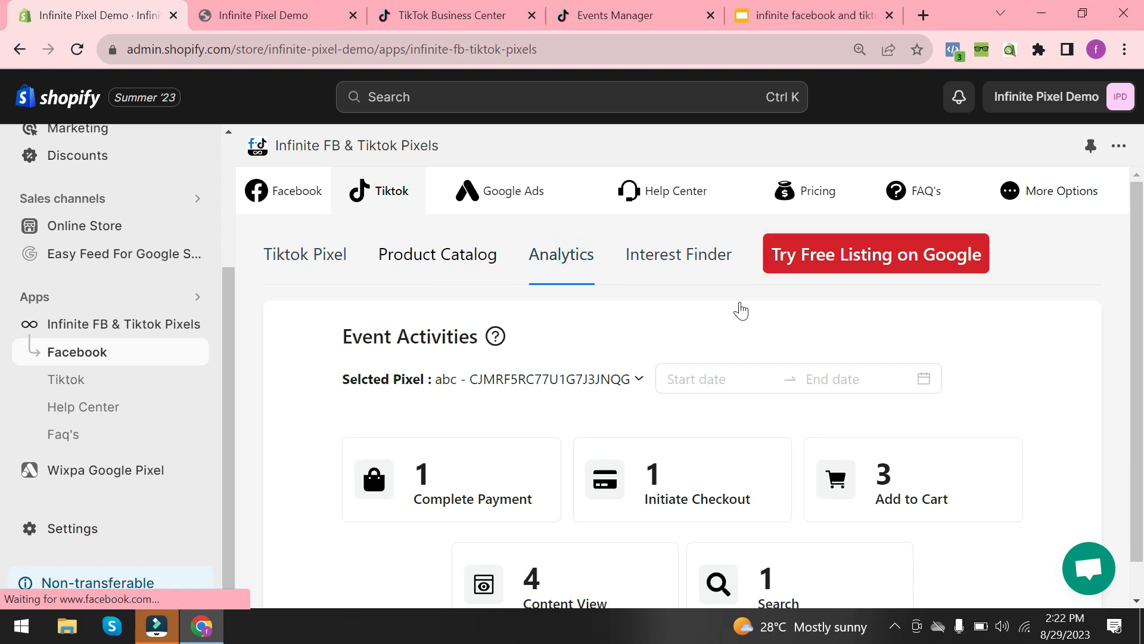
scroll(down, 3)
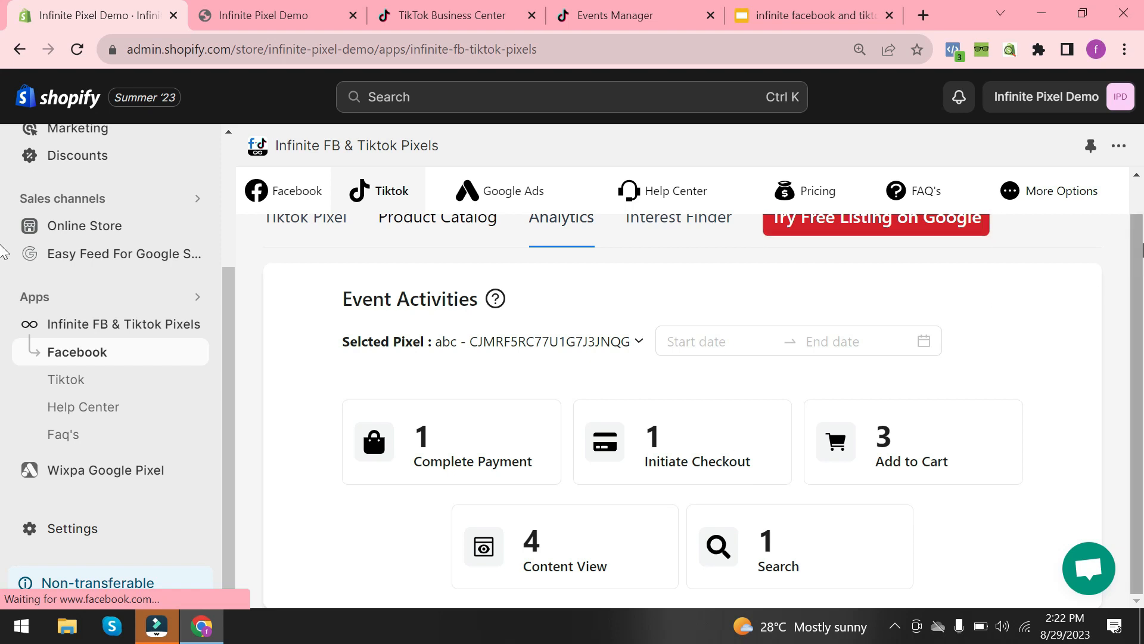
scroll(up, 3)
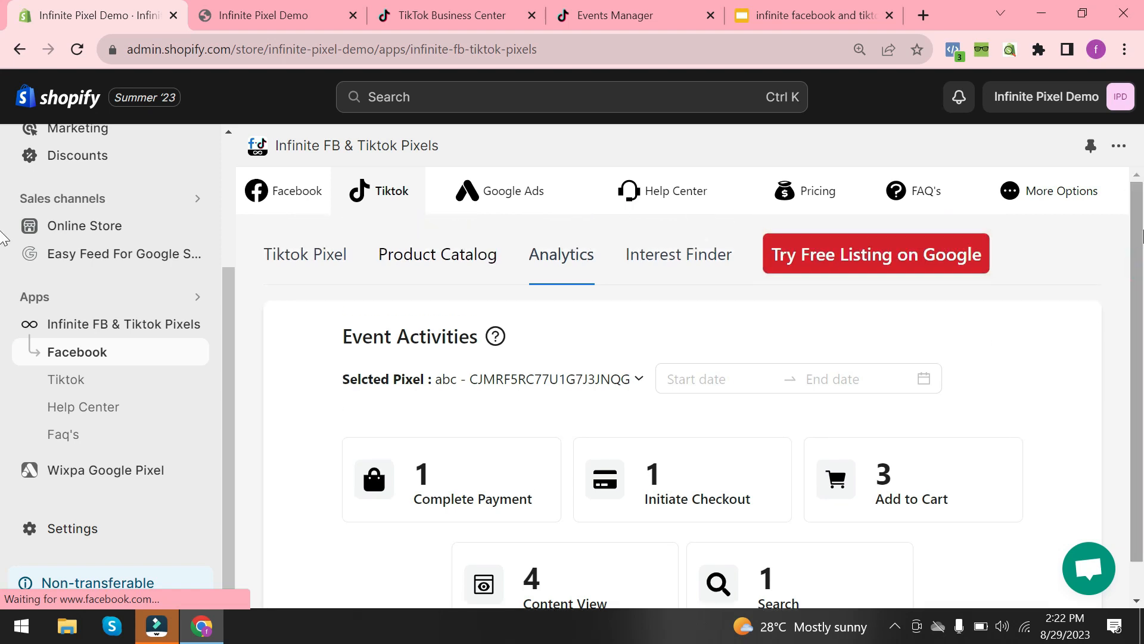